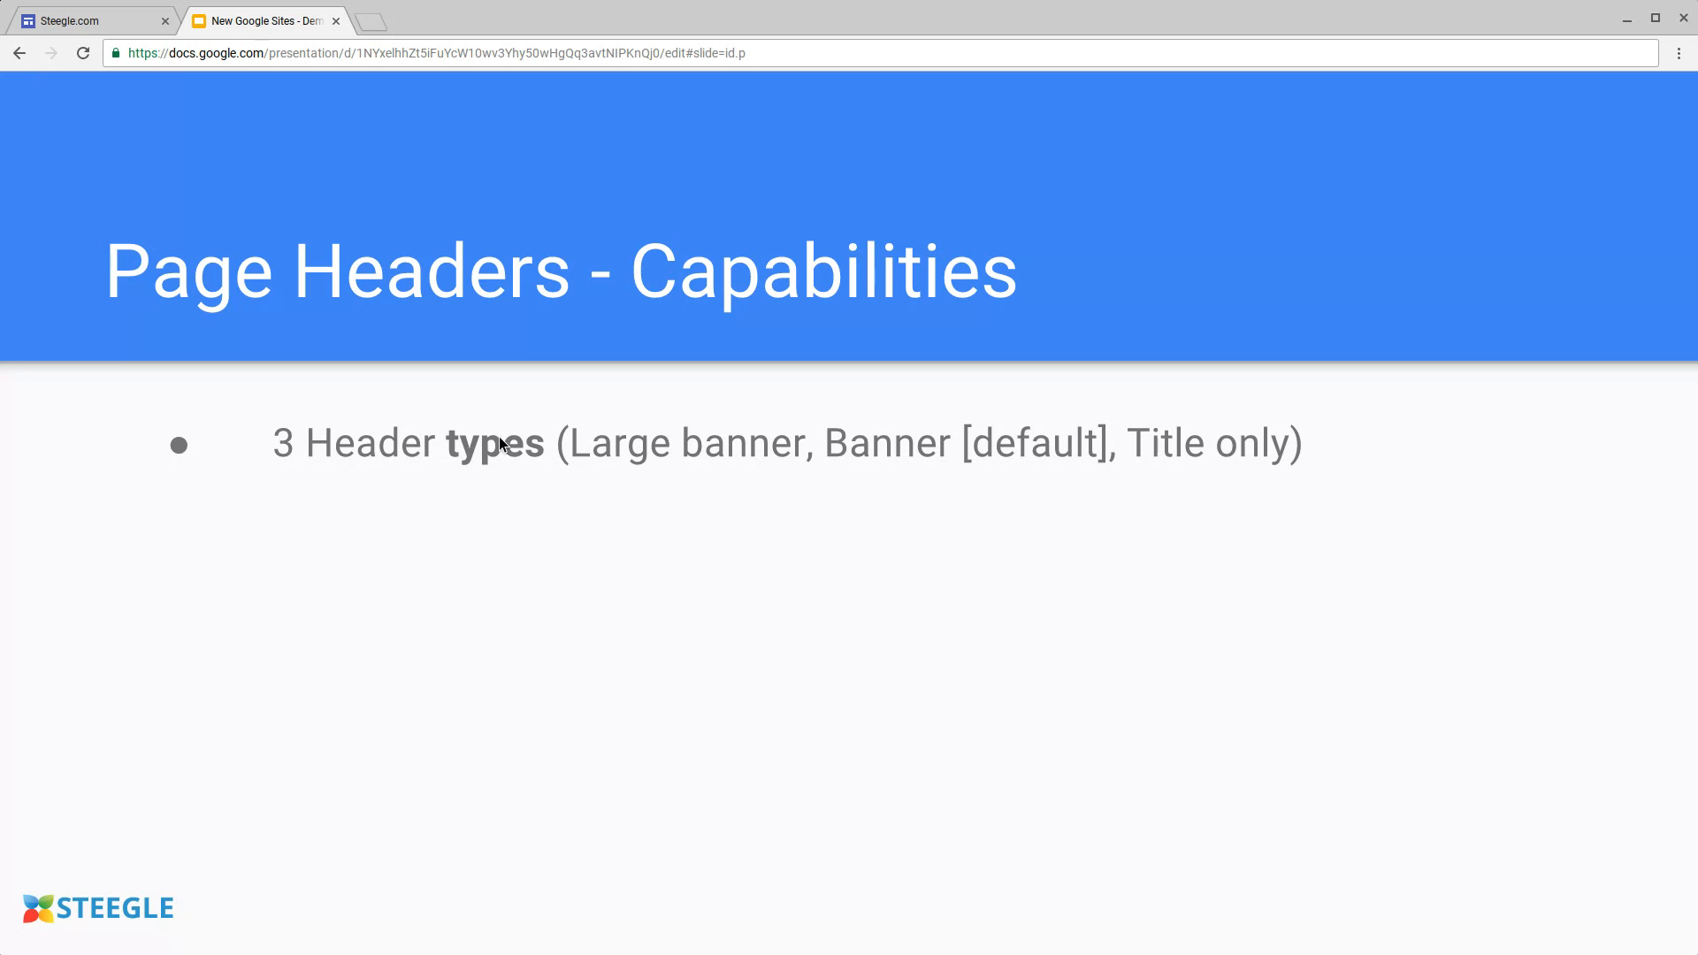
# Step: Leave the header types slide and bring up the Steegle 2016 site's Home page in Sites
pyautogui.click(92, 21)
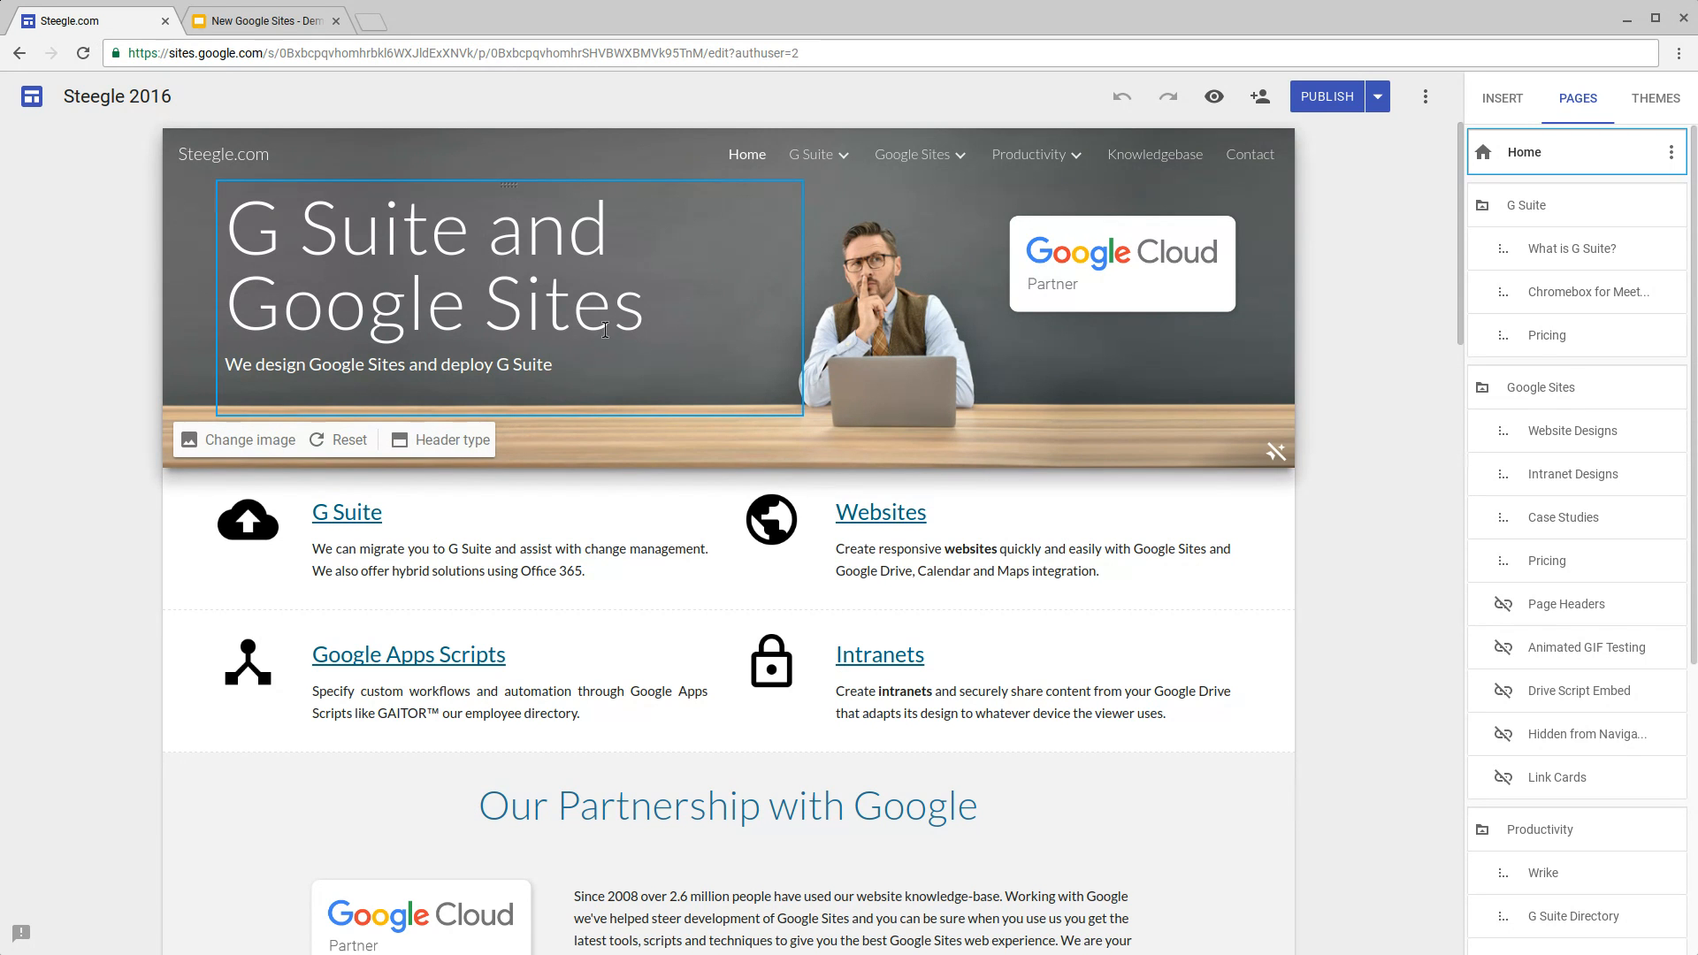
pyautogui.click(449, 439)
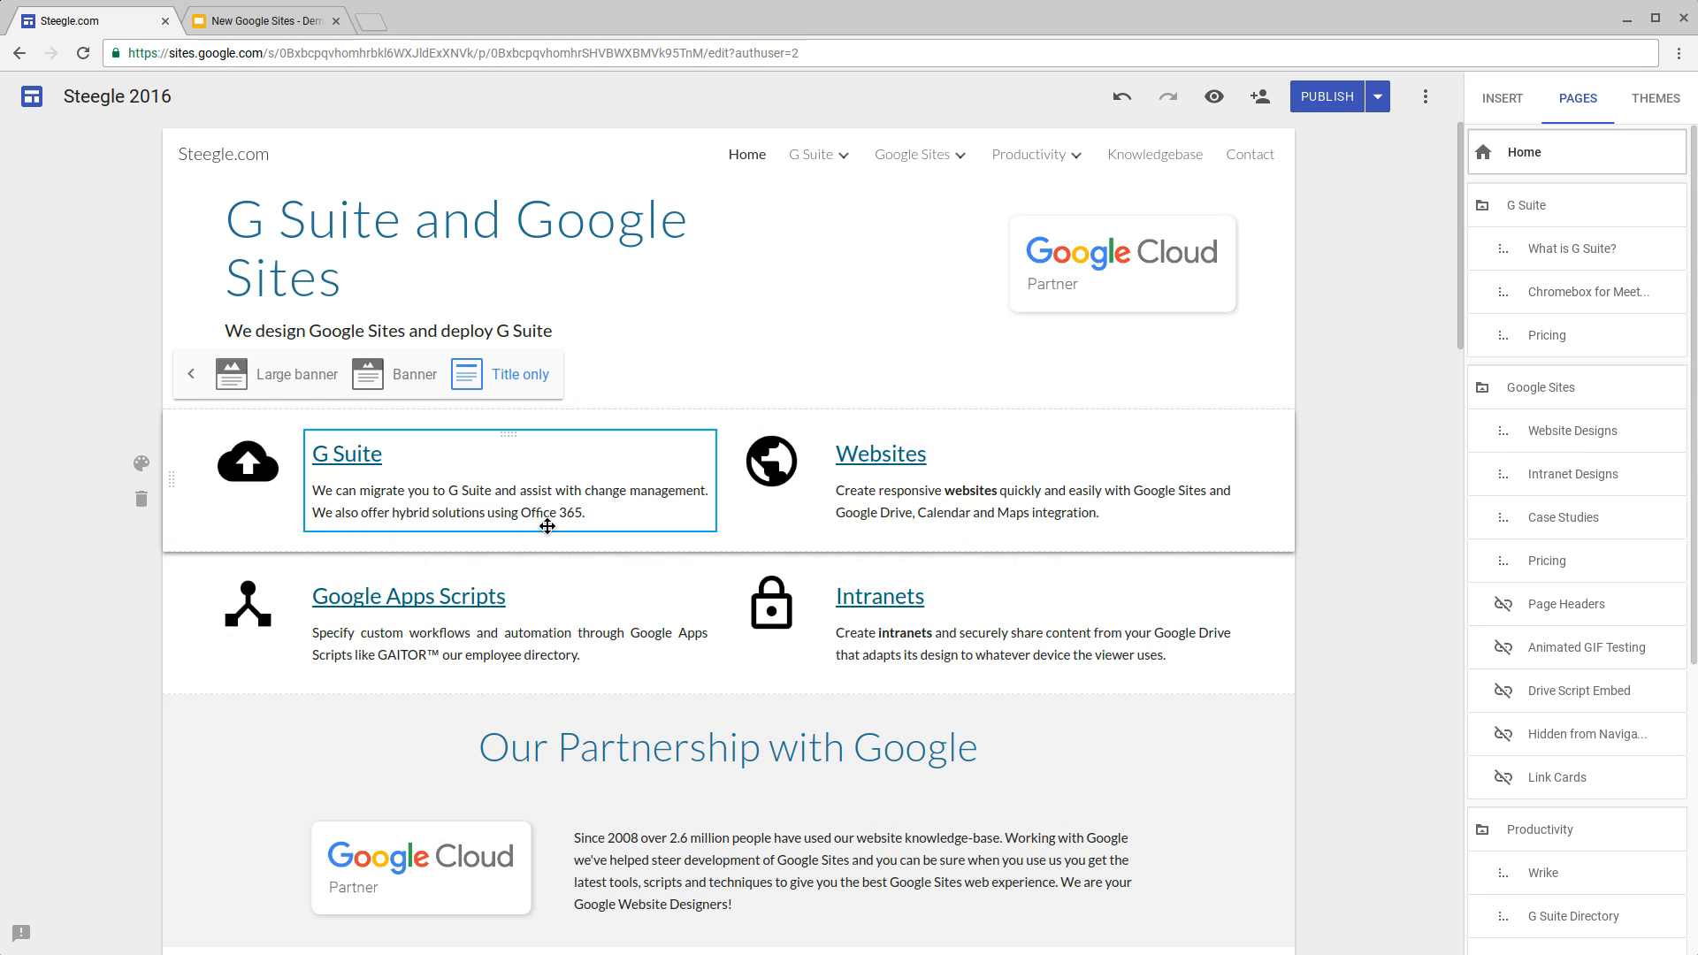
pyautogui.moveTo(556, 534)
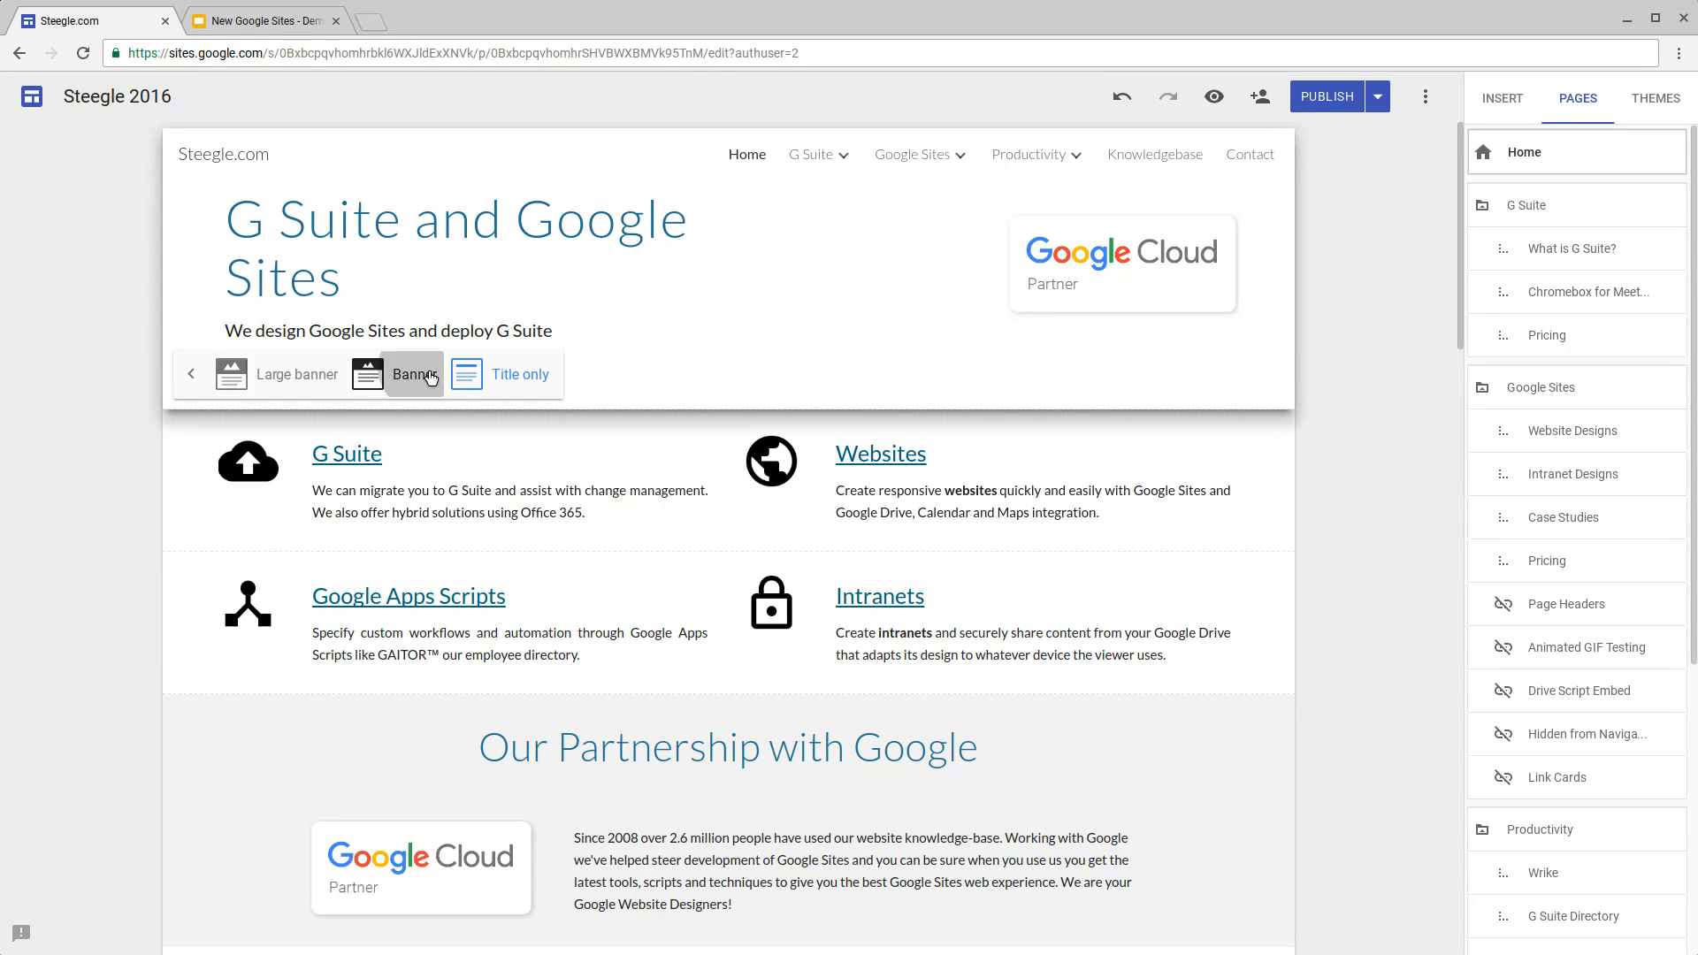
pyautogui.click(260, 20)
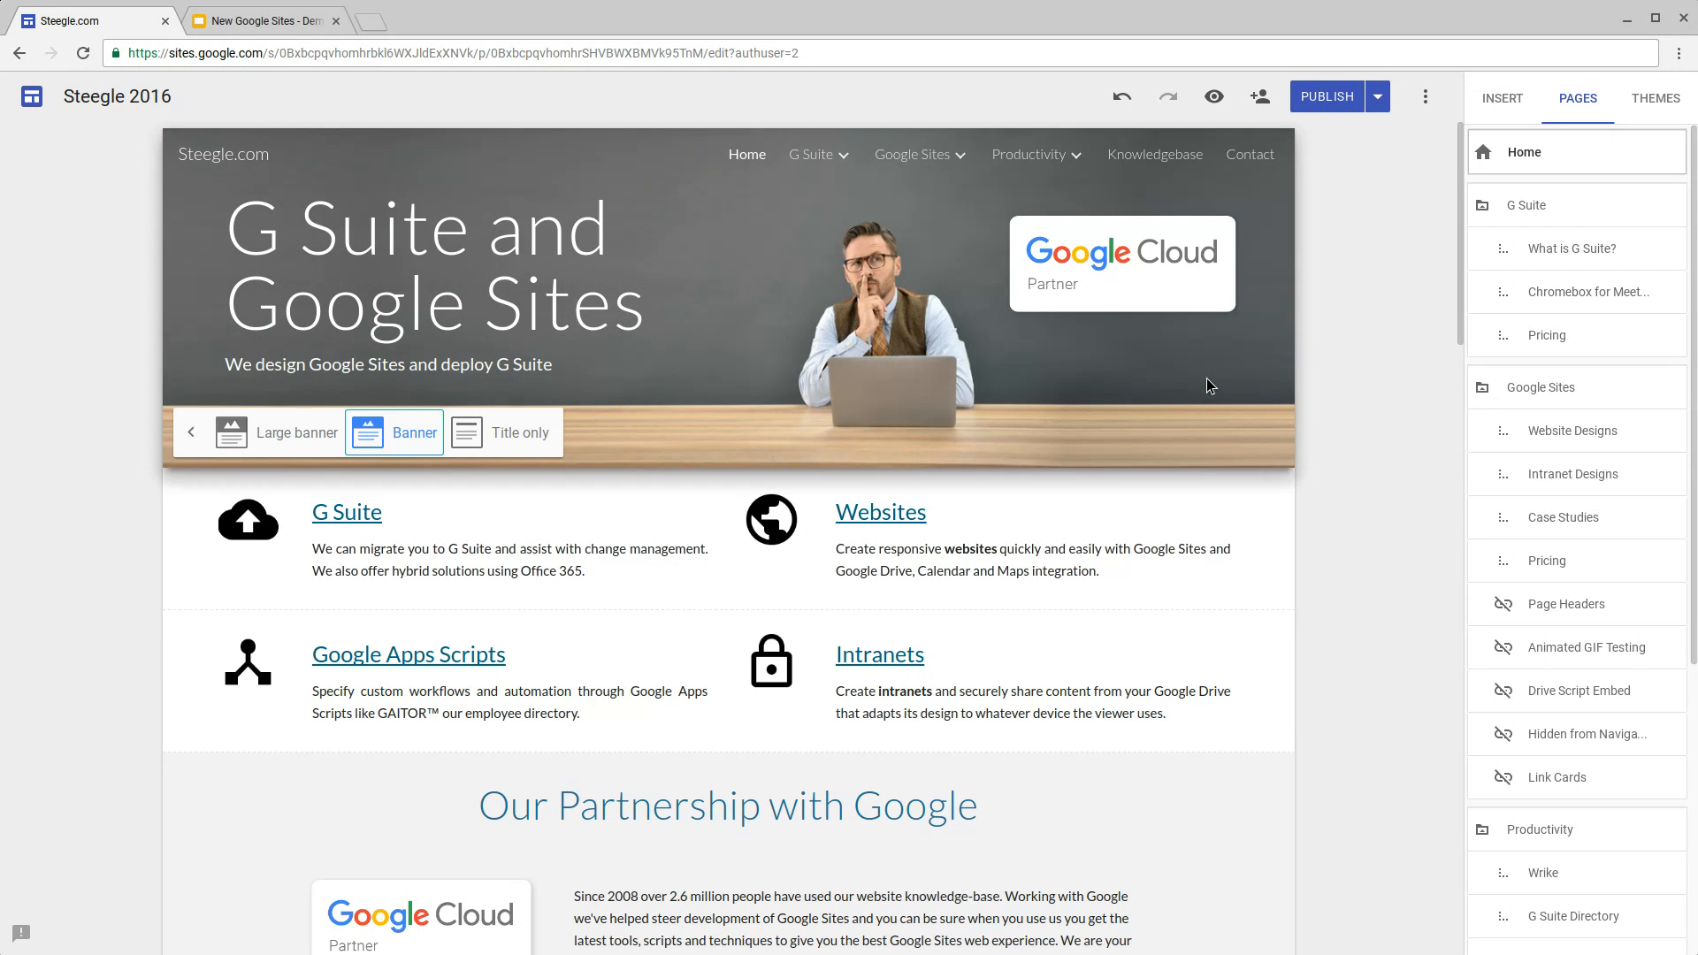
pyautogui.moveTo(1185, 383)
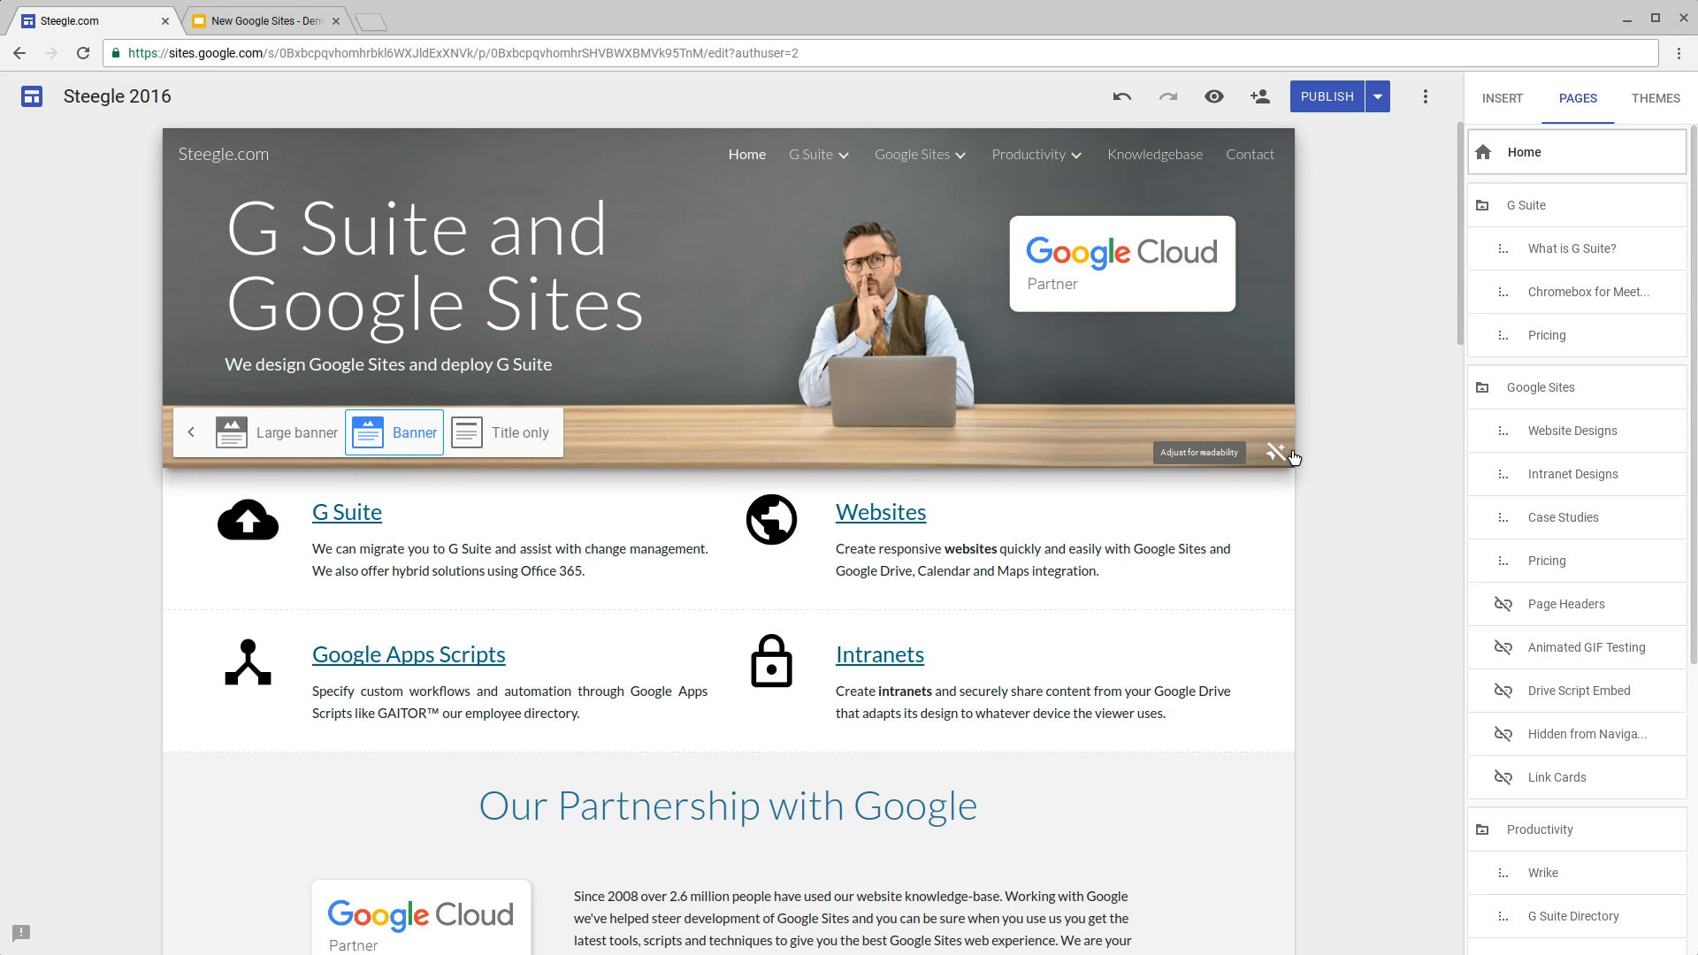
# Step: Add a page named 'New page' with a banner header and open it
pyautogui.scroll(-3)
pyautogui.write('N')
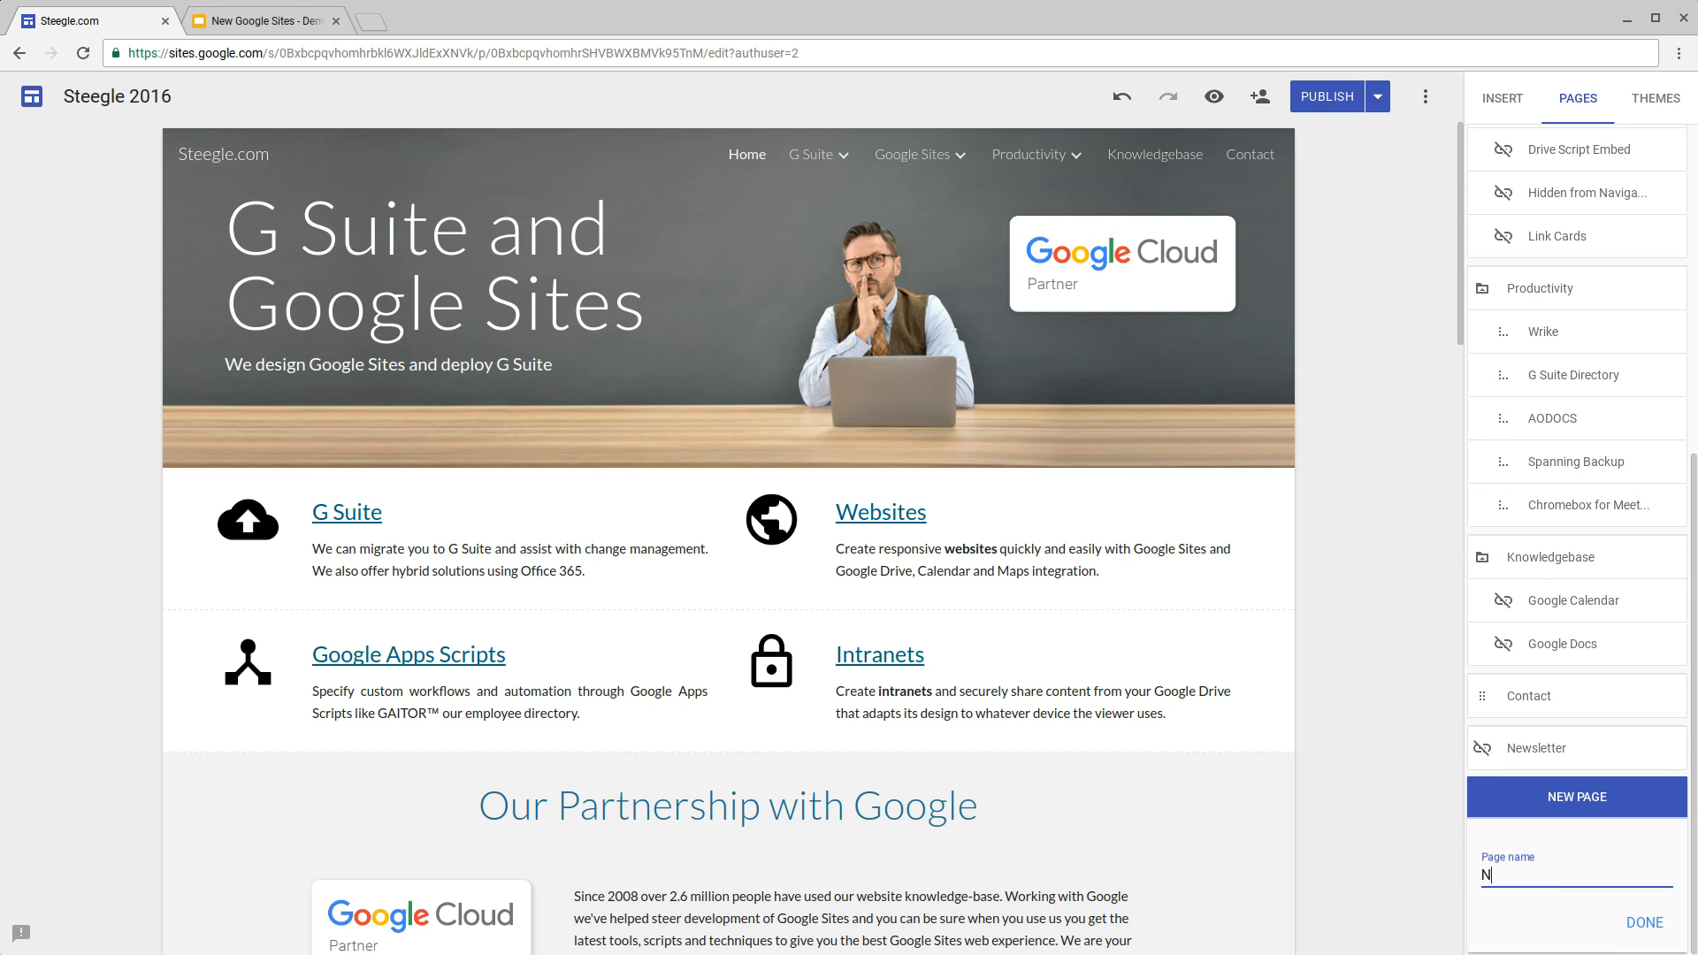
pyautogui.write('ew pa')
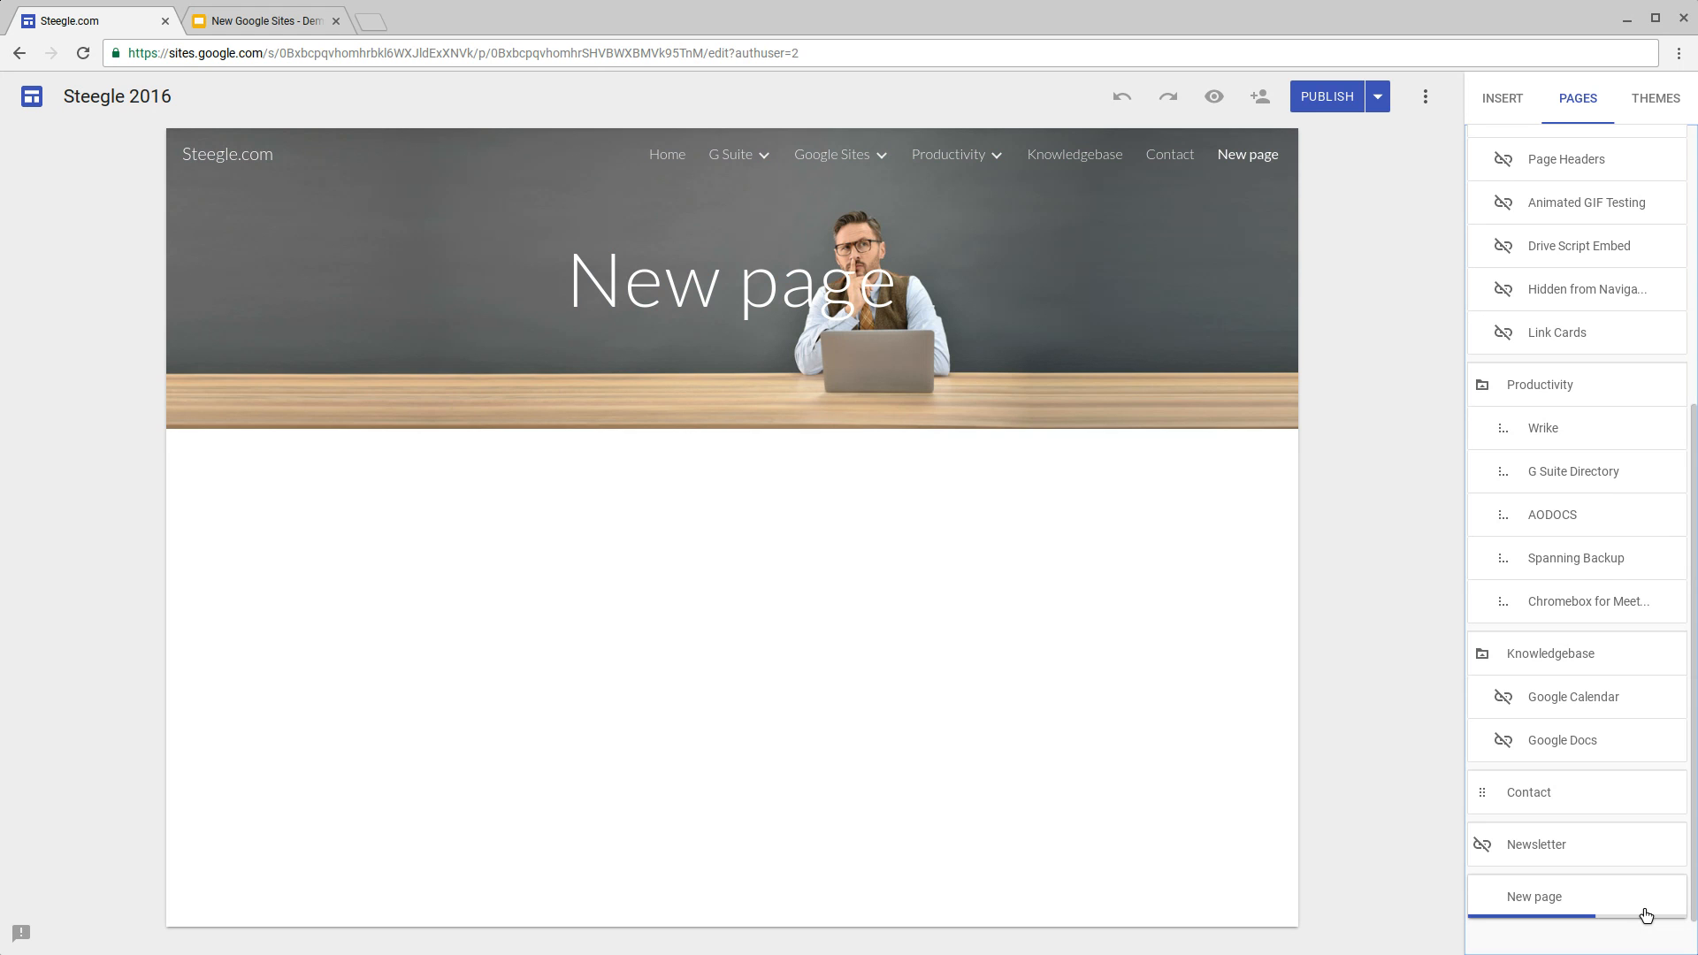
pyautogui.click(732, 276)
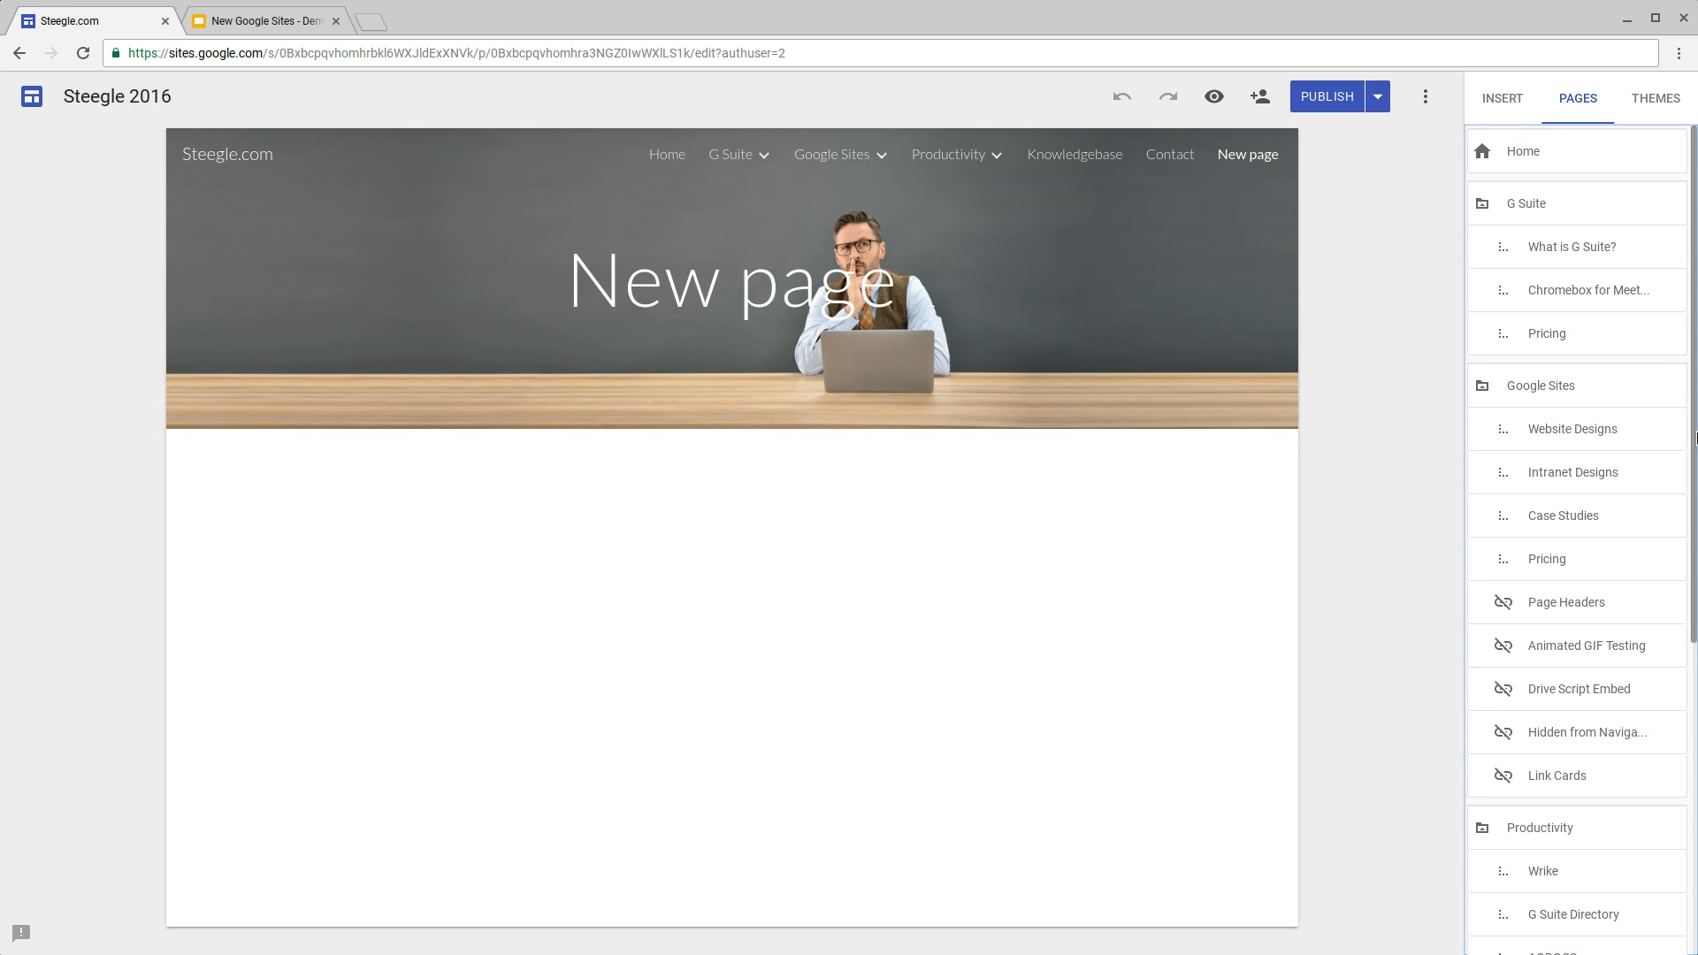
# Step: Open the Pricing page to view its title-only header
pyautogui.click(1547, 334)
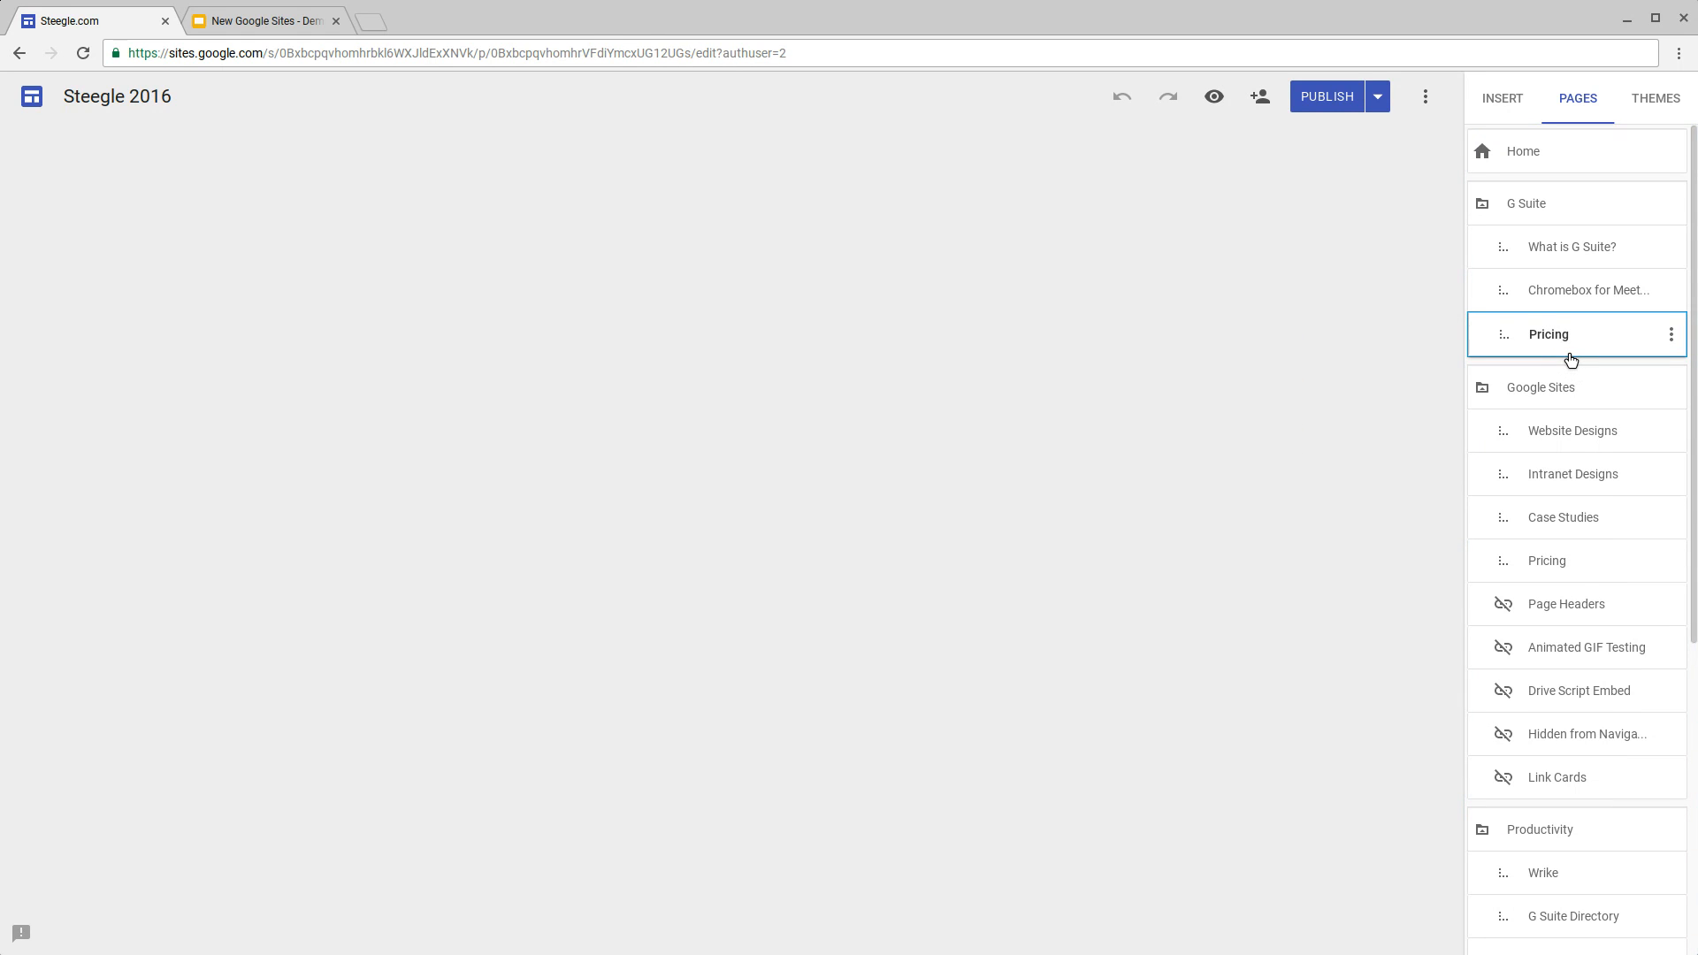
pyautogui.moveTo(1571, 359)
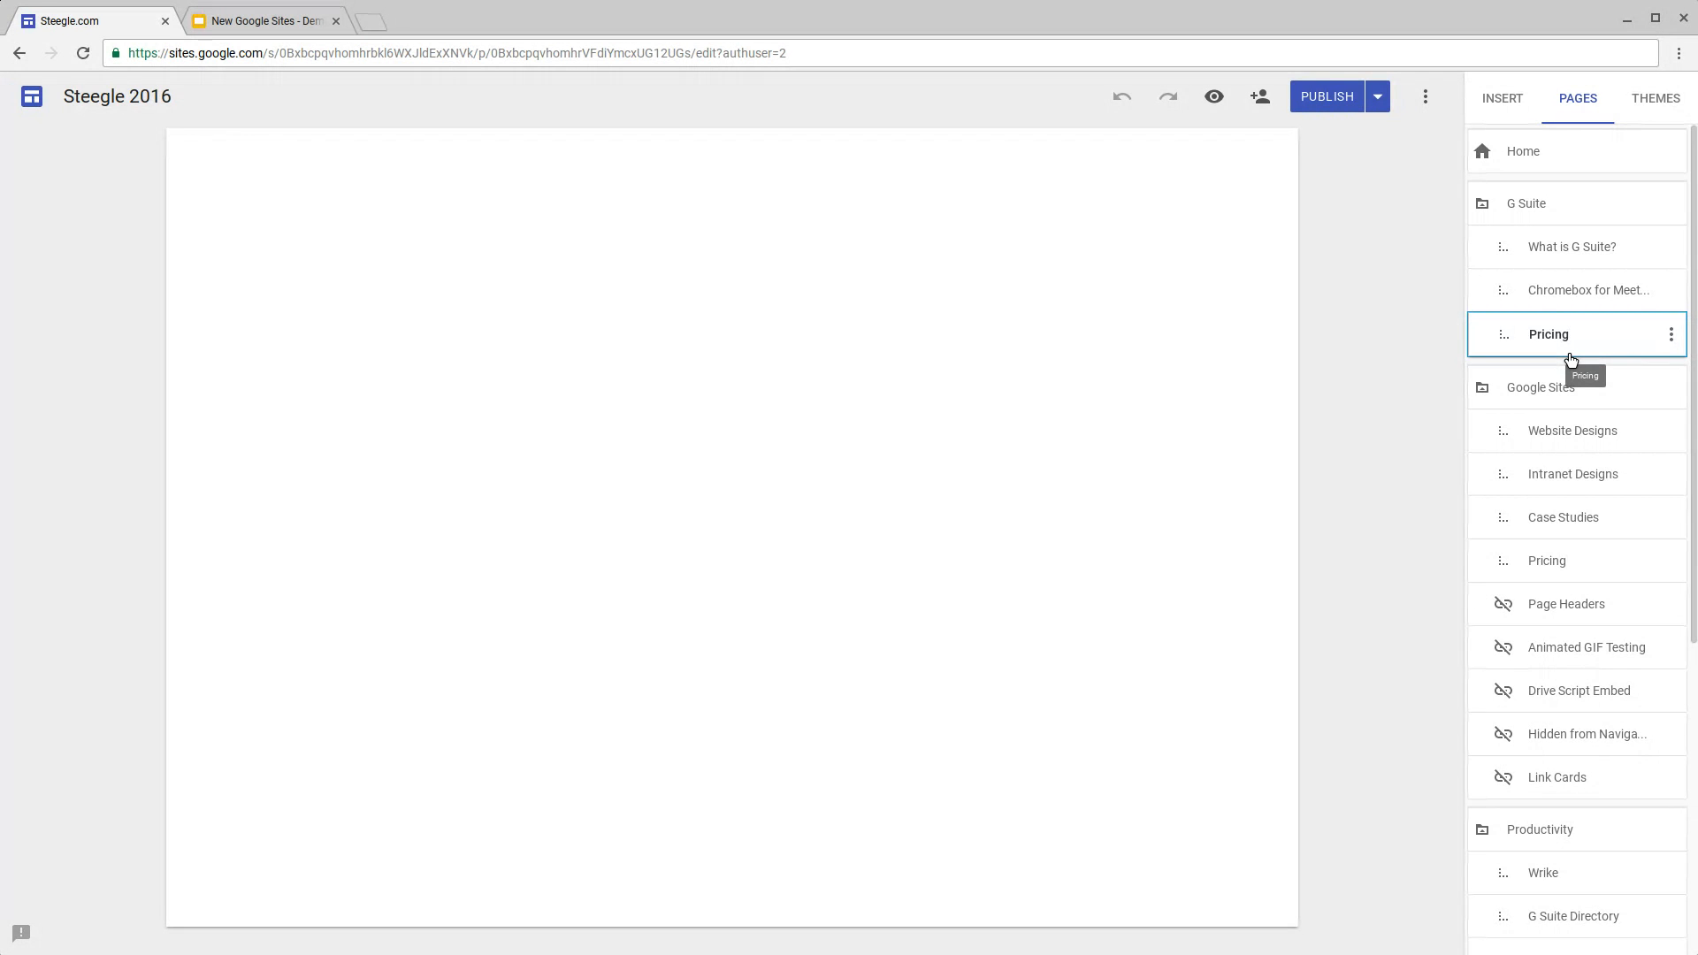
pyautogui.click(1548, 334)
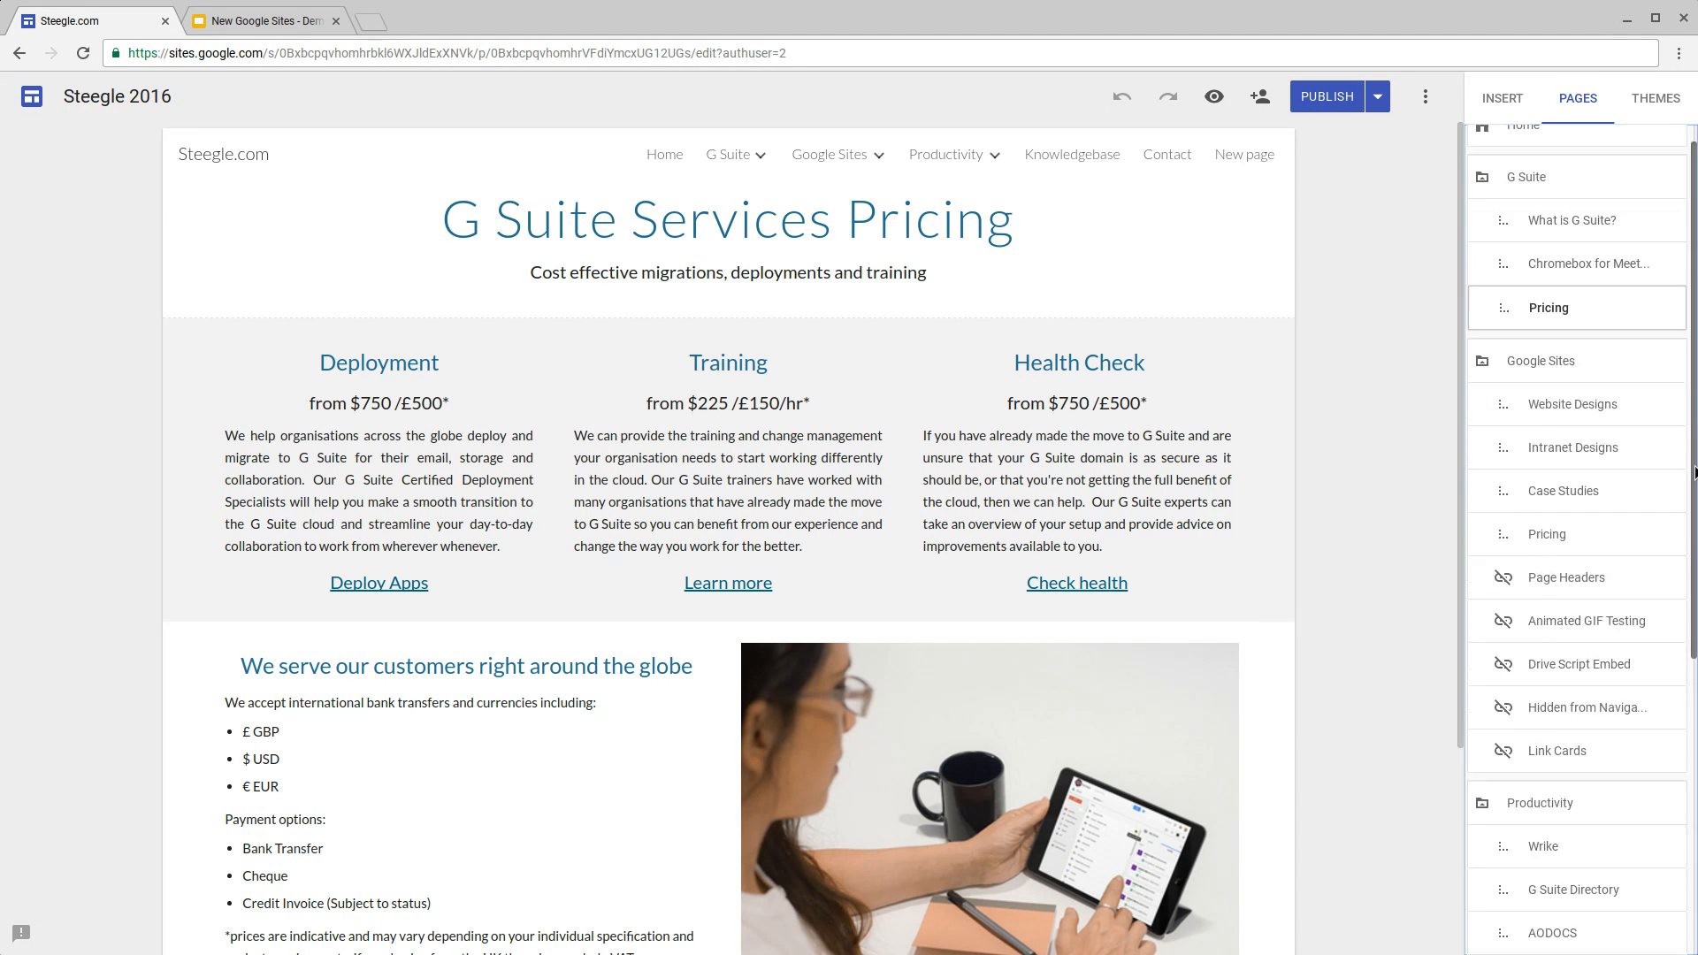
pyautogui.scroll(-3)
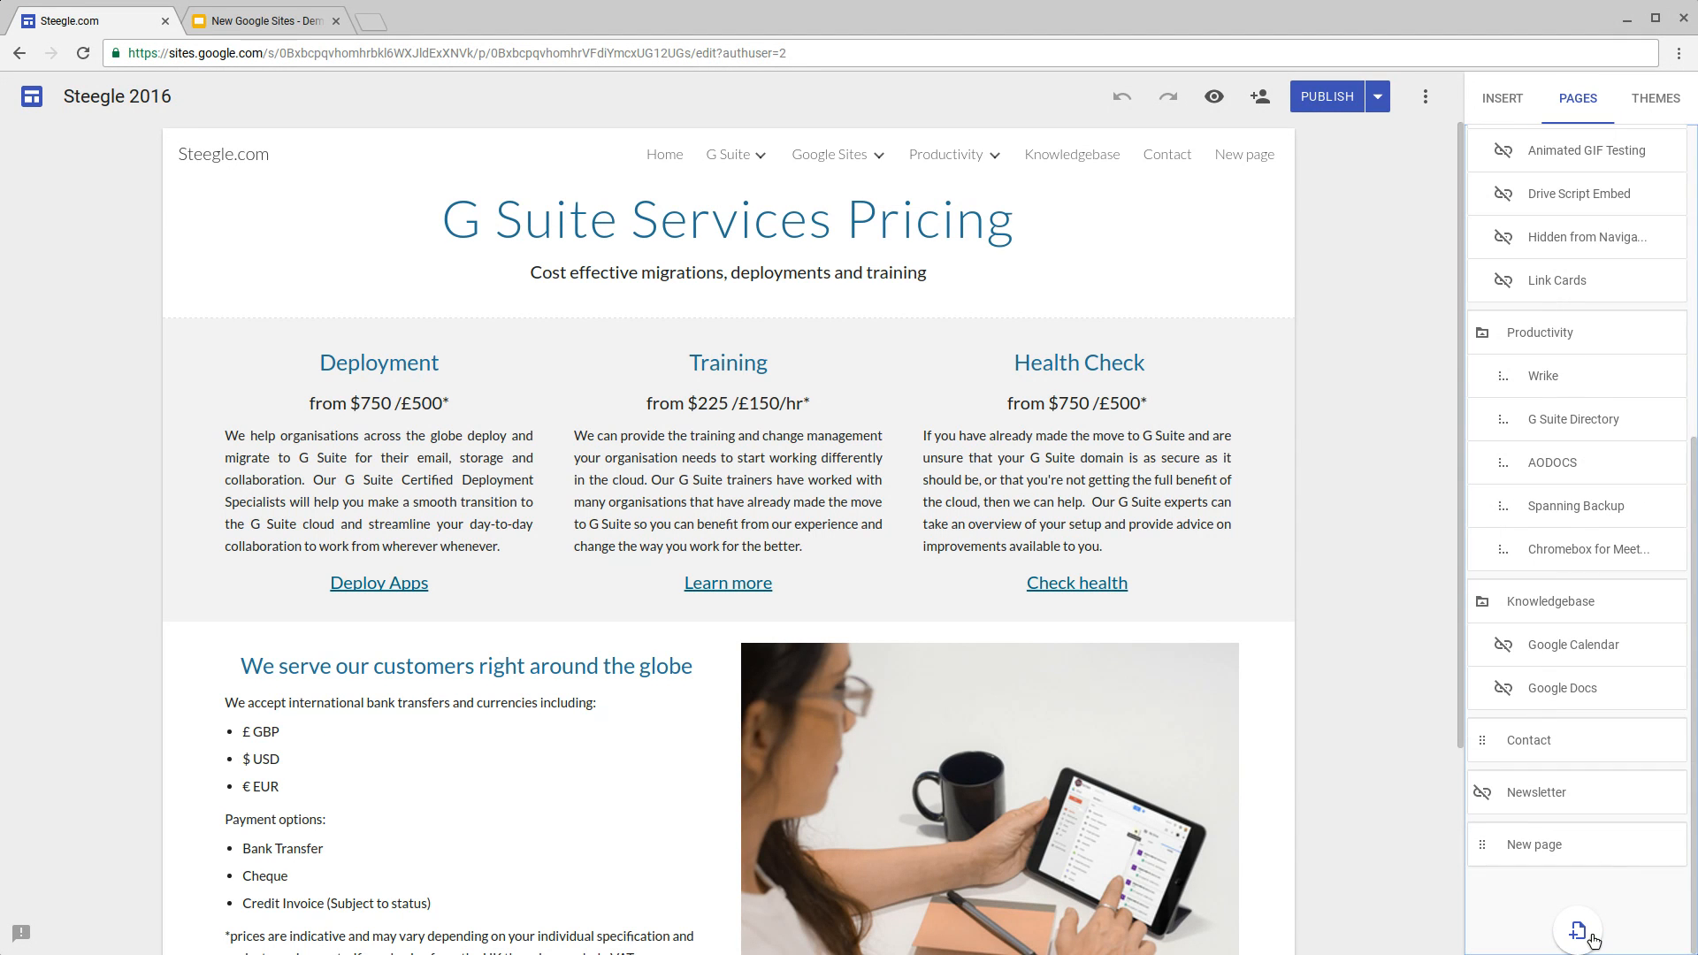
# Step: Add a page named 'Title only' and return to the presentation
pyautogui.click(1579, 930)
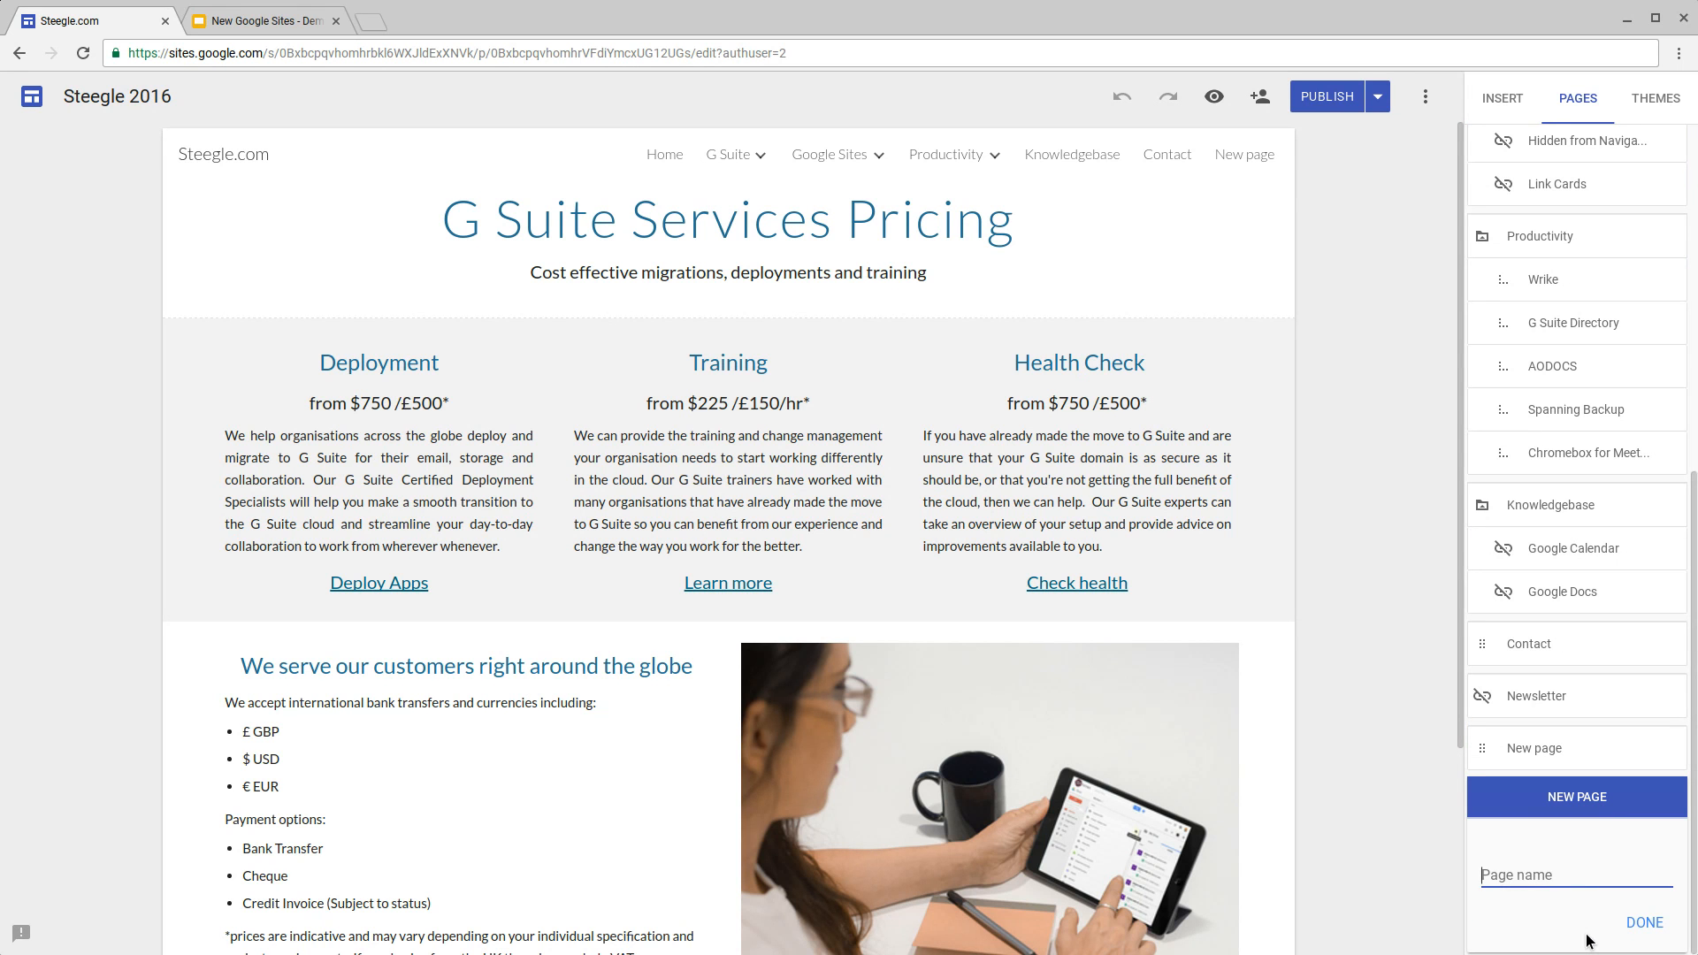
pyautogui.write('Title only')
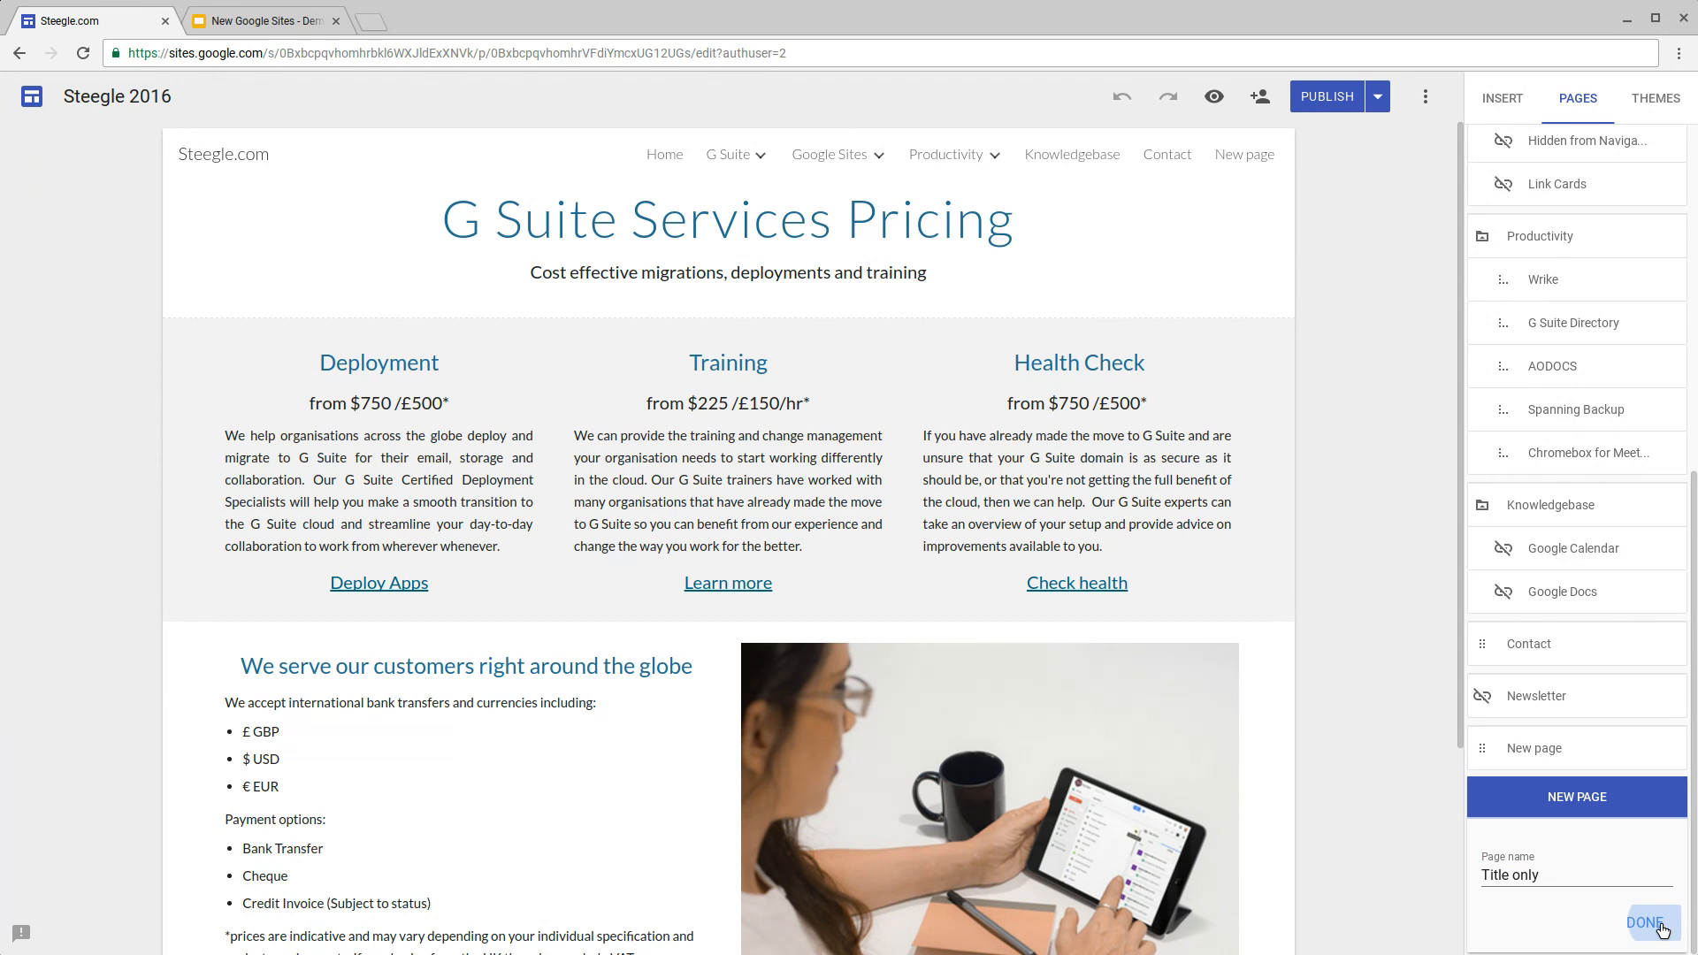
pyautogui.click(1647, 923)
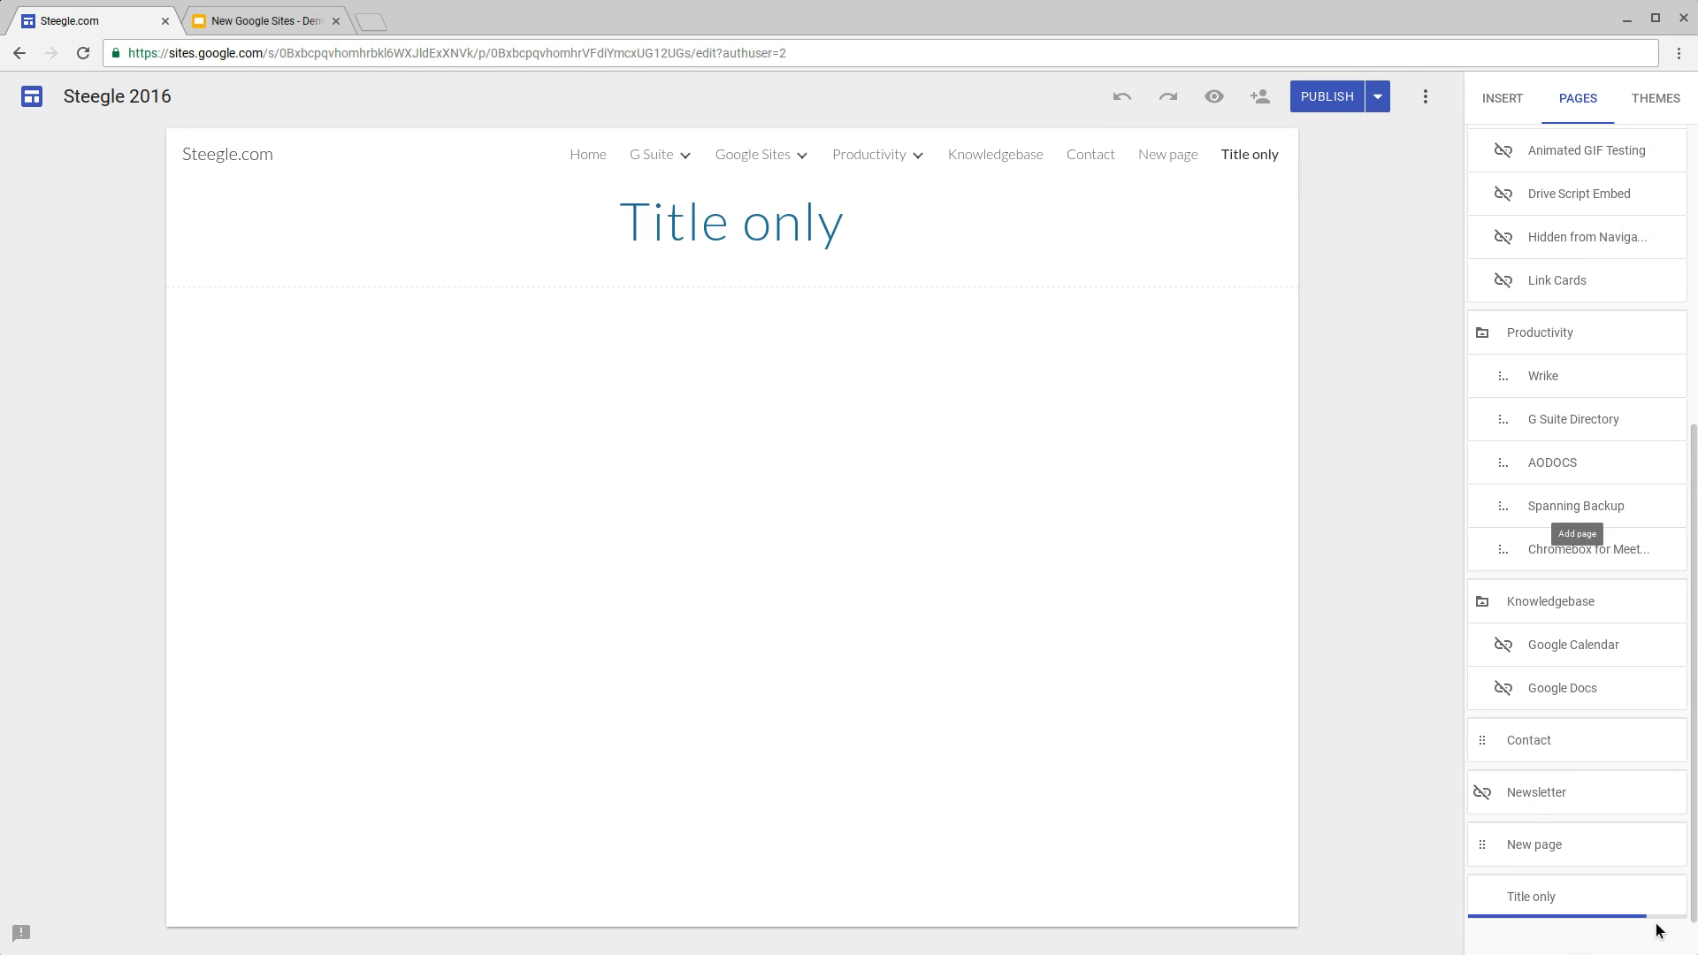
pyautogui.moveTo(1656, 929)
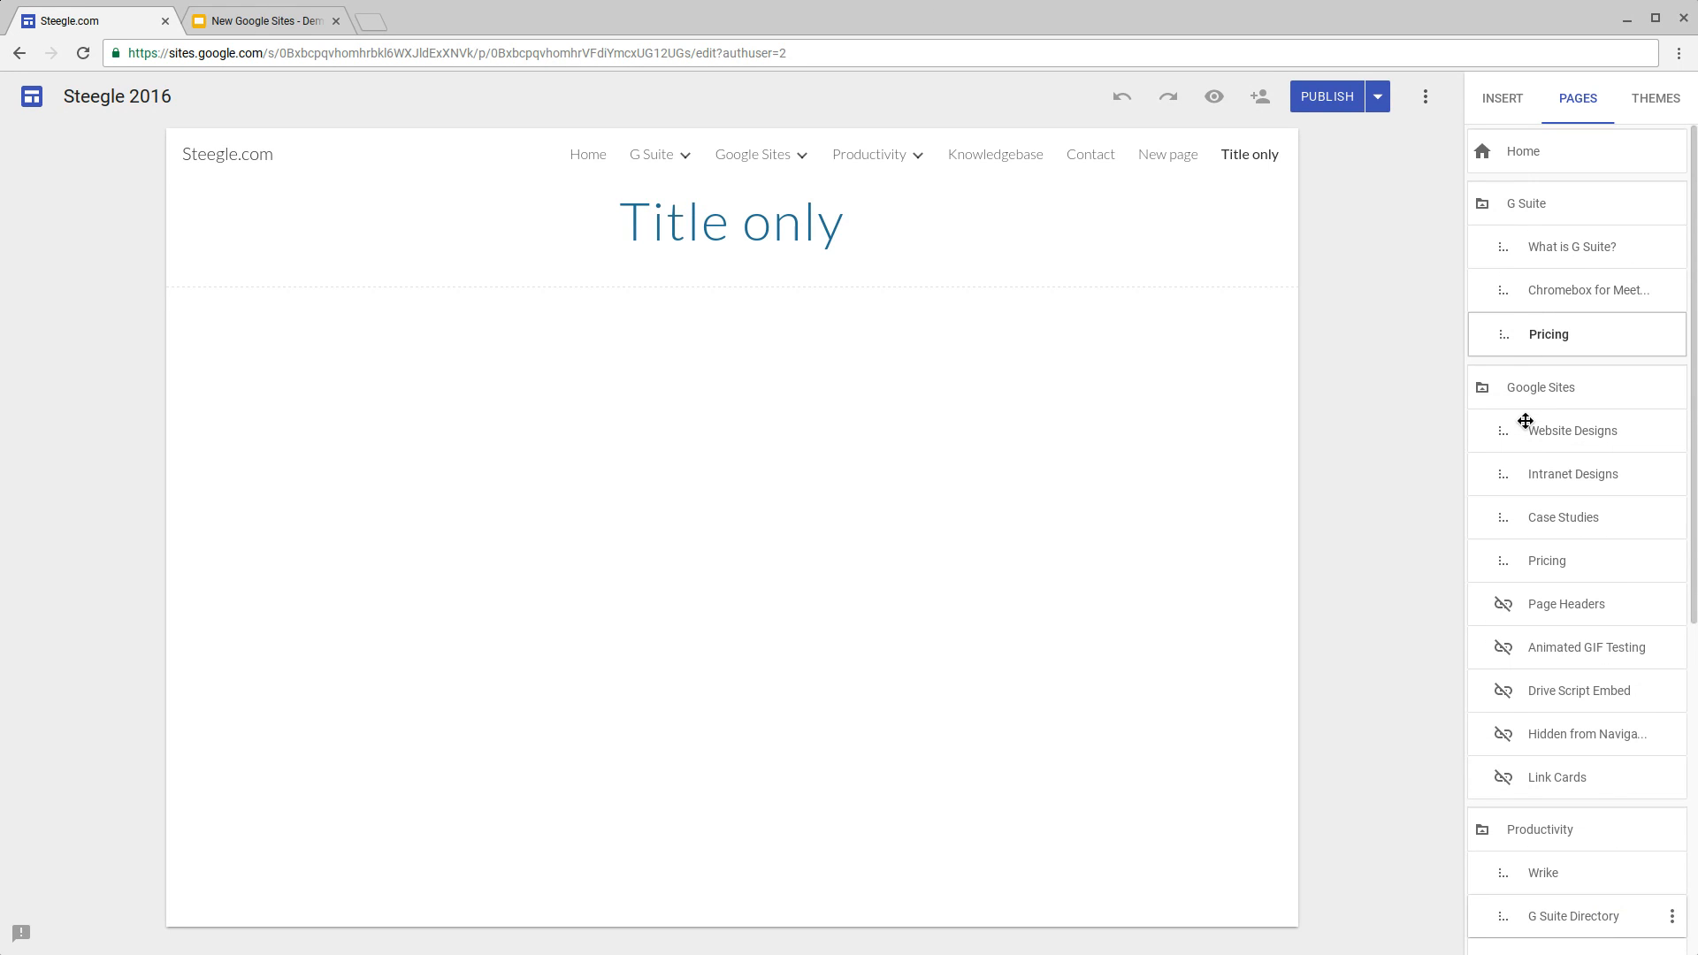
pyautogui.click(1567, 603)
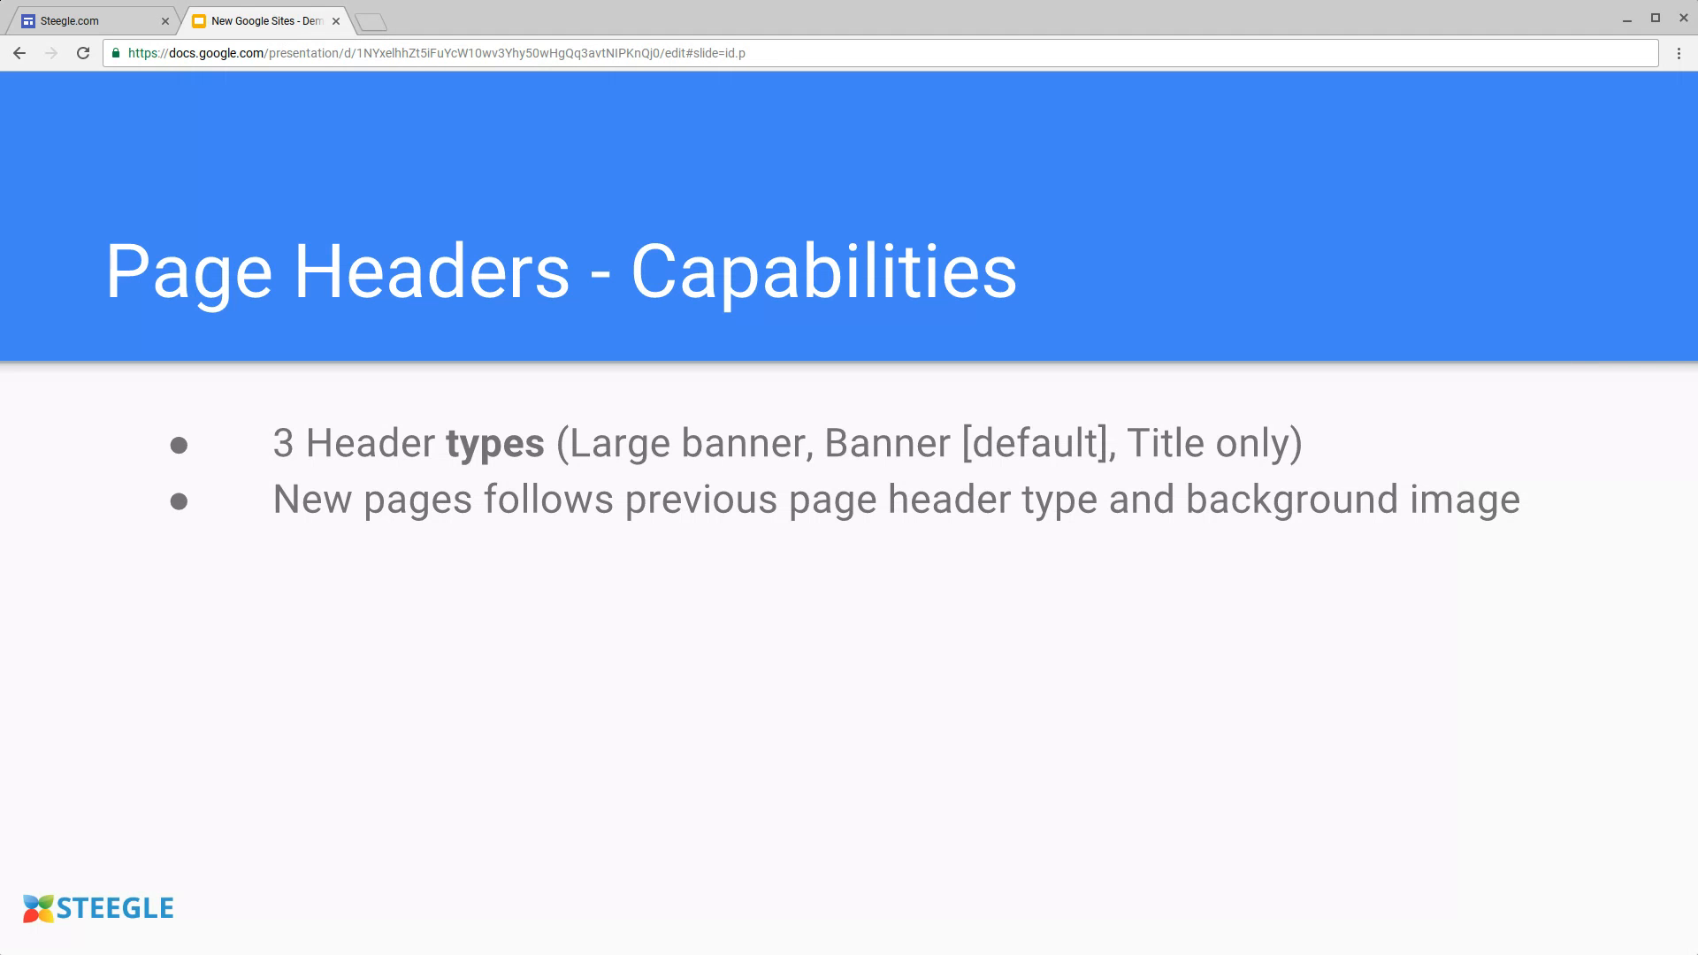
# Step: Add the bullet 'Custom background image and adjust for readability' and return to the site
pyautogui.write('Custom background image and adjust for readability')
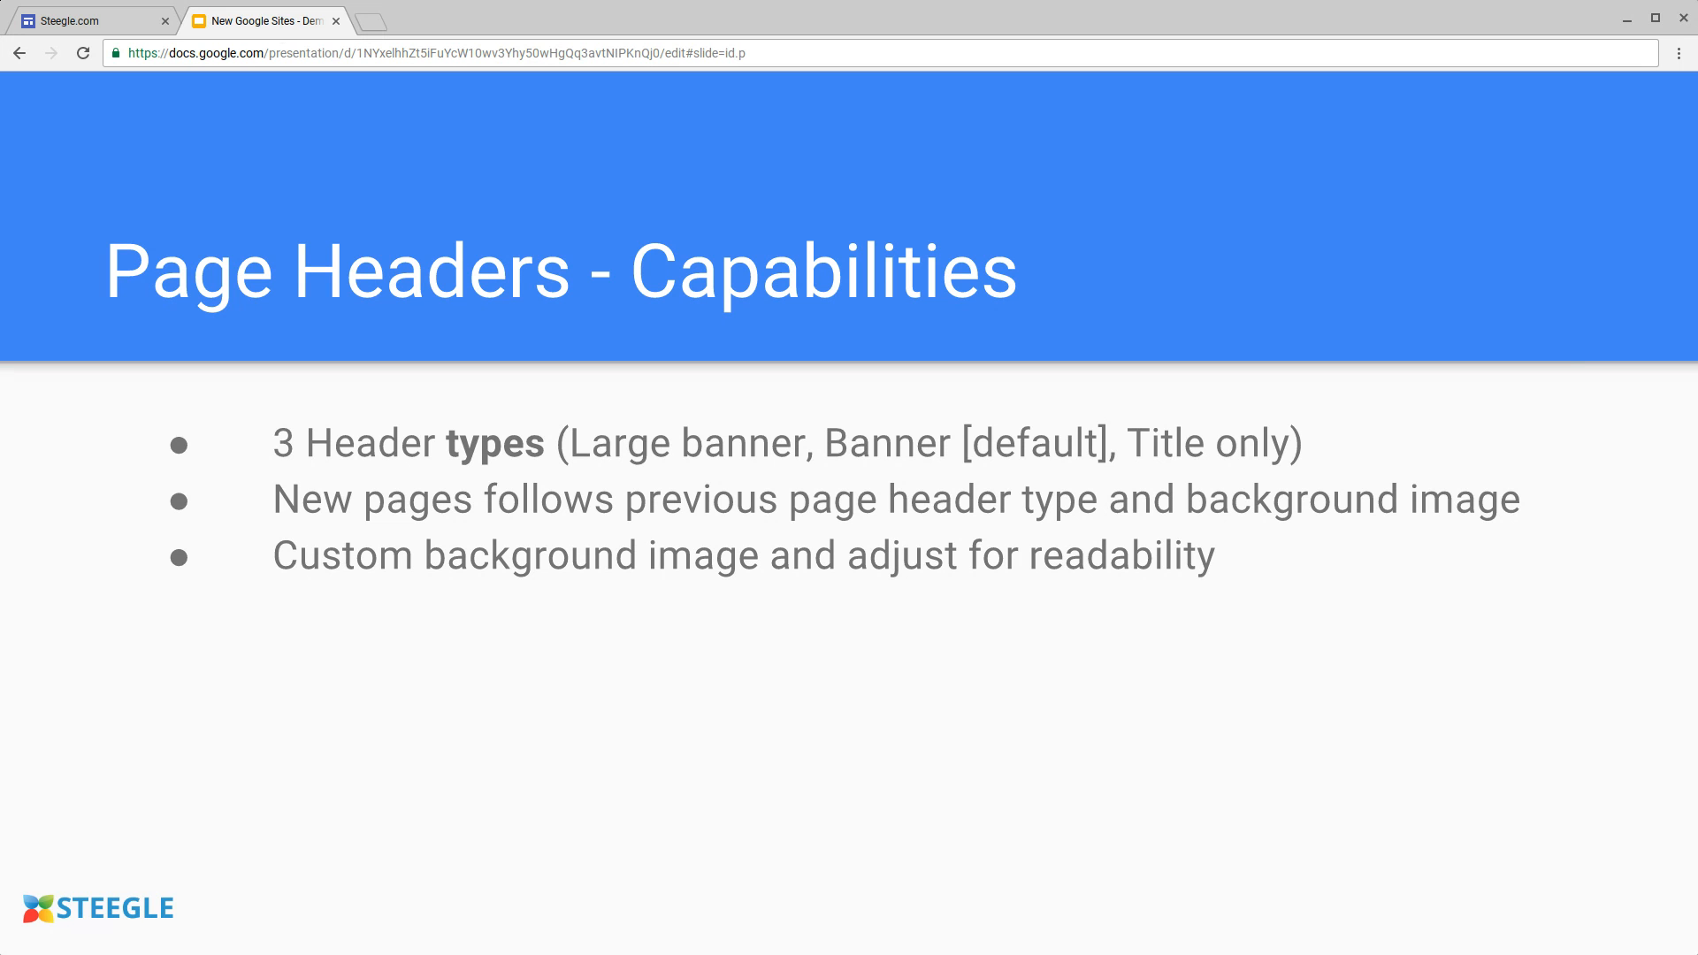
pyautogui.click(92, 20)
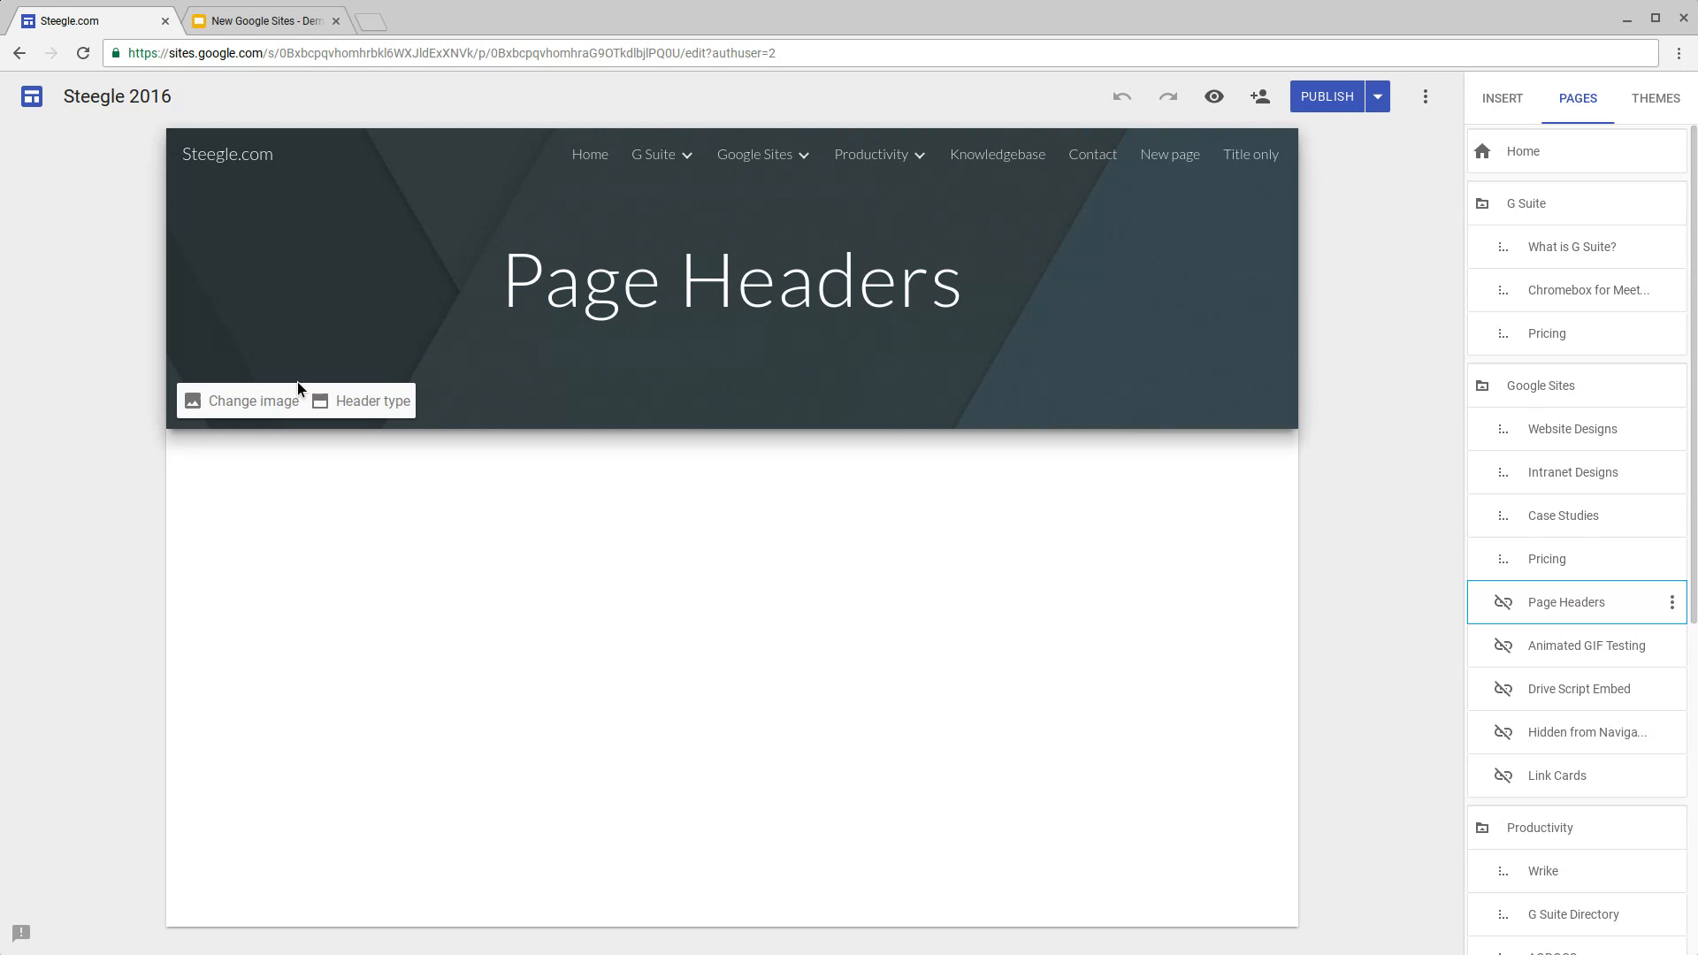
# Step: Set the banner background to apps-directory-splash.png from the Section Backgrounds folder
pyautogui.click(252, 400)
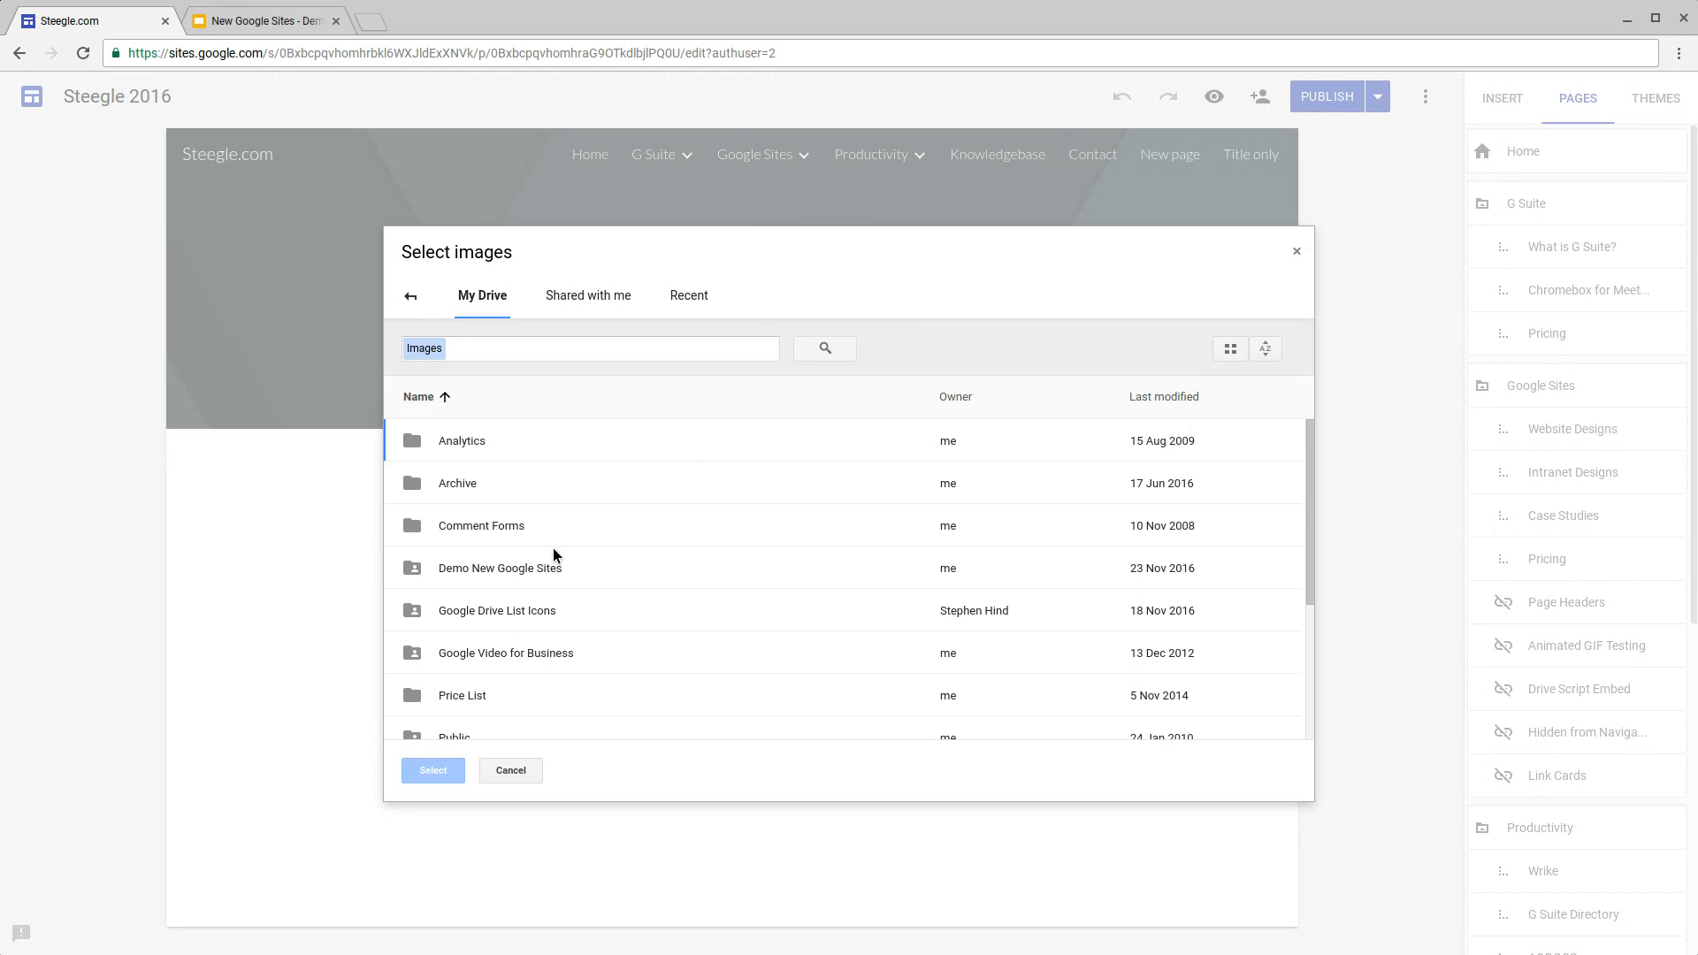
pyautogui.doubleClick(499, 568)
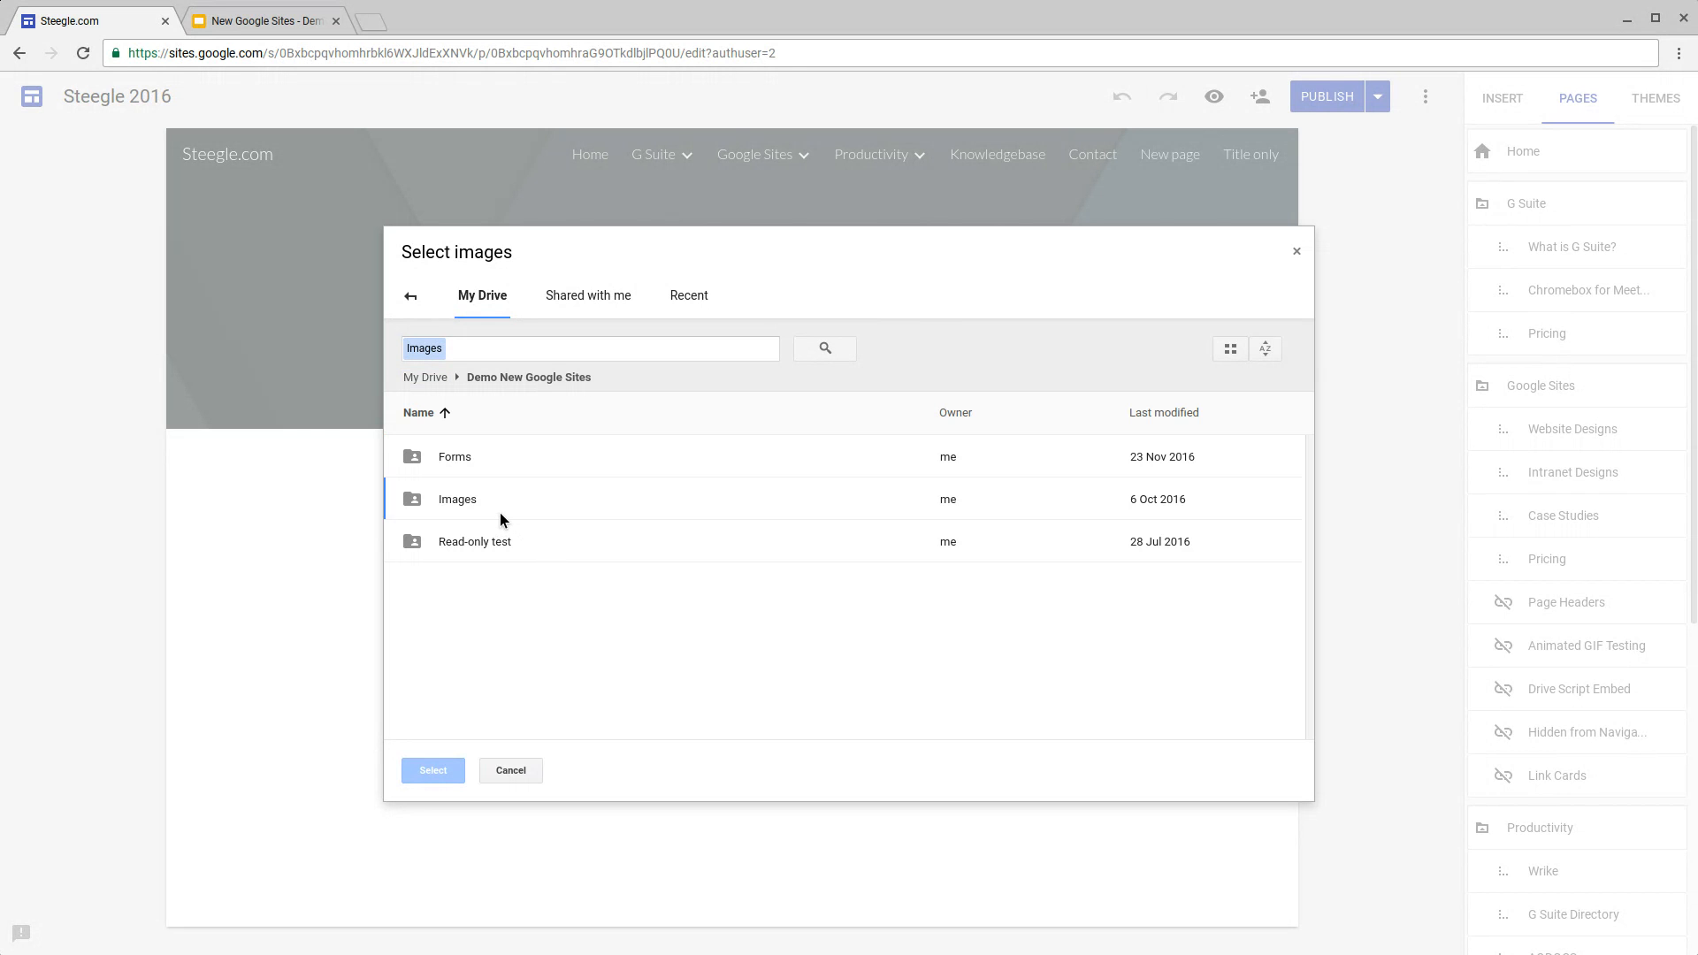
pyautogui.doubleClick(457, 498)
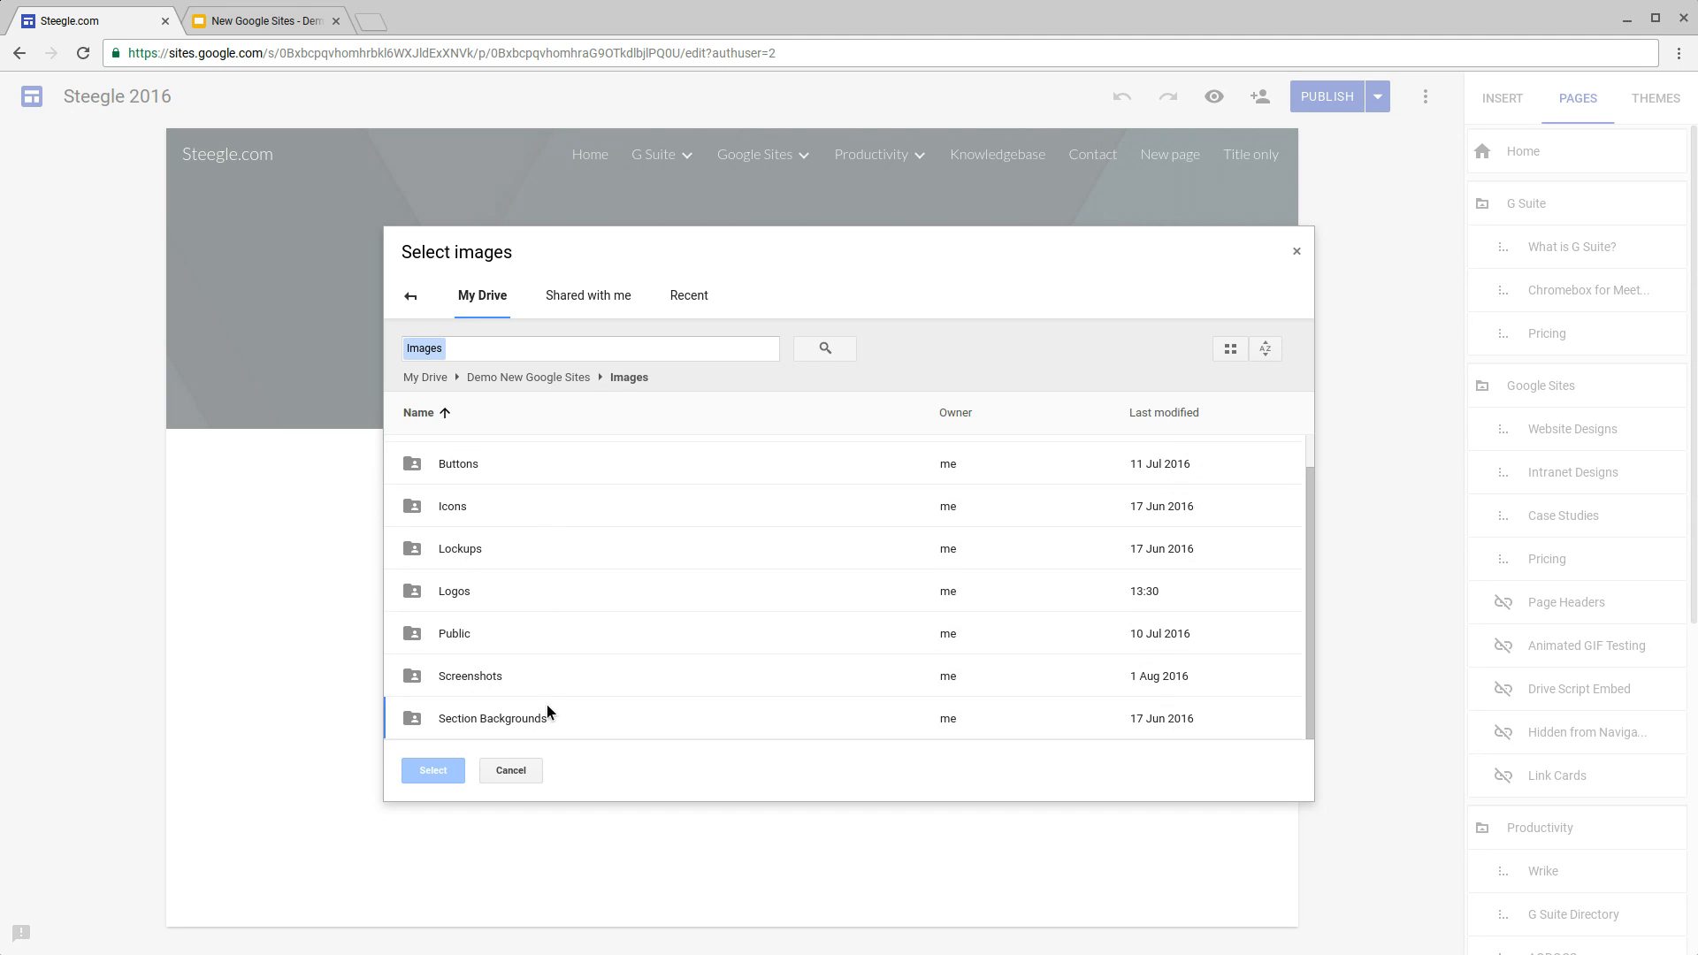
pyautogui.doubleClick(490, 717)
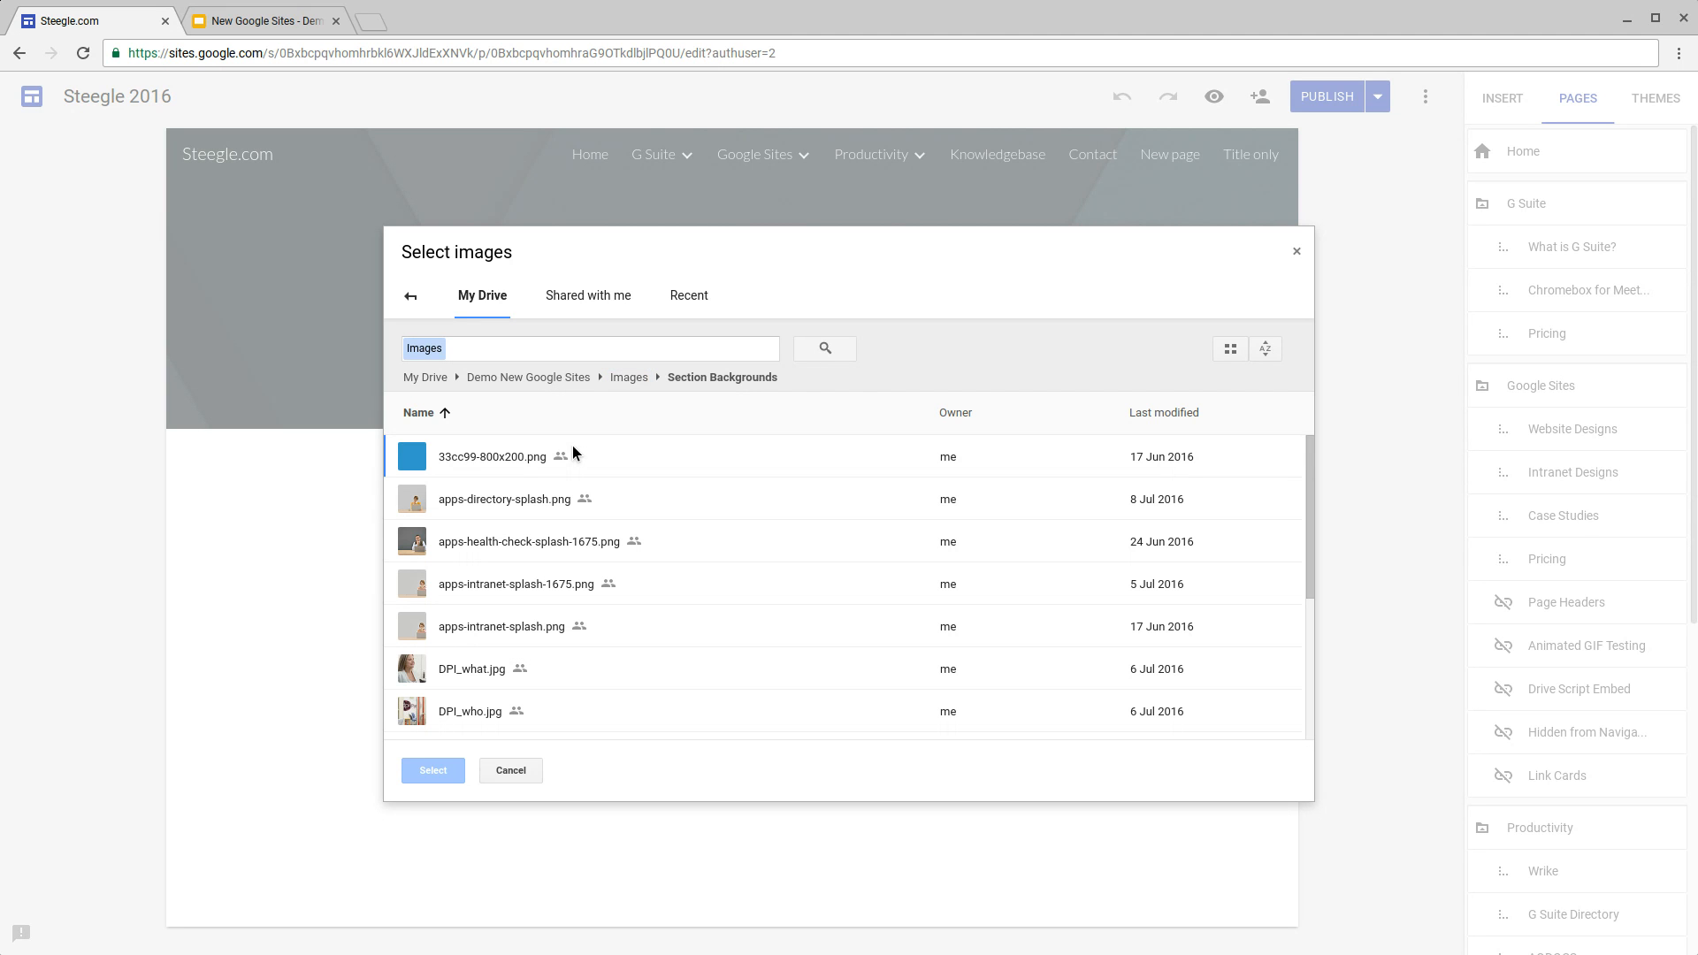
pyautogui.click(504, 498)
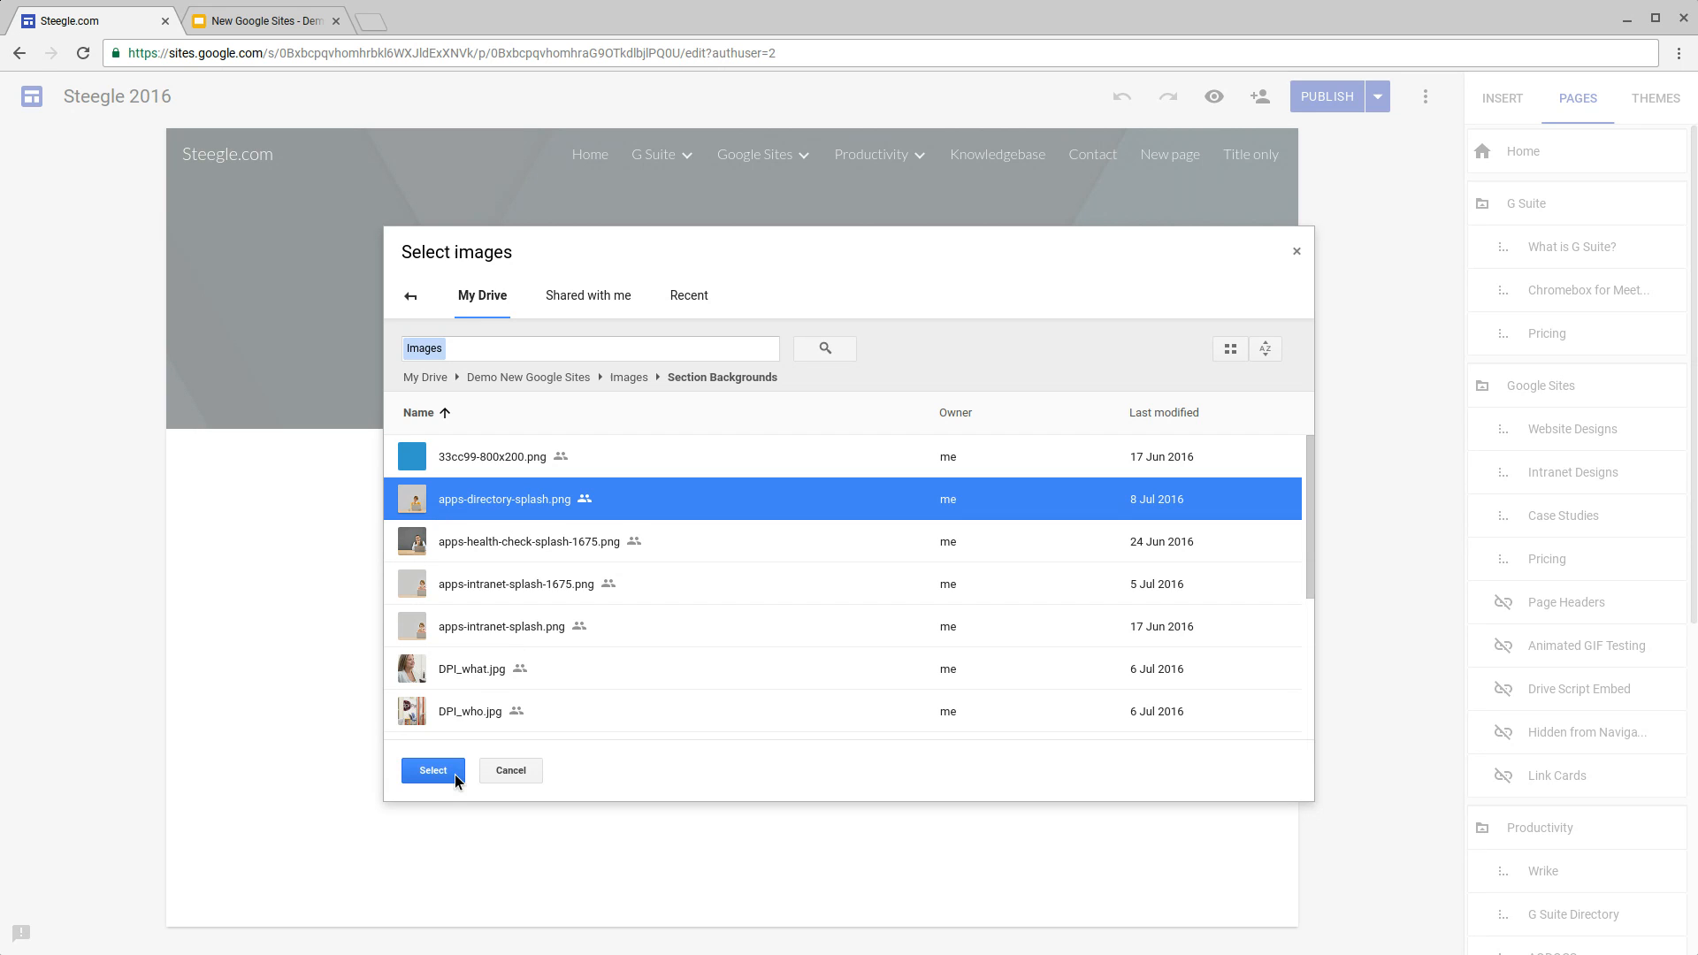
pyautogui.click(432, 770)
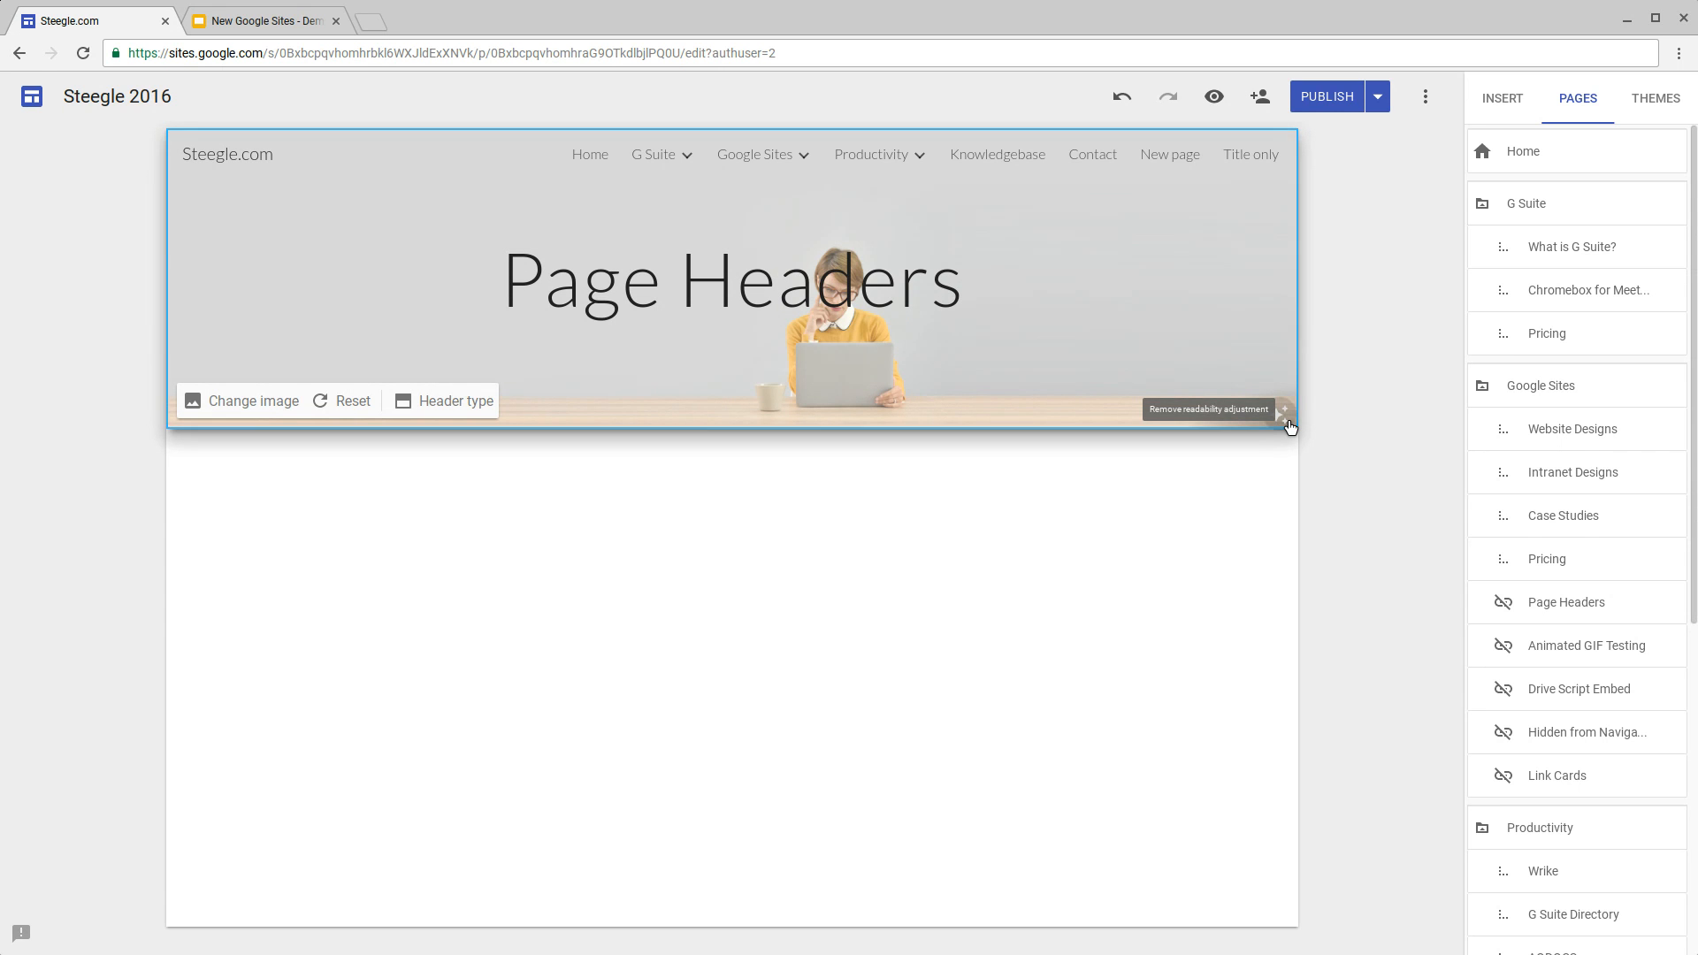
# Step: Turn off the banner image's readability adjustment
pyautogui.click(1284, 410)
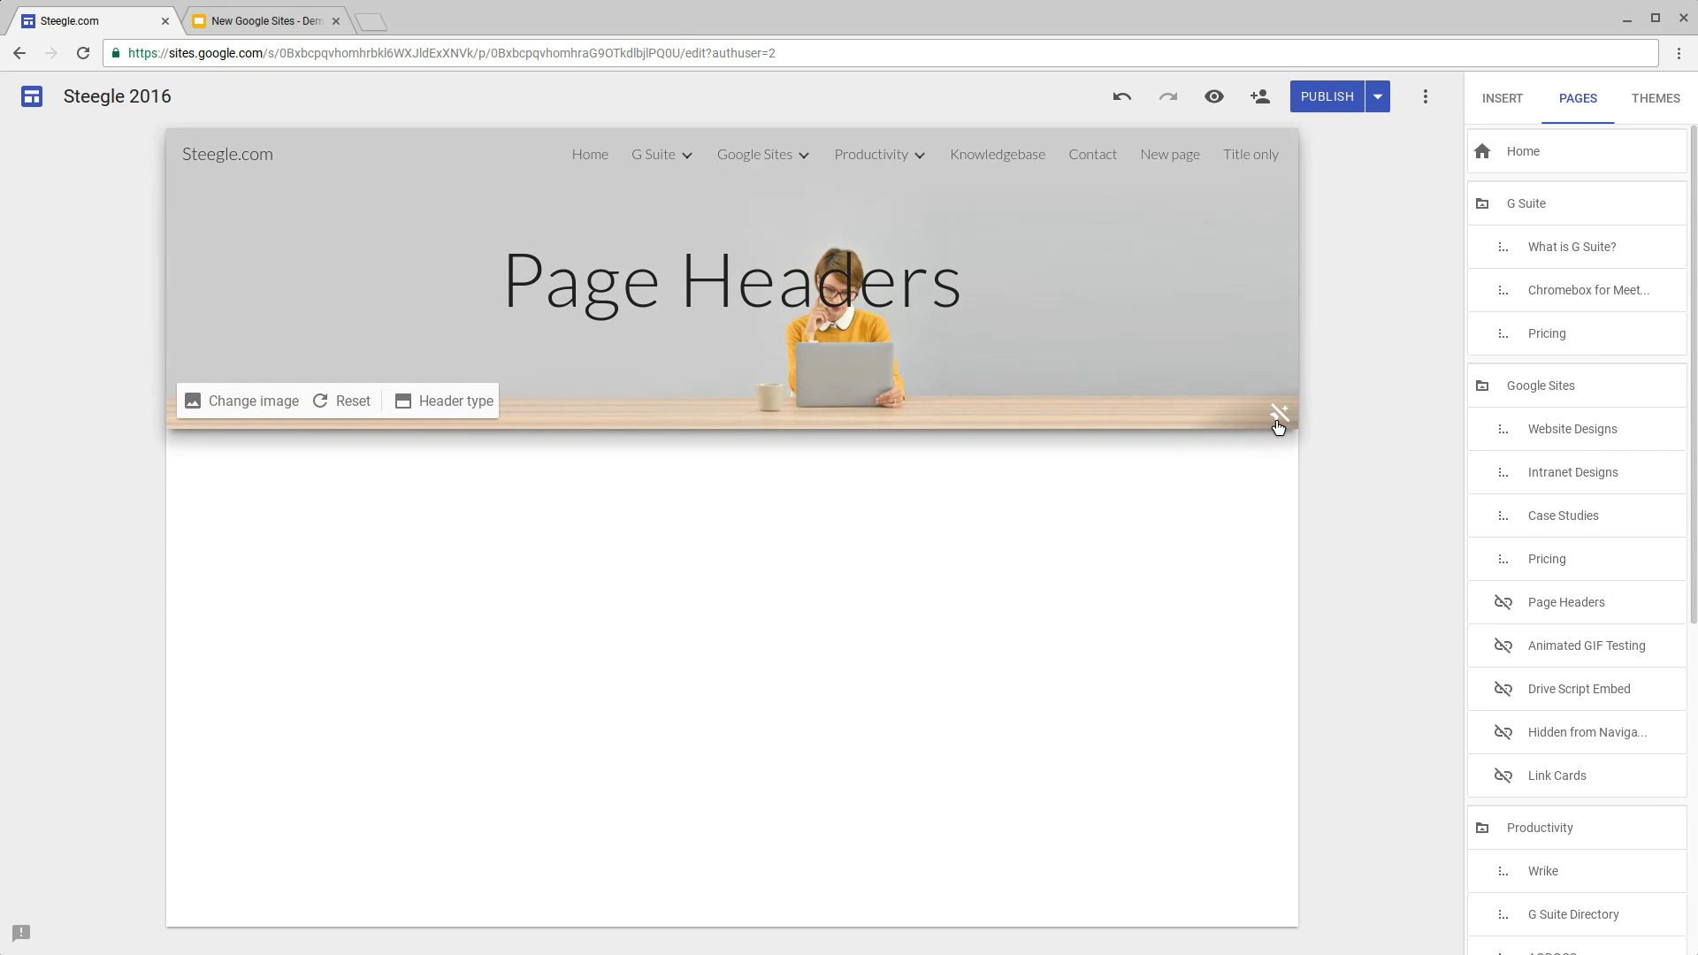
pyautogui.click(264, 21)
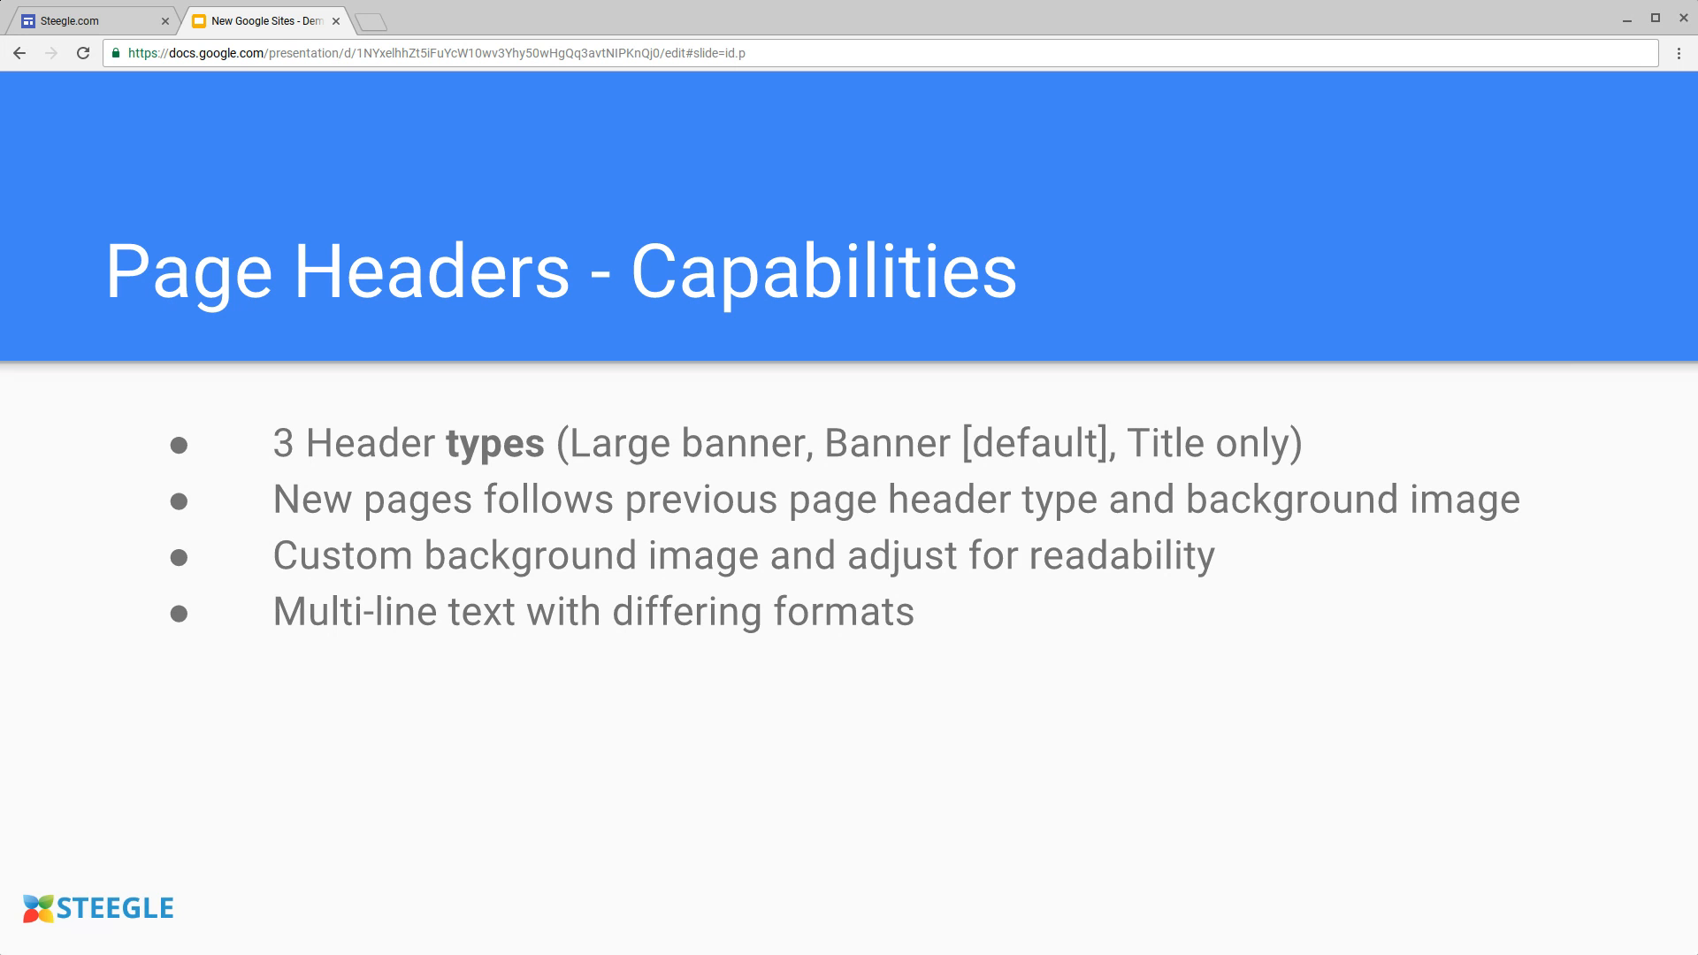
pyautogui.click(92, 20)
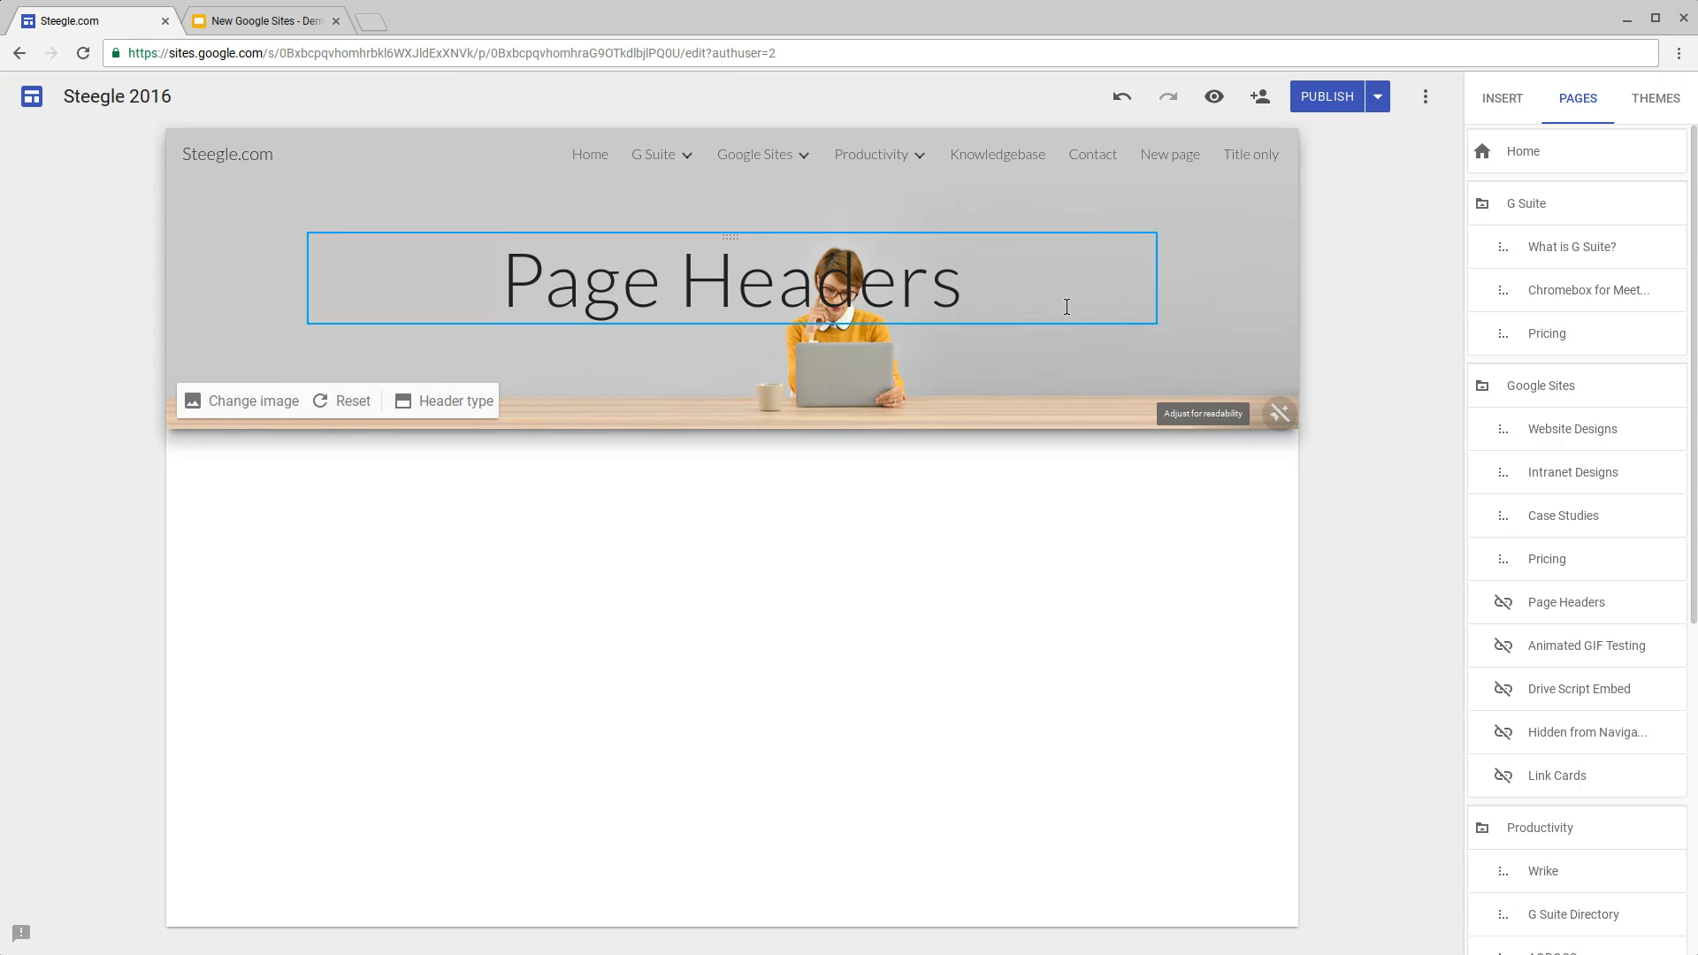
# Step: Widen the title box and add a 'More lines of text' heading line
pyautogui.click(731, 279)
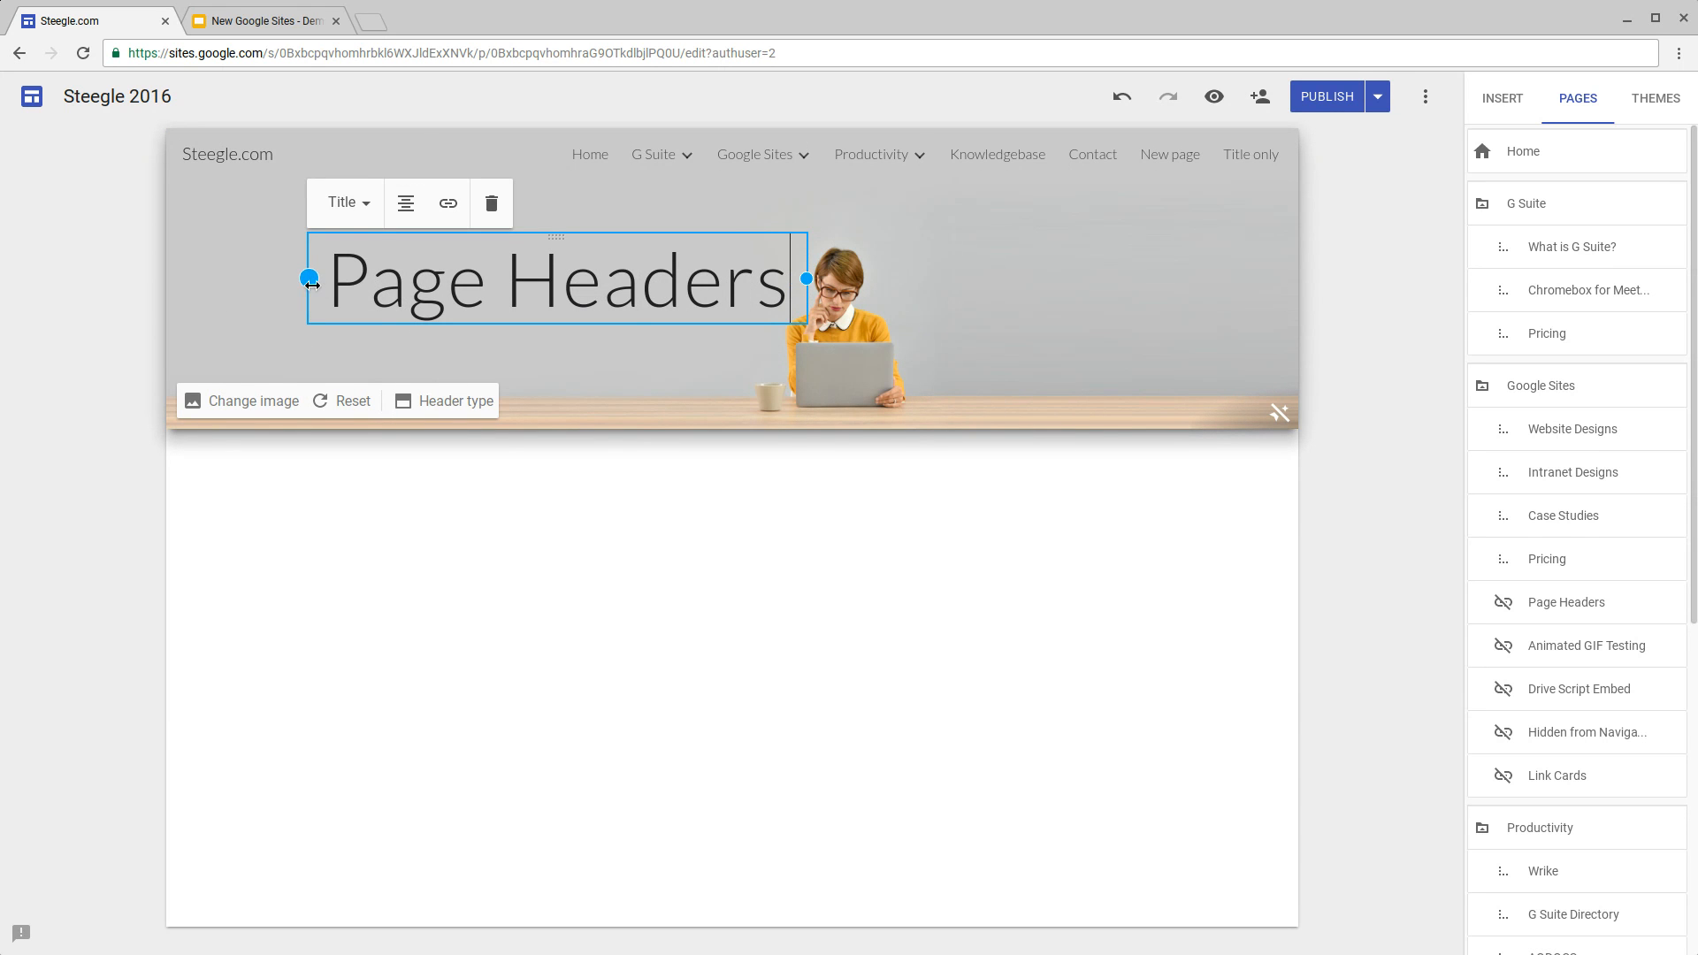
pyautogui.moveTo(310, 278); pyautogui.dragTo(223, 278)
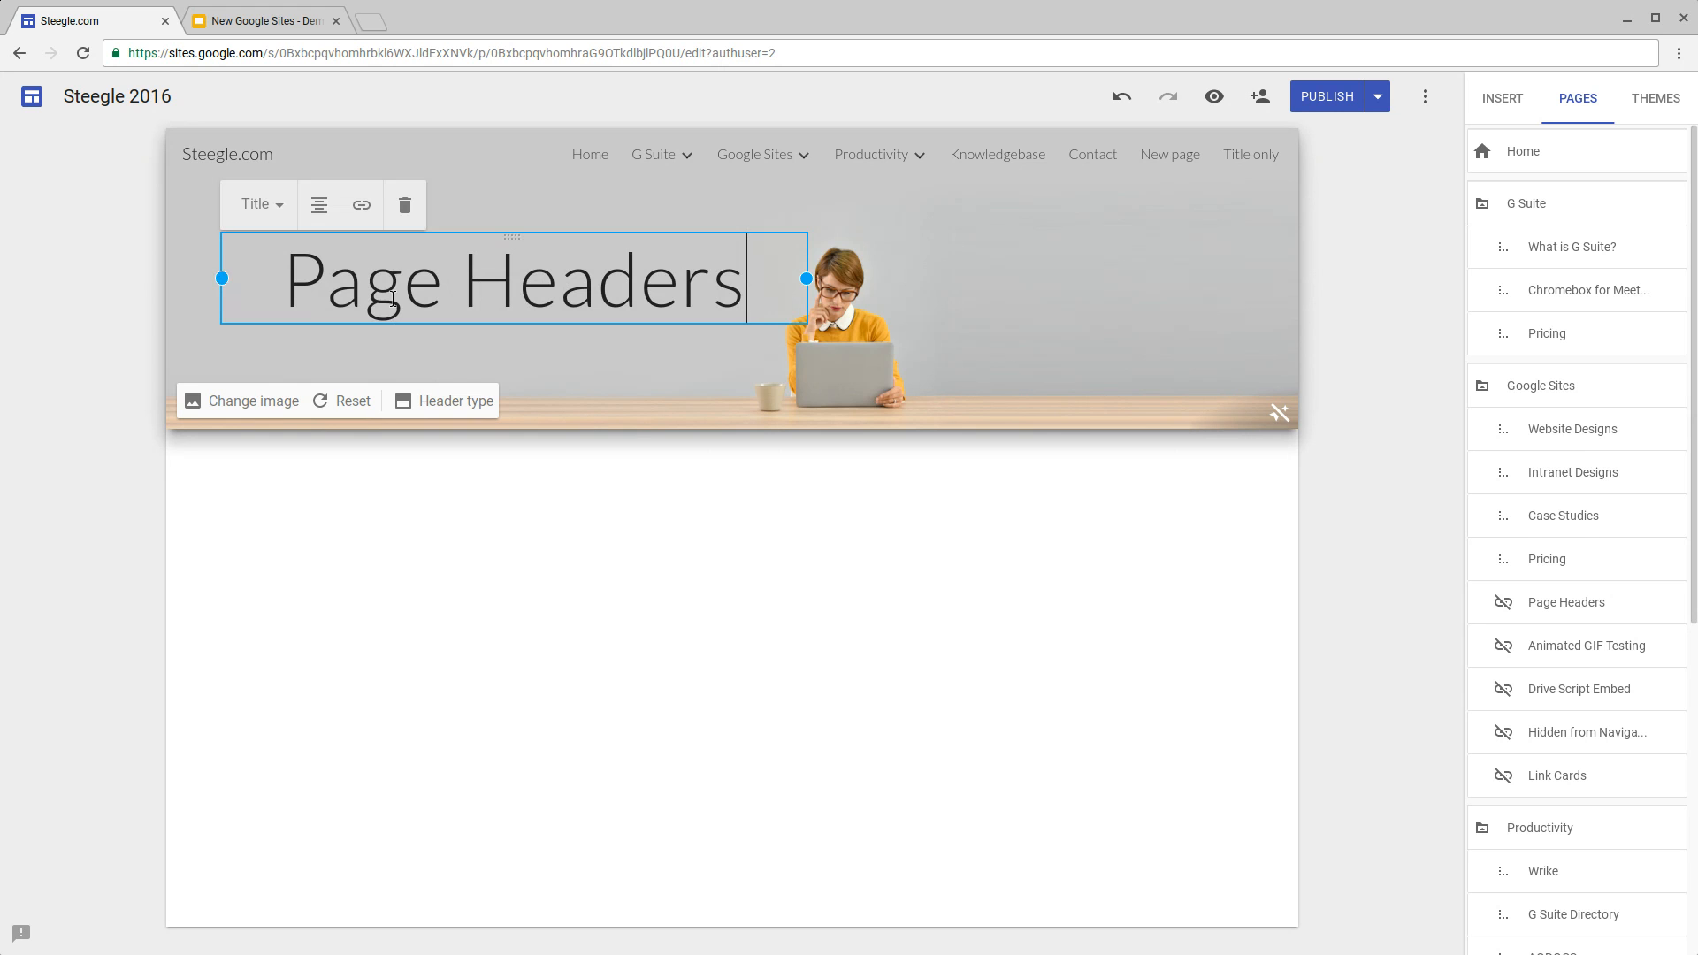
pyautogui.click(318, 204)
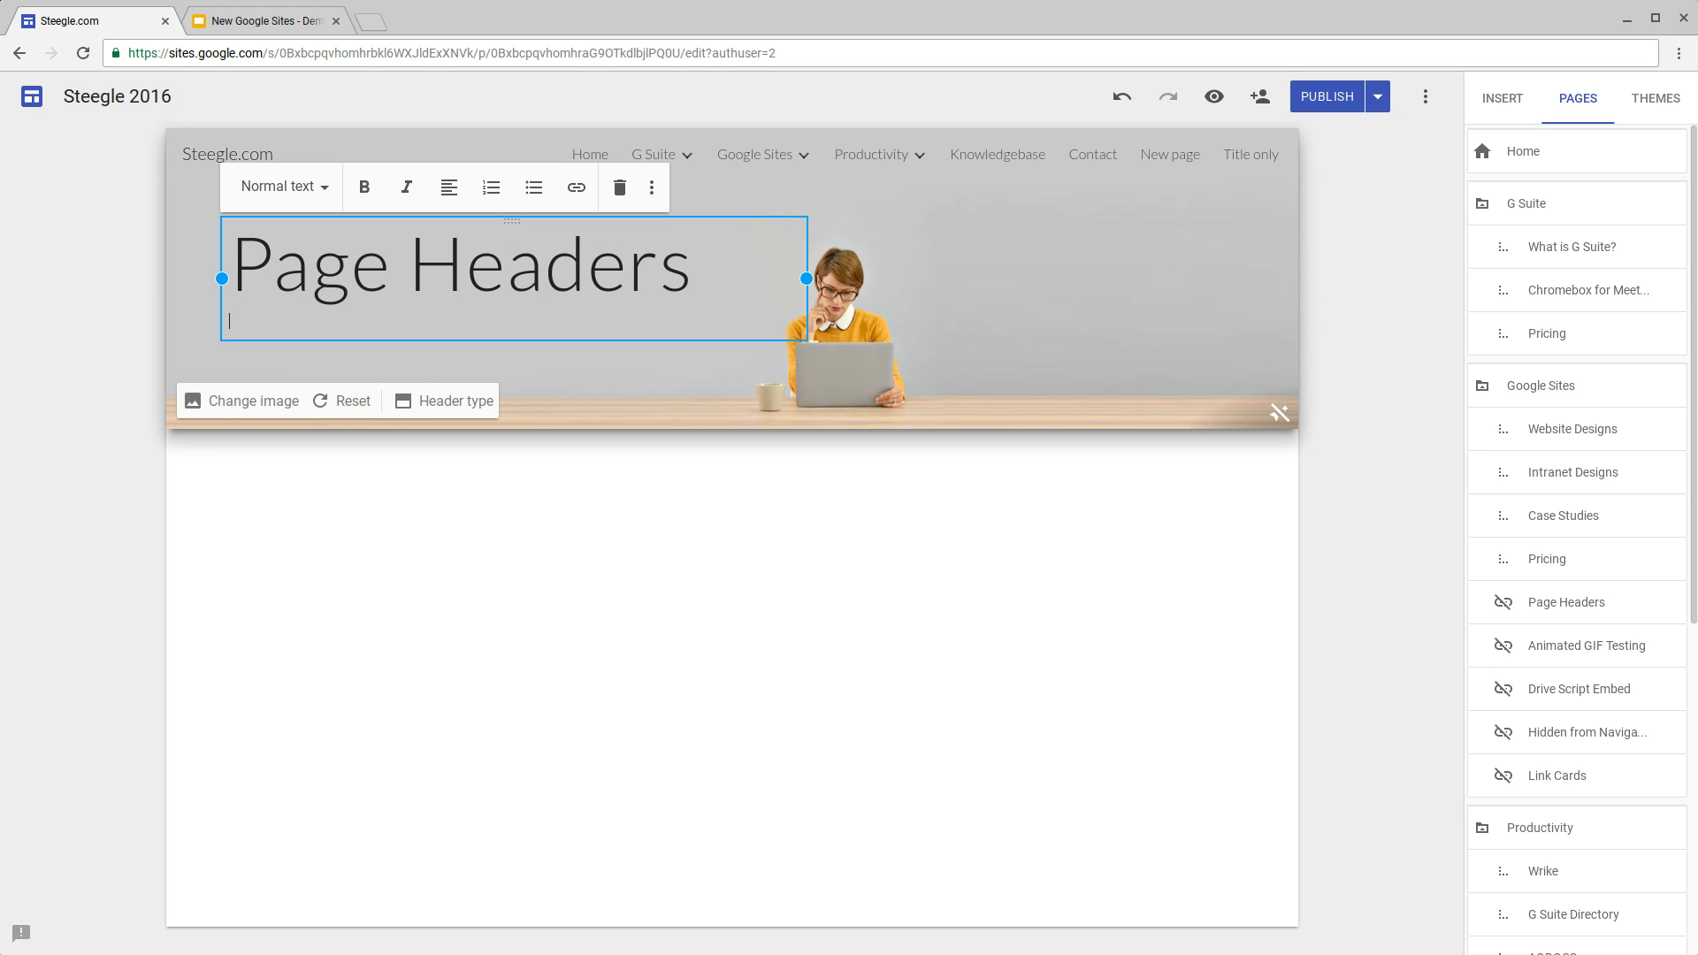
pyautogui.write('More lines of')
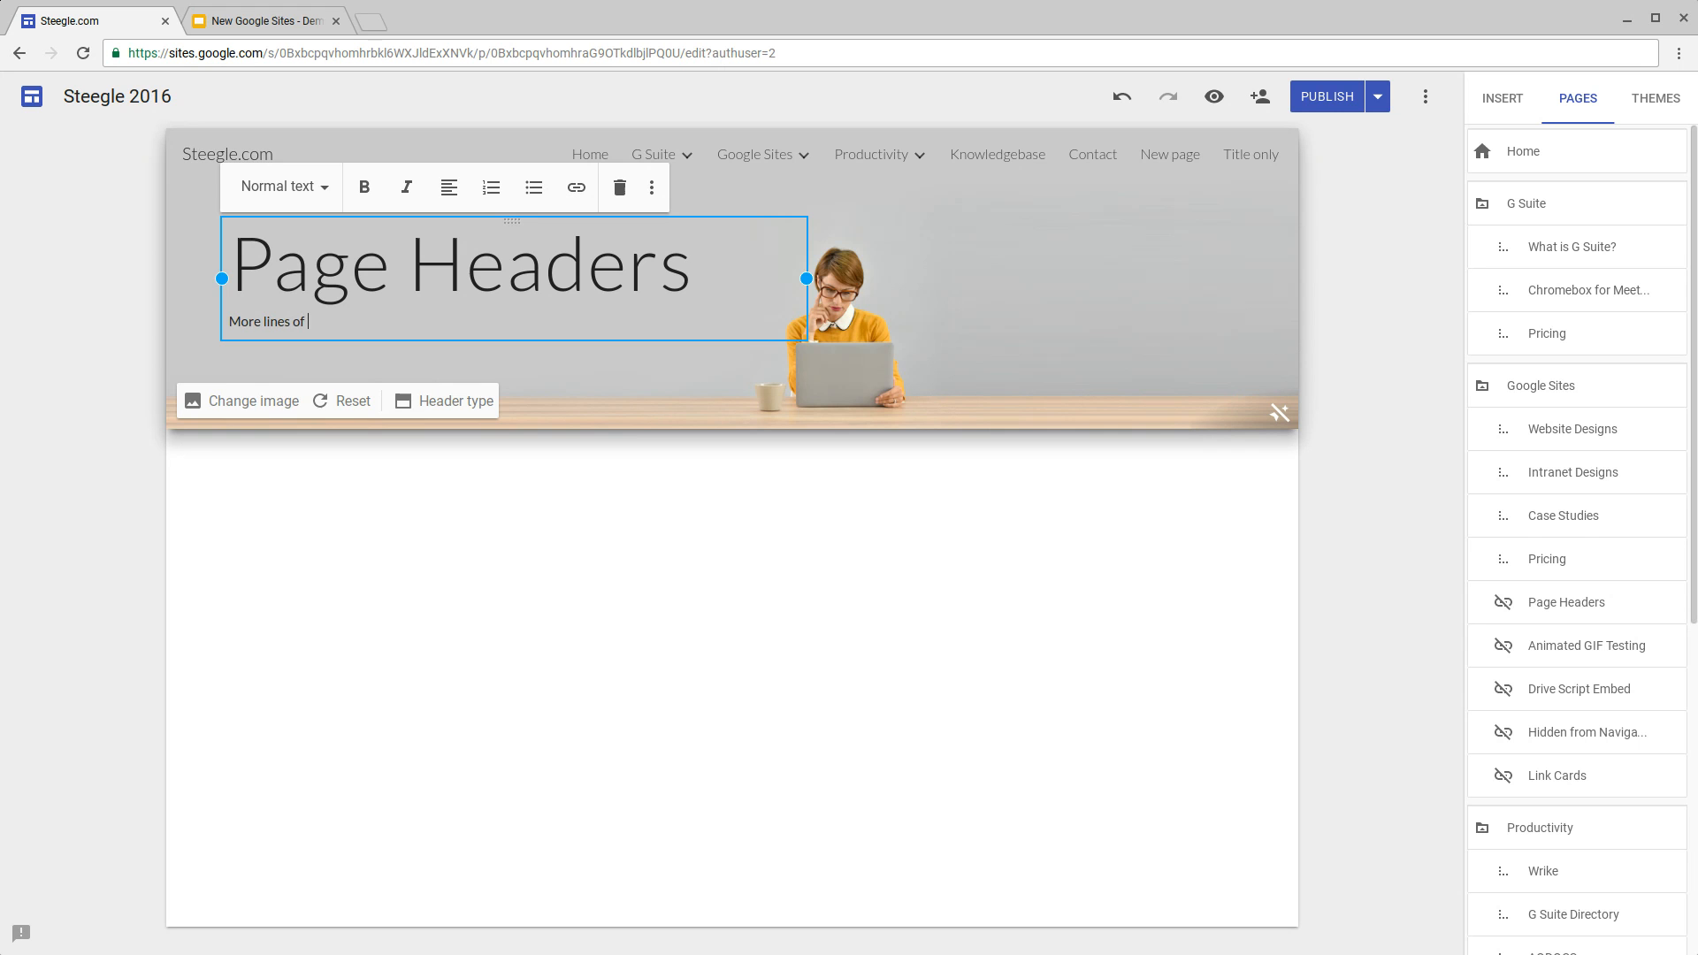
pyautogui.write('text')
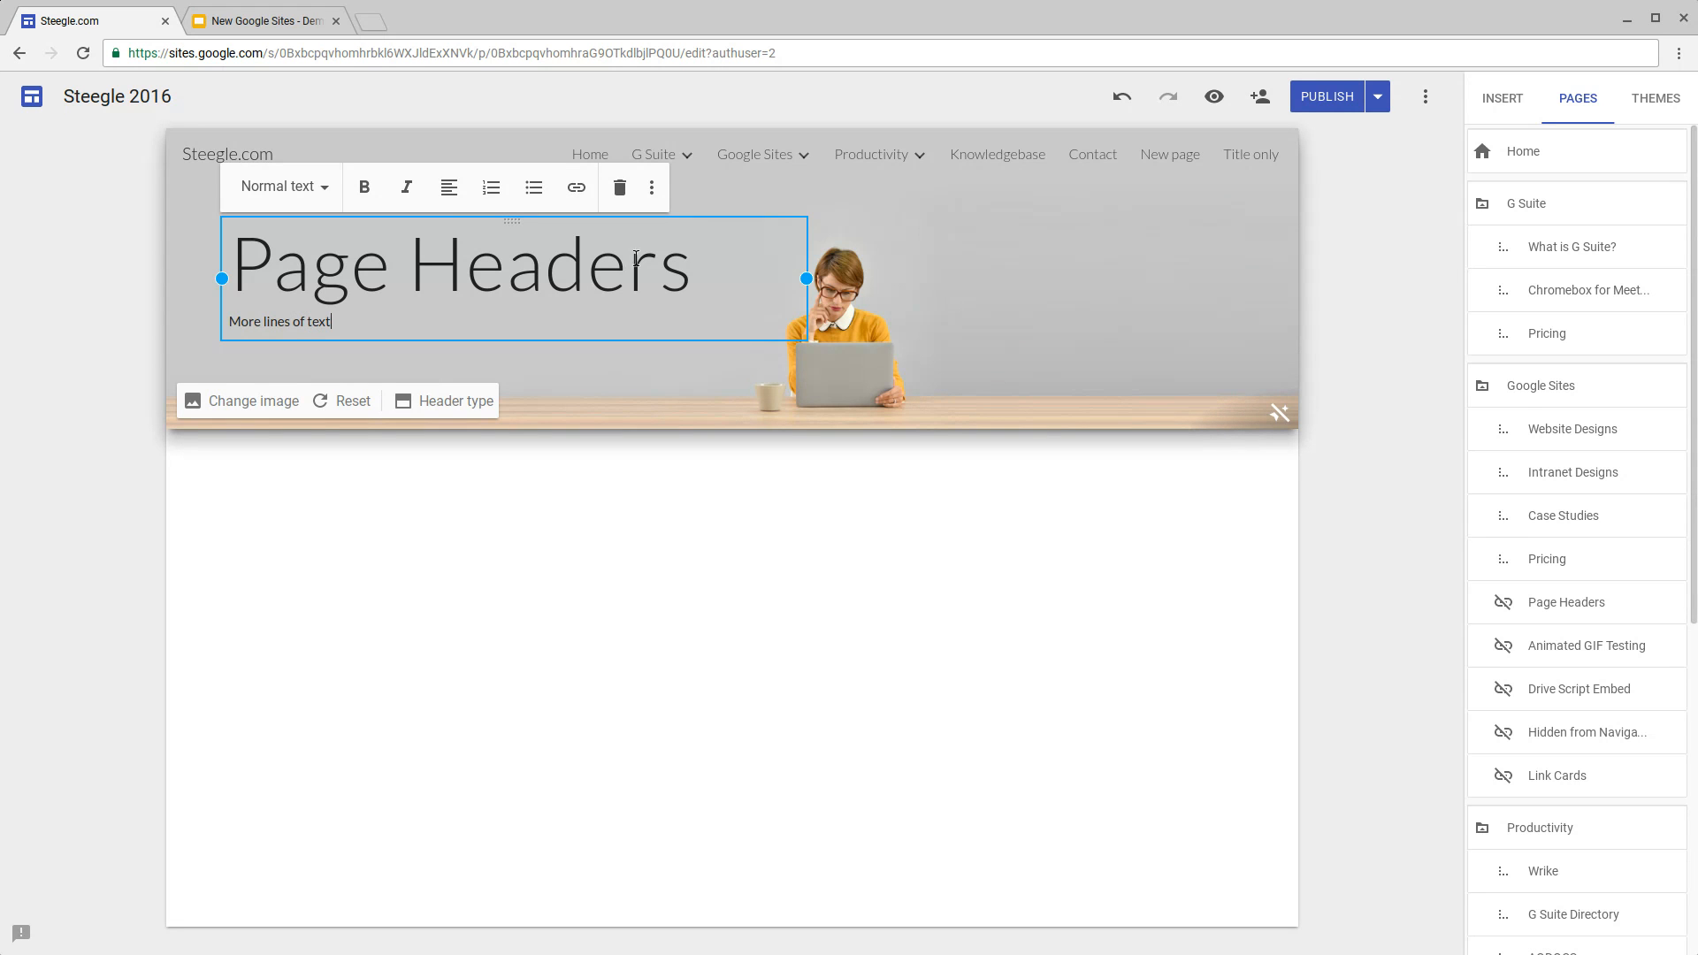
pyautogui.click(278, 187)
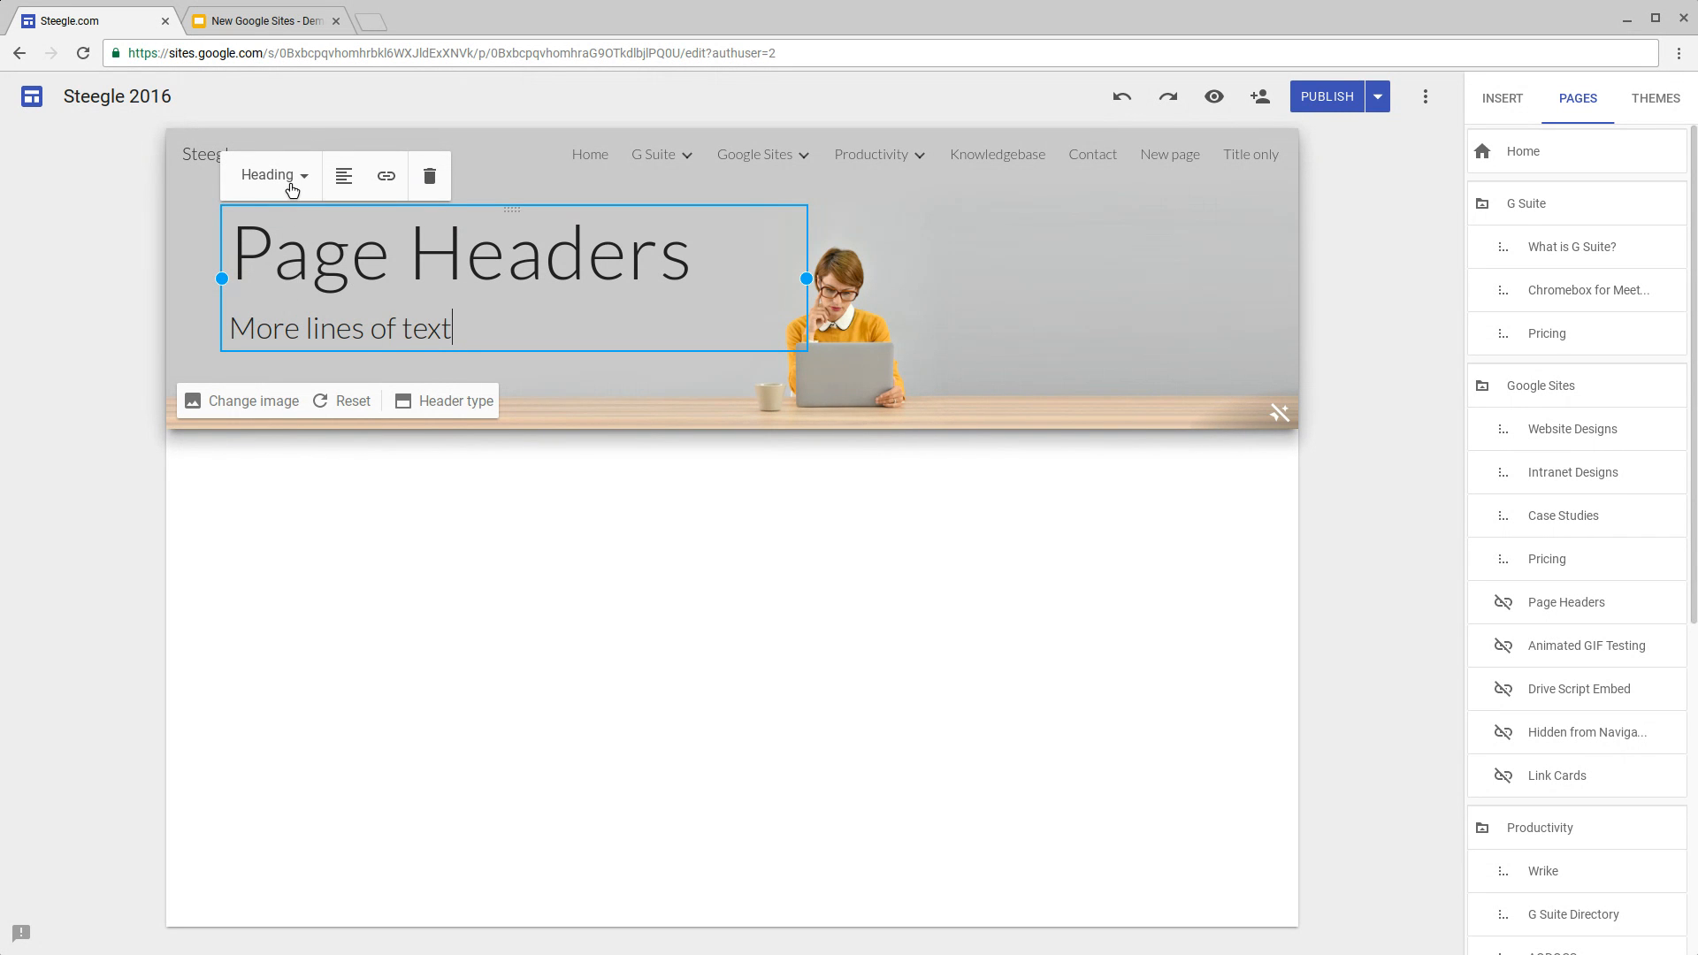
# Step: Add a bold-italic 'normal text' line below the heading
pyautogui.press('enter')
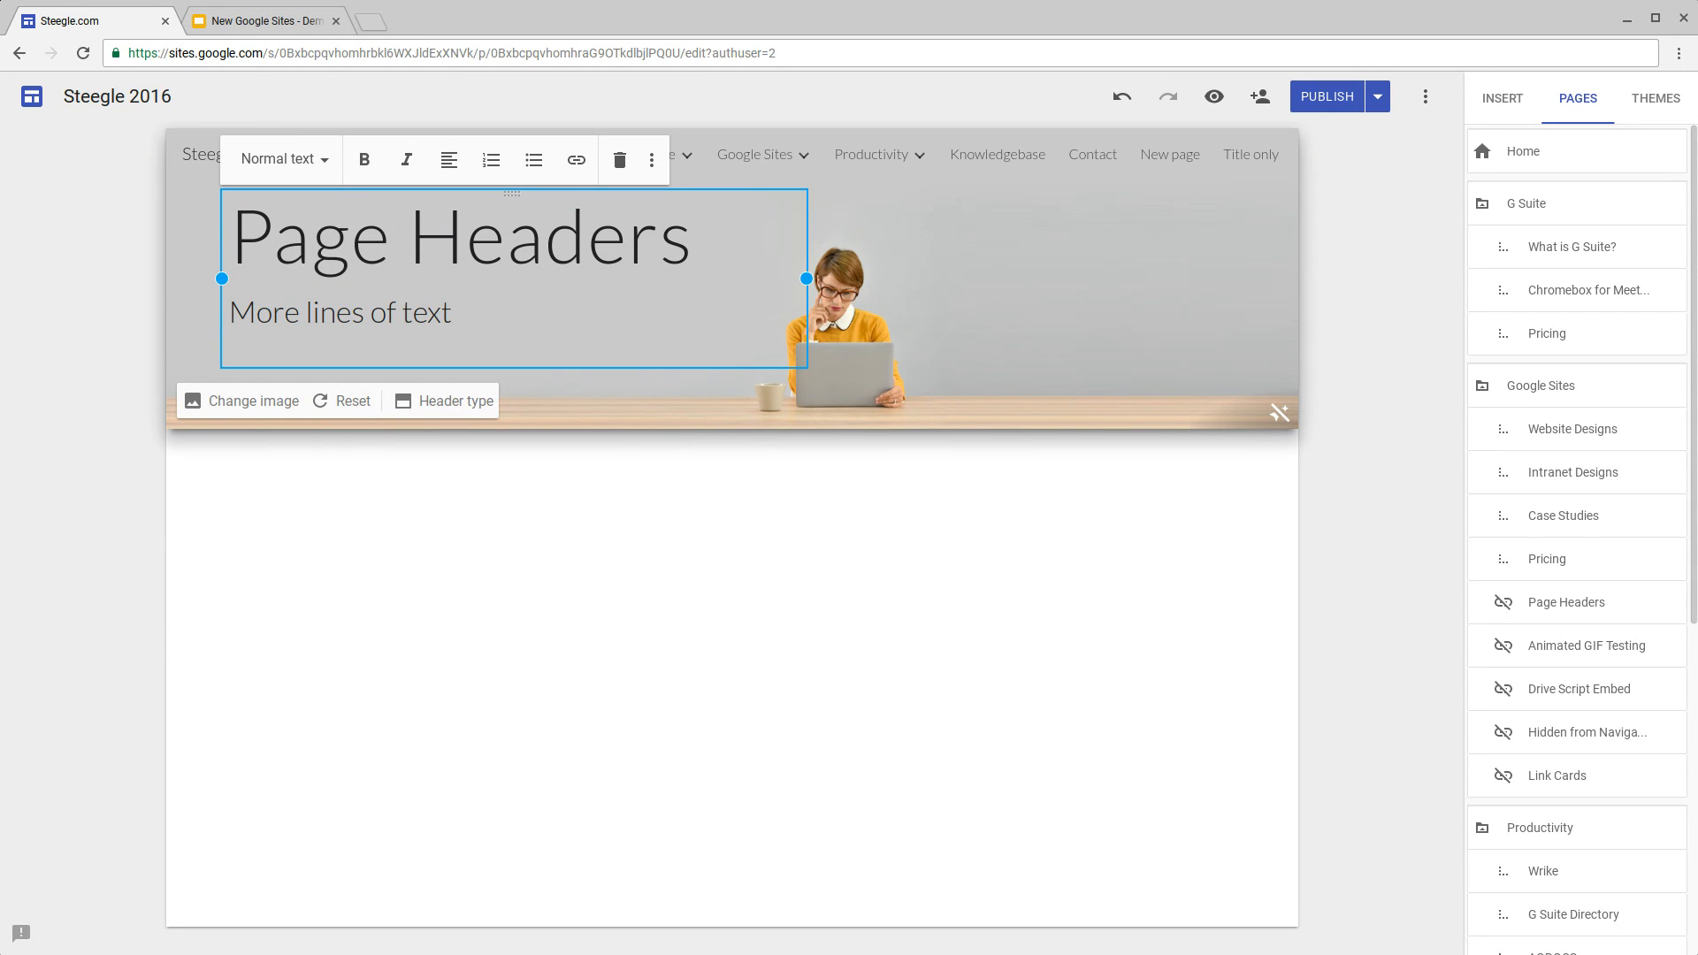
pyautogui.write('normal t')
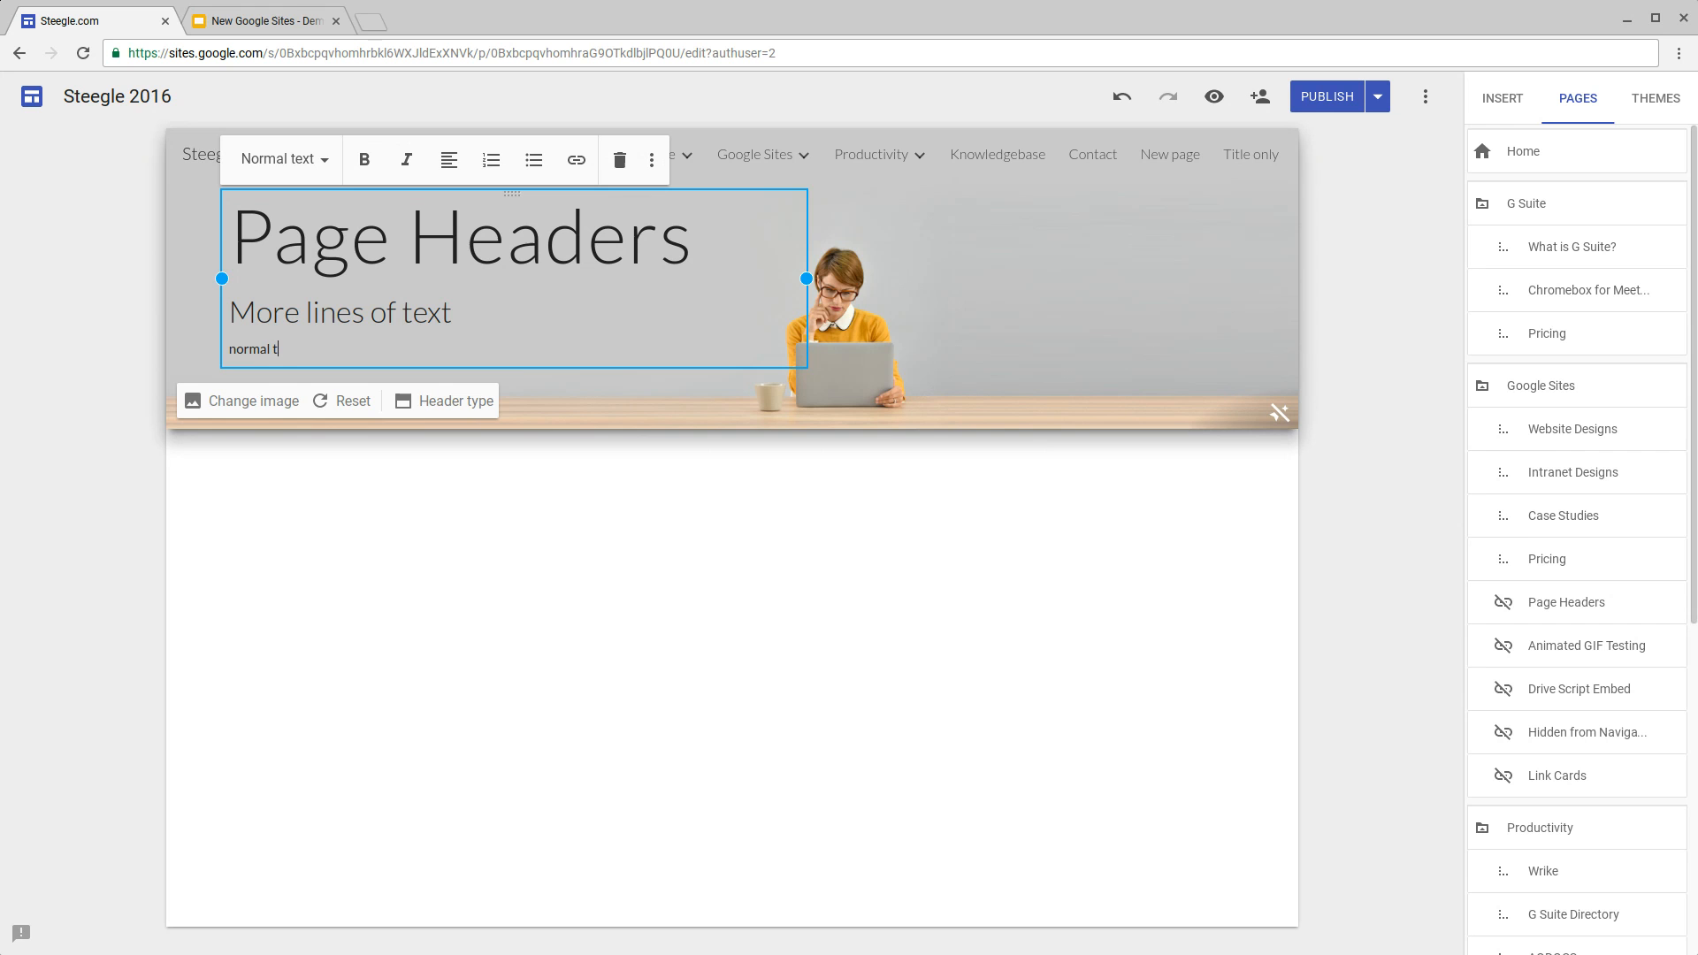
pyautogui.write('ext')
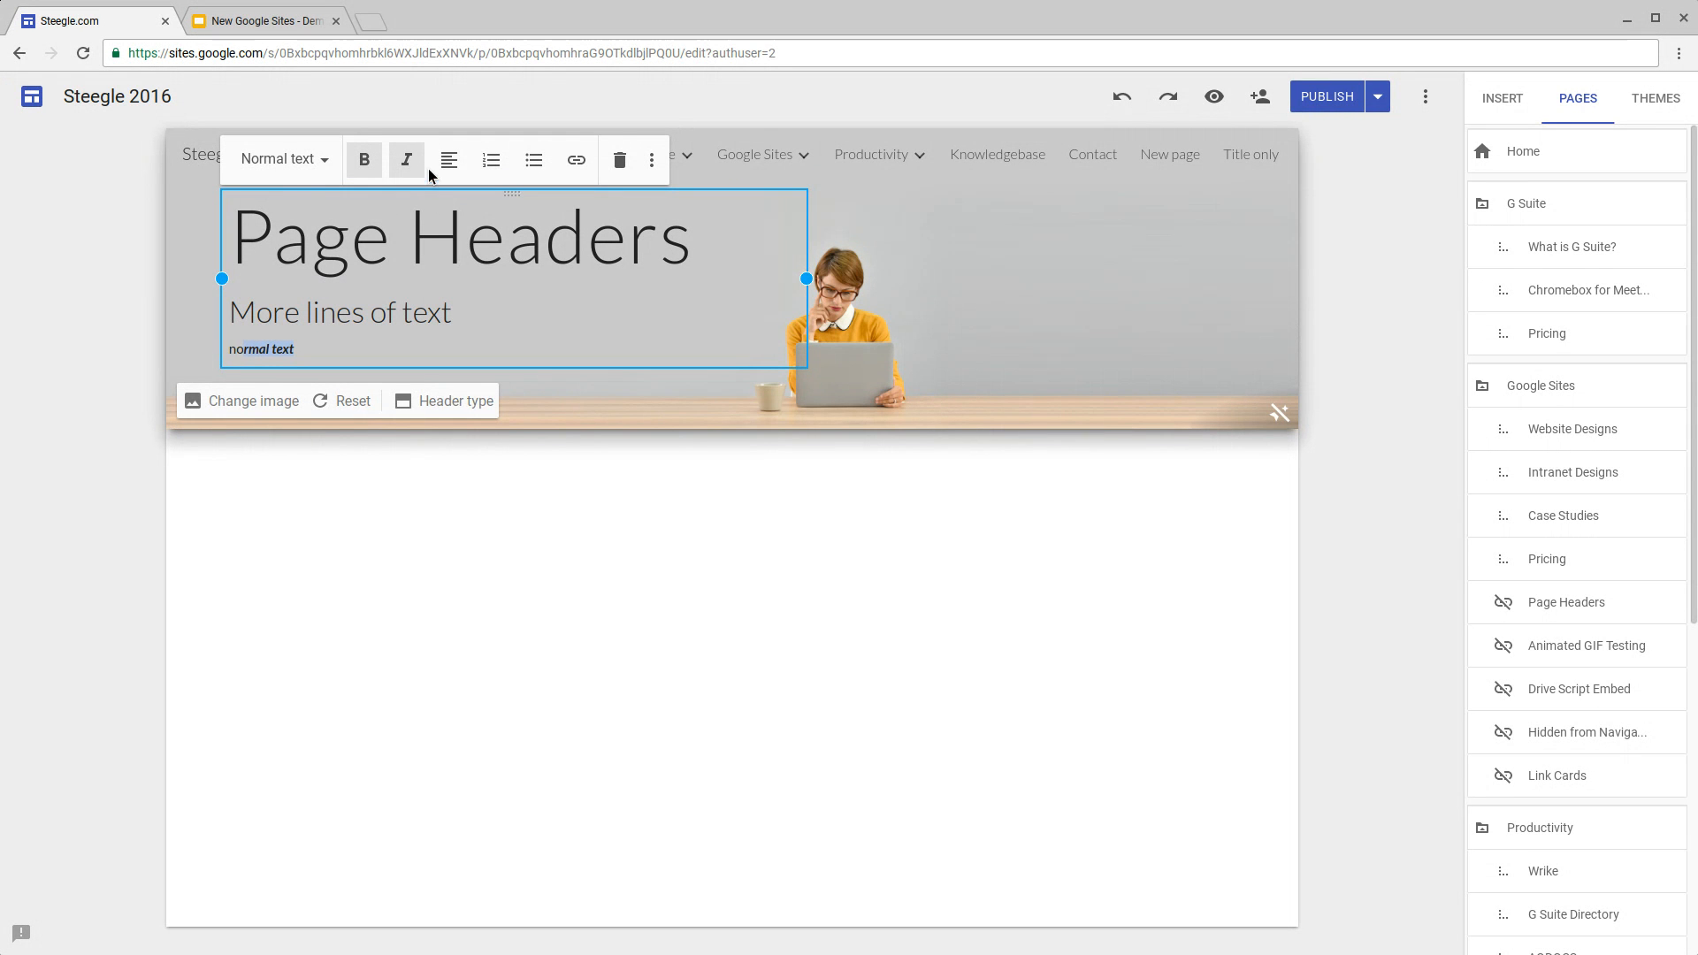
pyautogui.click(265, 20)
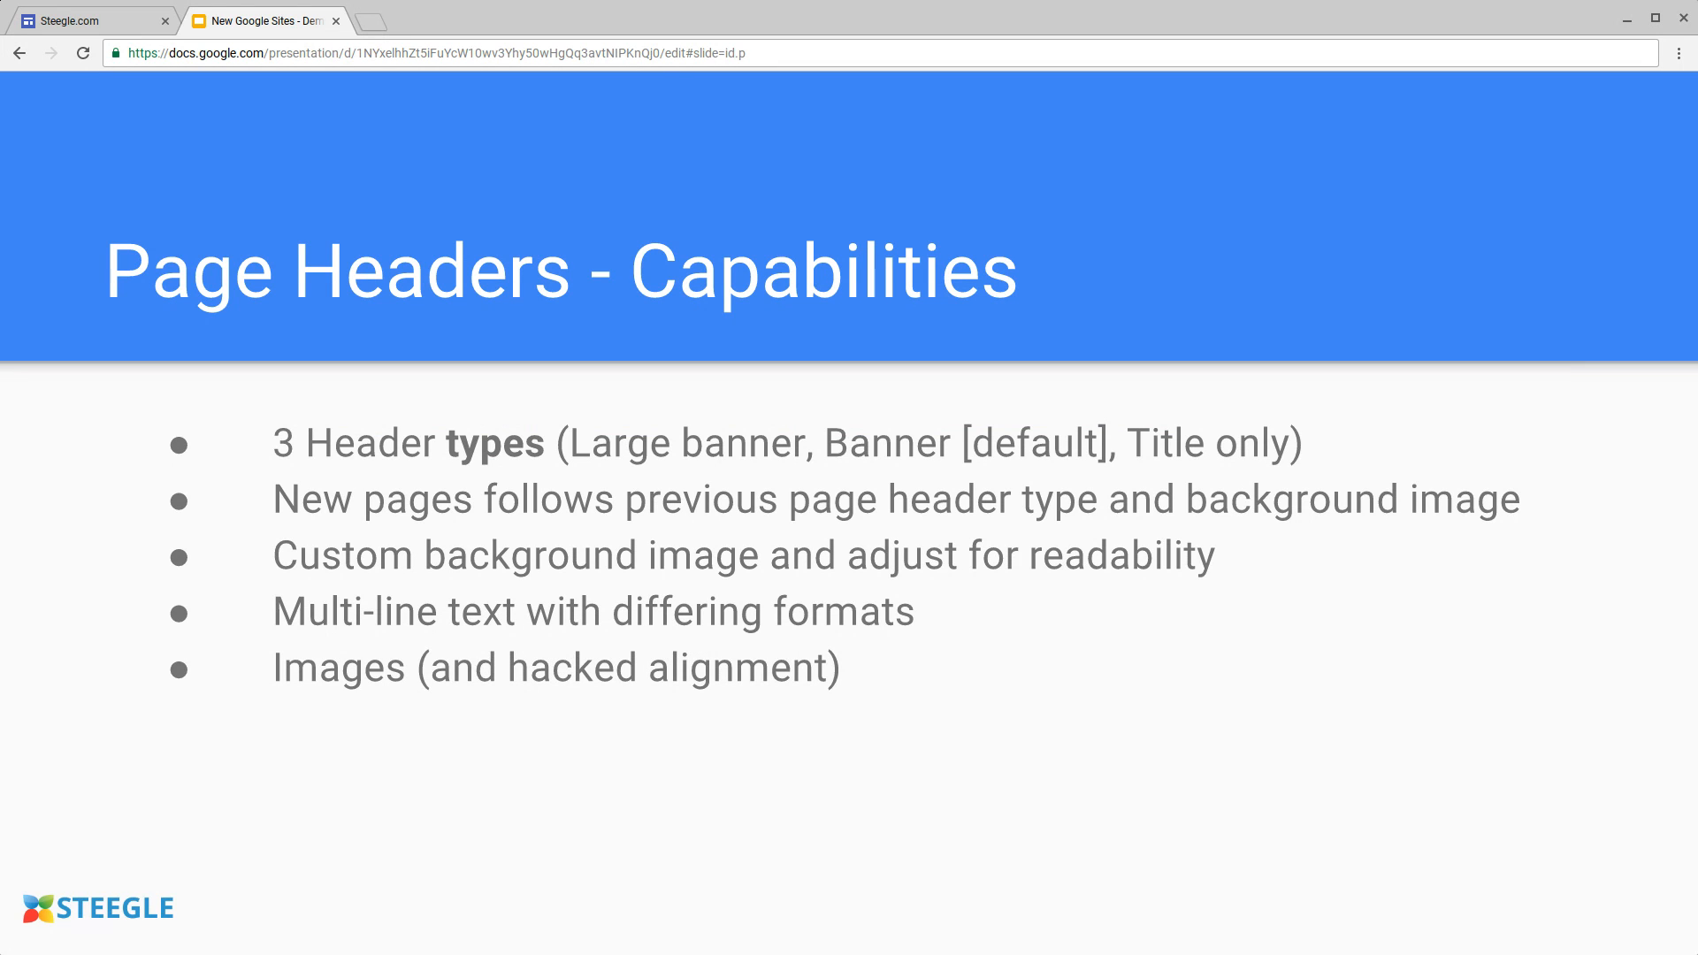
pyautogui.click(92, 19)
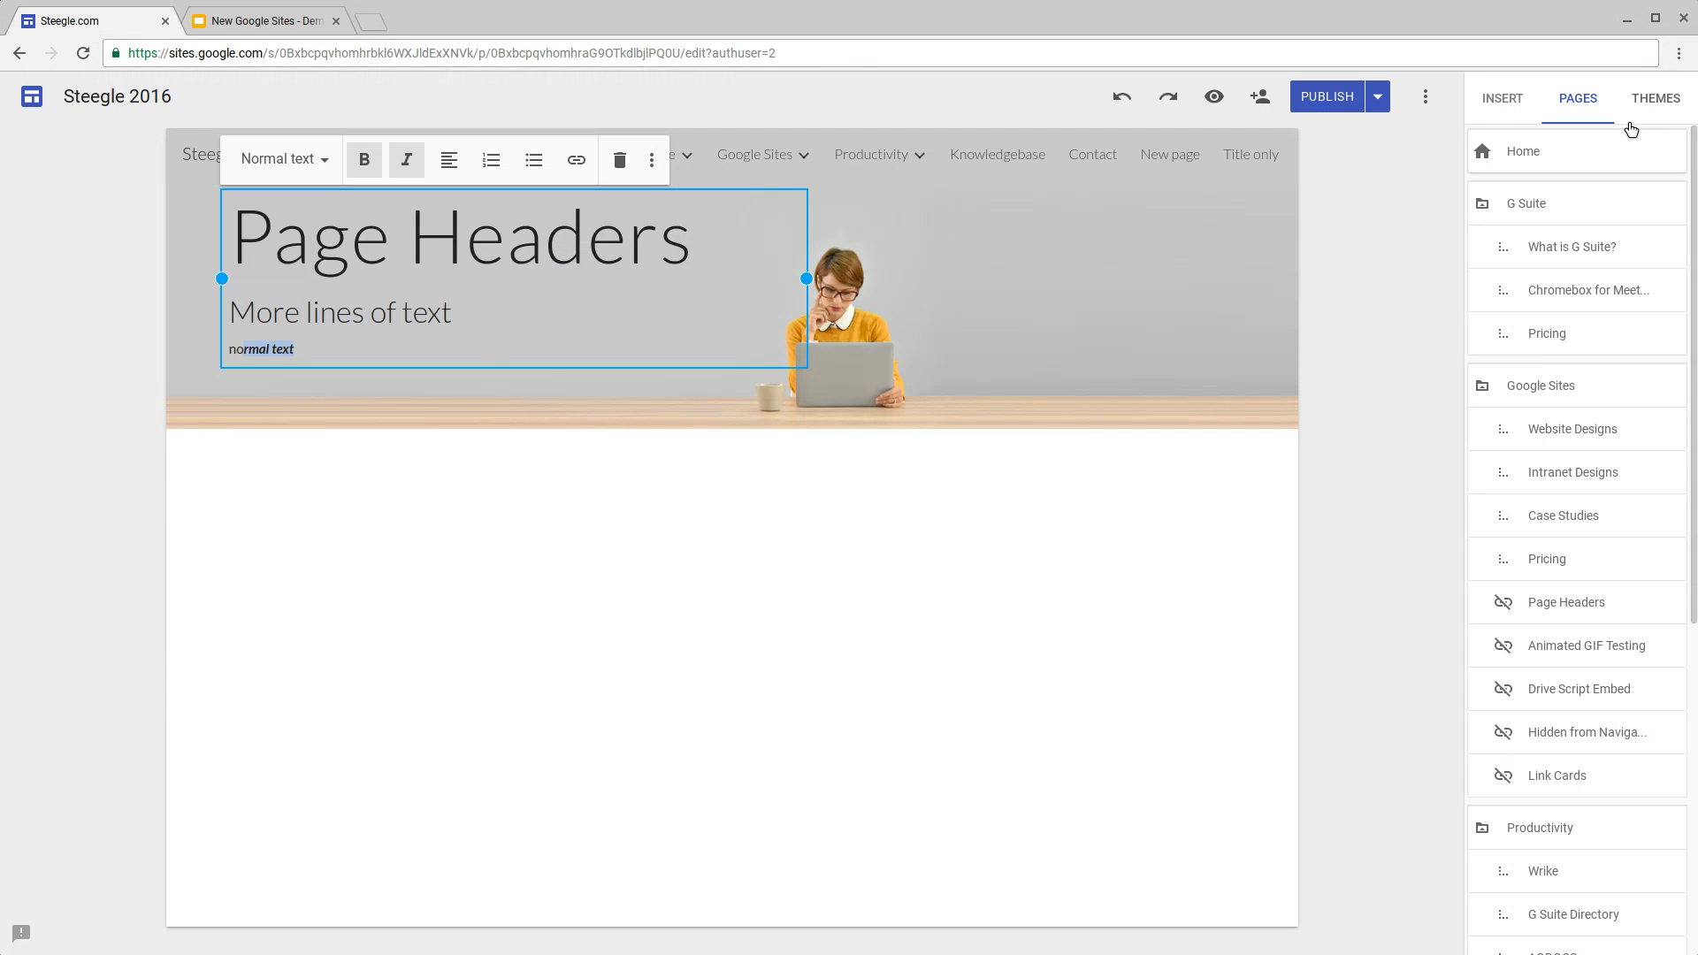
# Step: Insert steegle-logo-2015-no-strapline.png into the banner and shrink it at the top right
pyautogui.click(1501, 98)
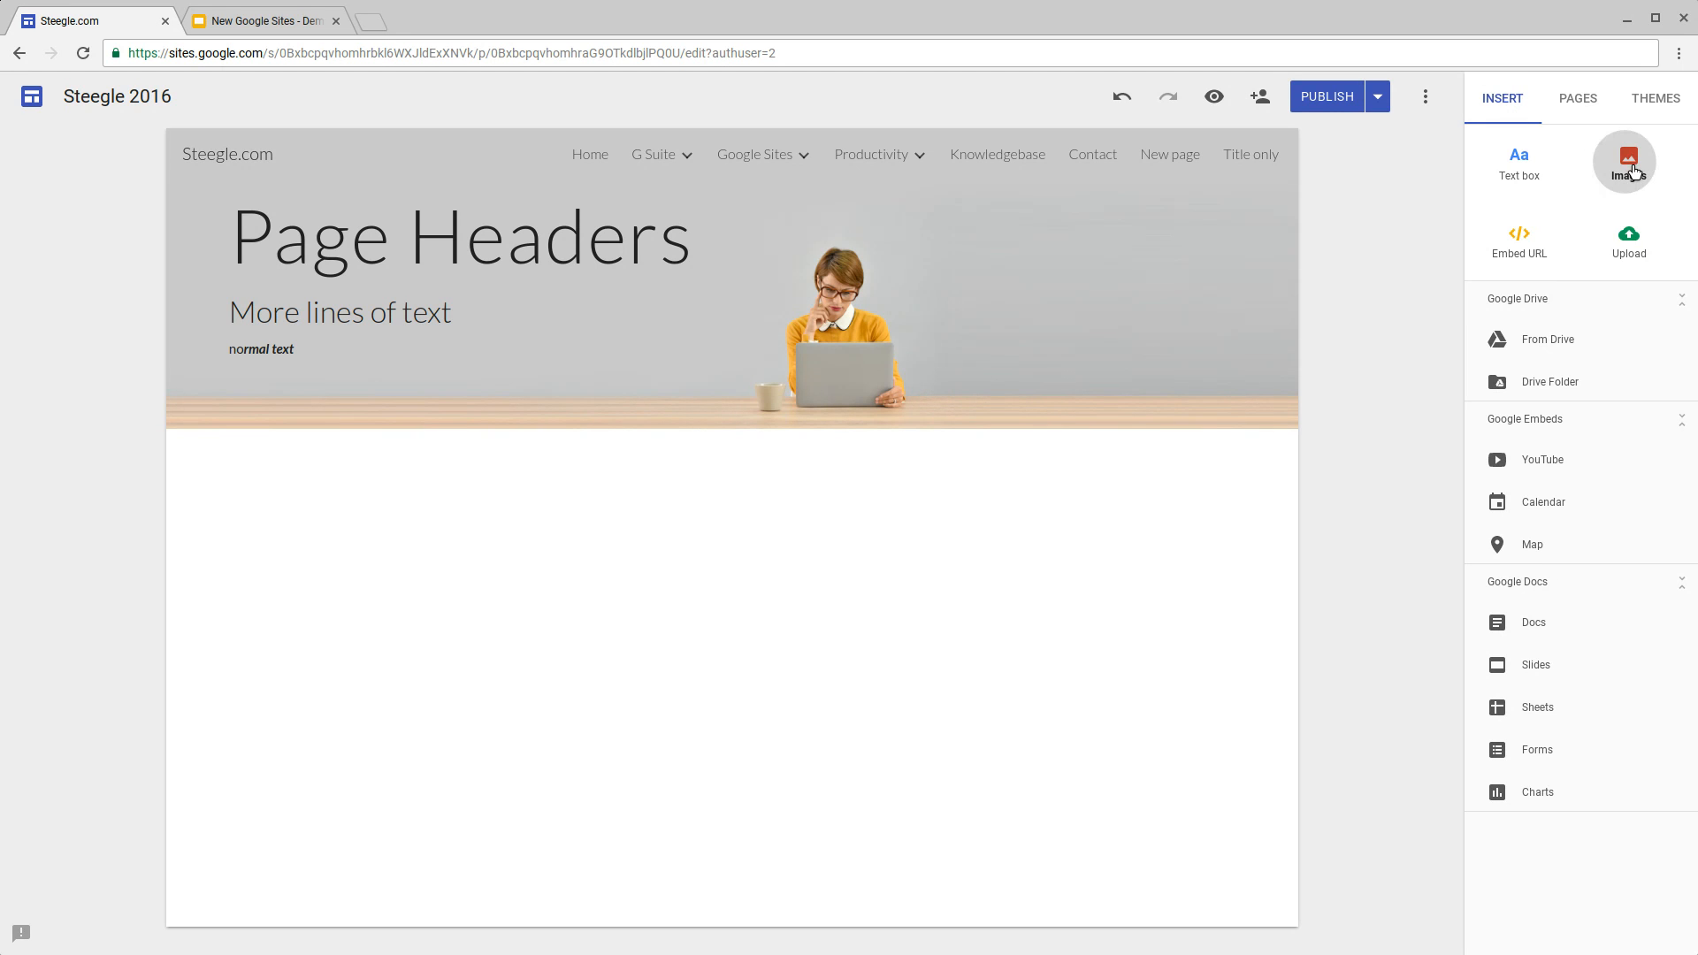
pyautogui.click(1627, 159)
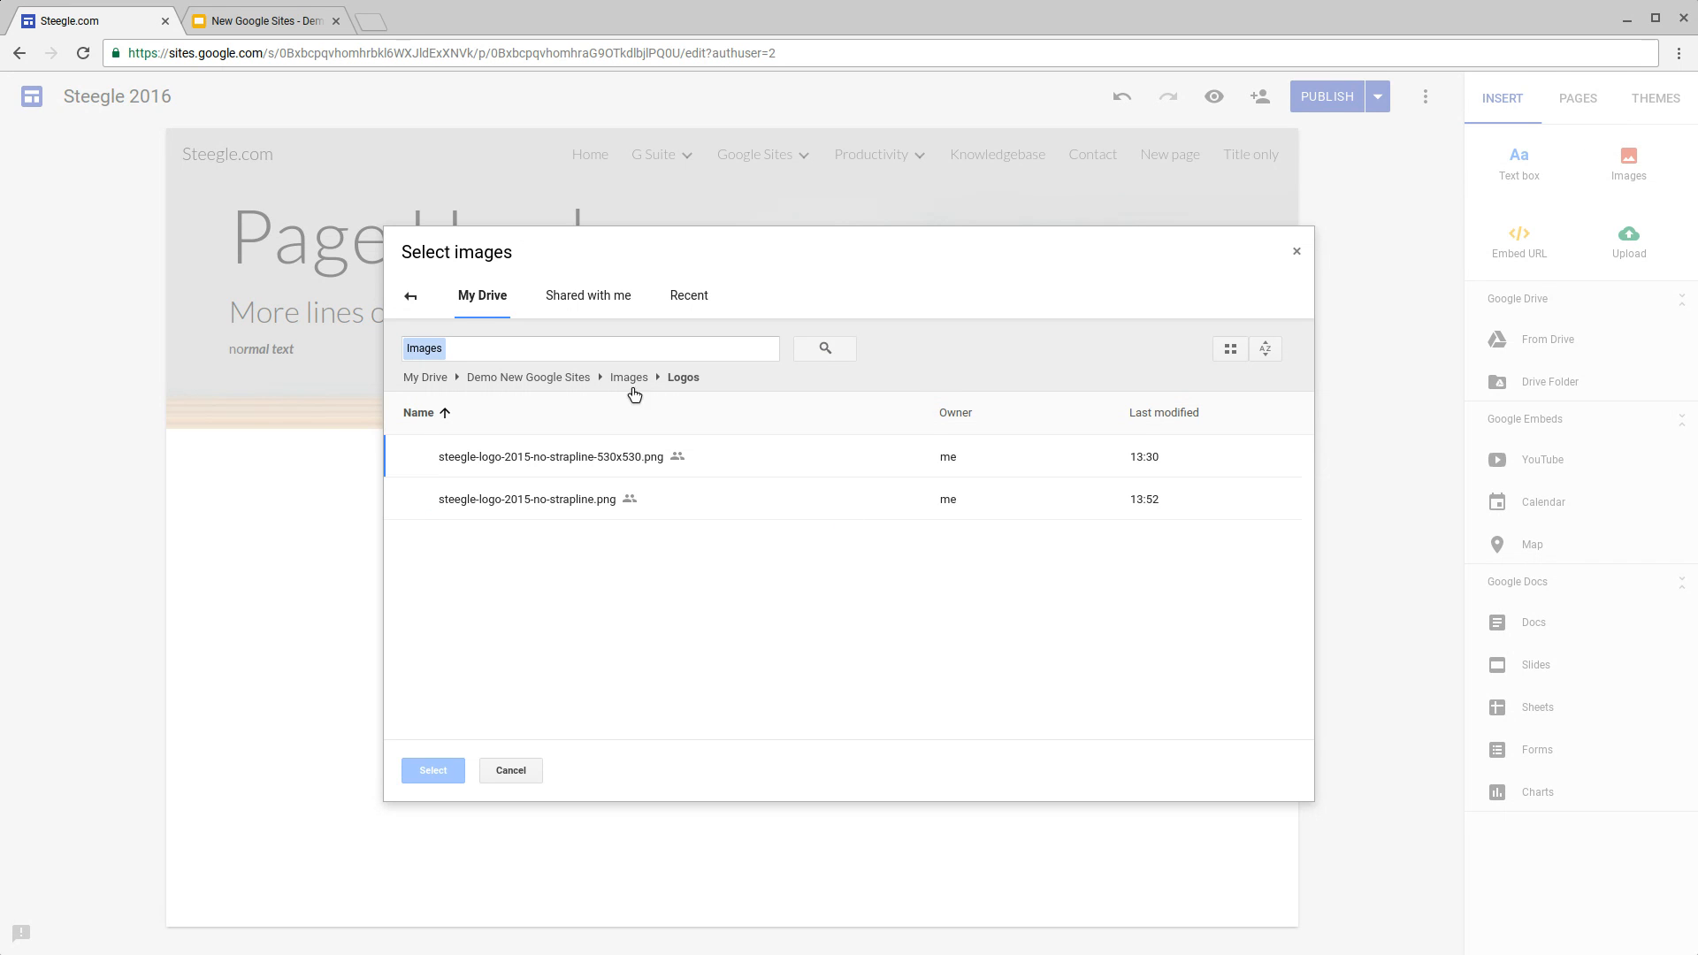
pyautogui.click(529, 499)
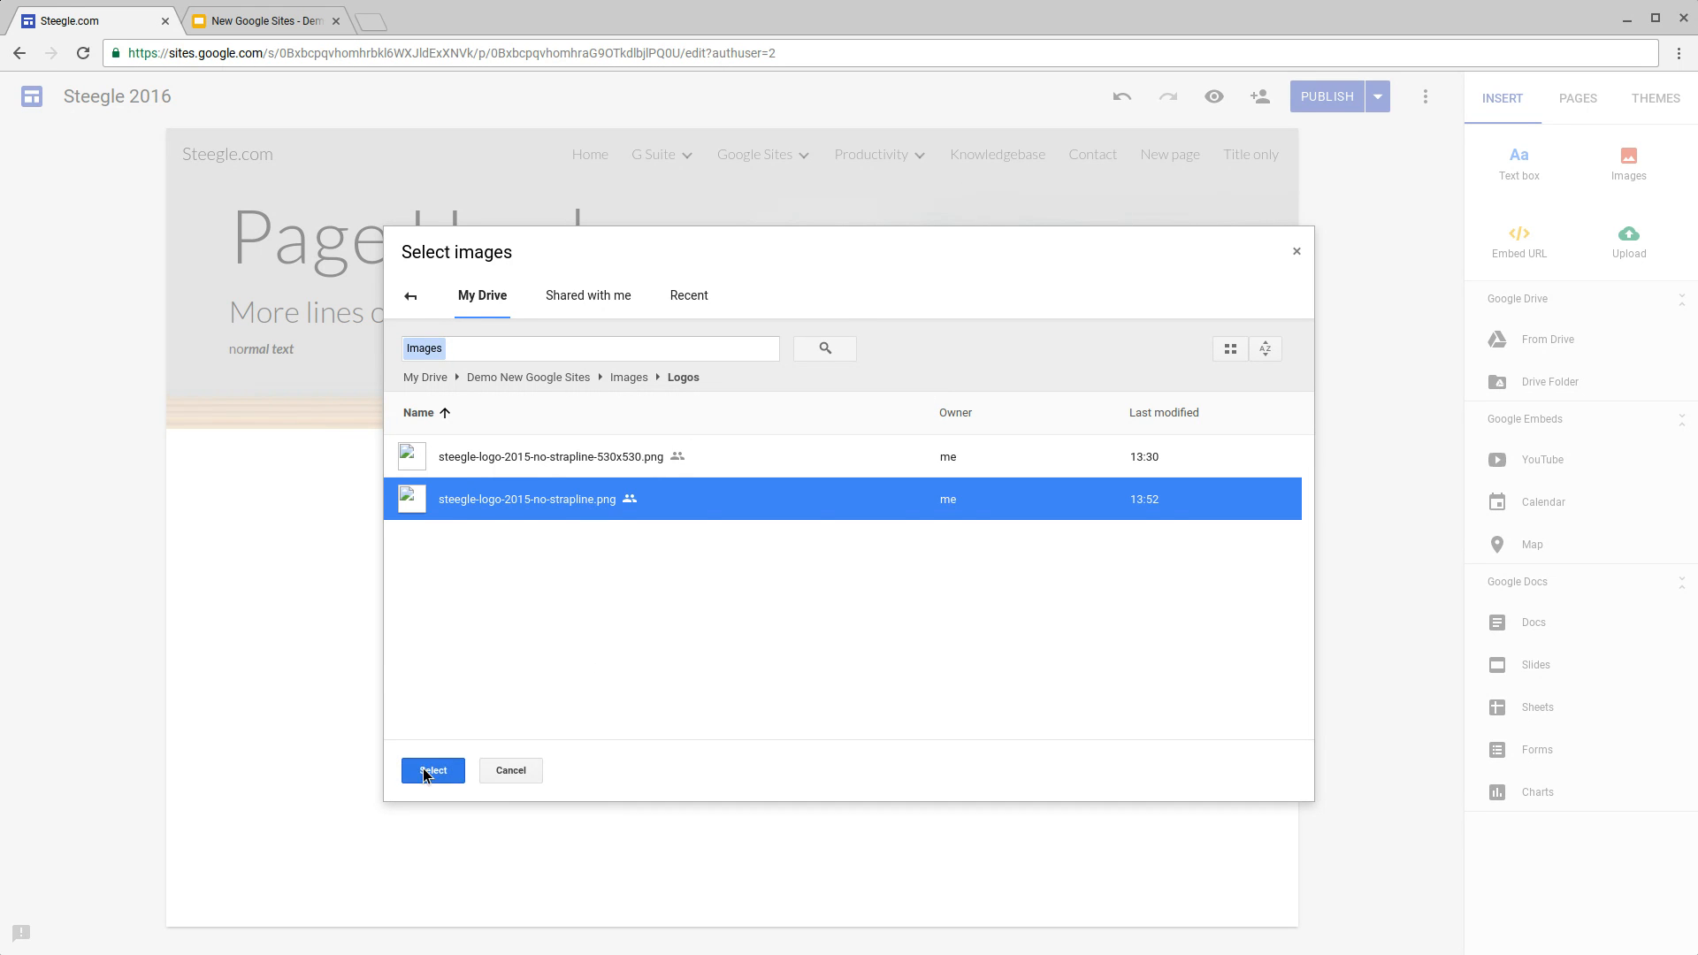
pyautogui.click(432, 771)
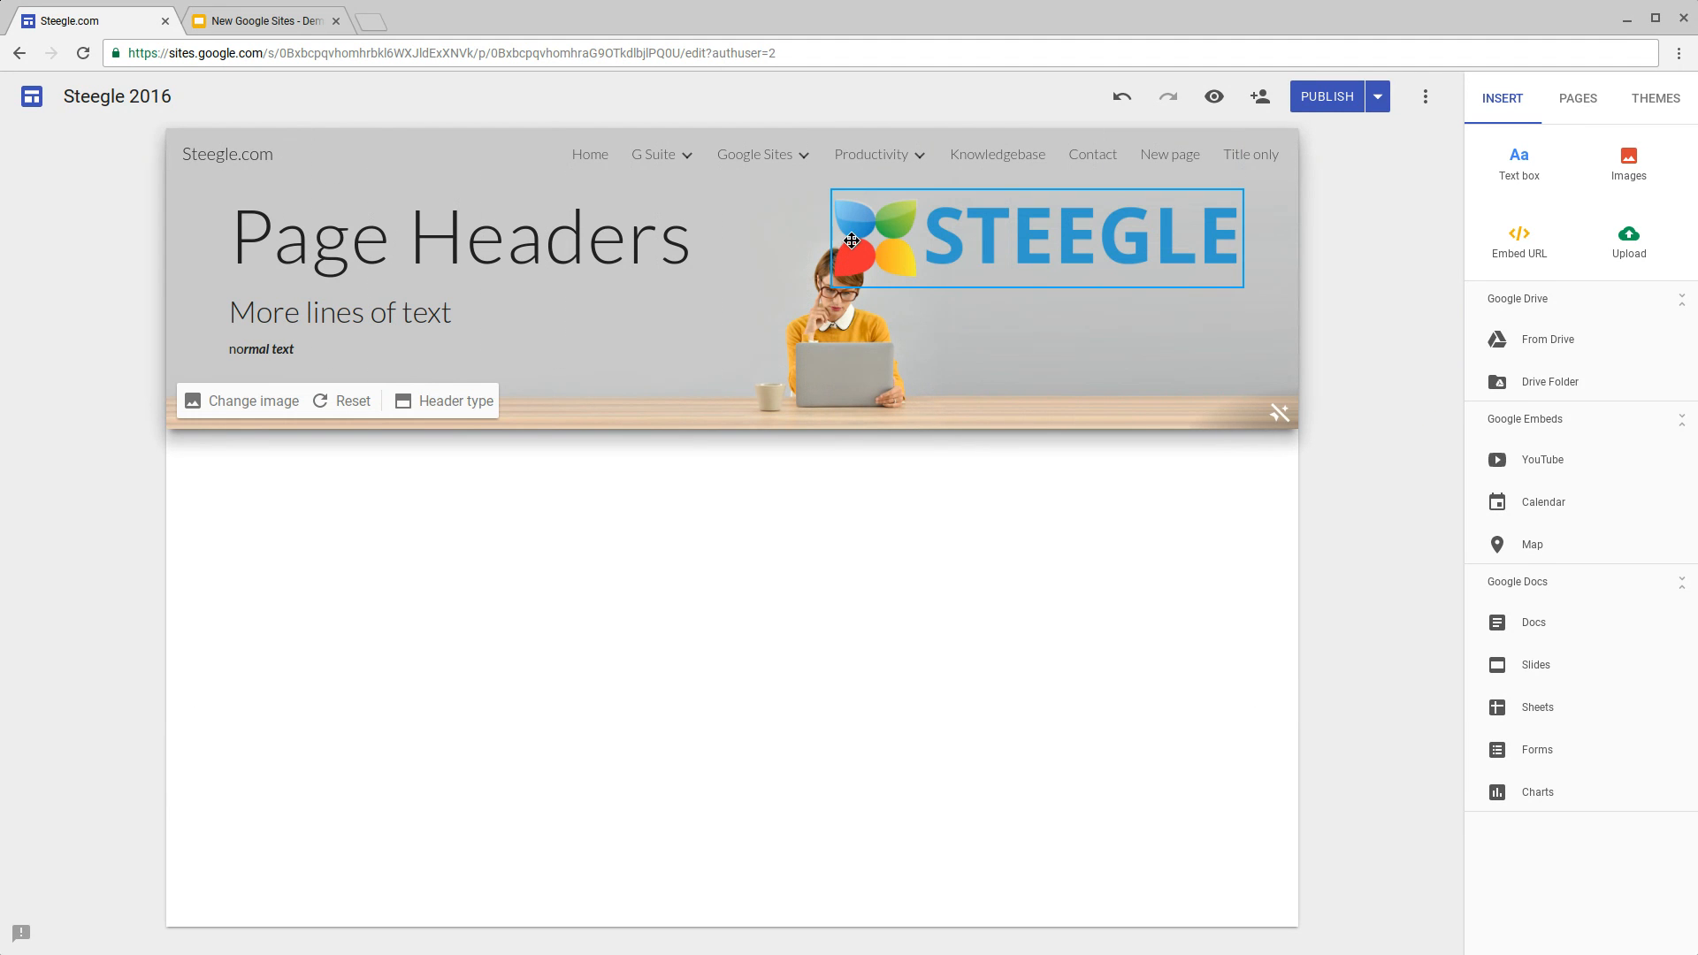
pyautogui.moveTo(852, 240); pyautogui.dragTo(943, 254)
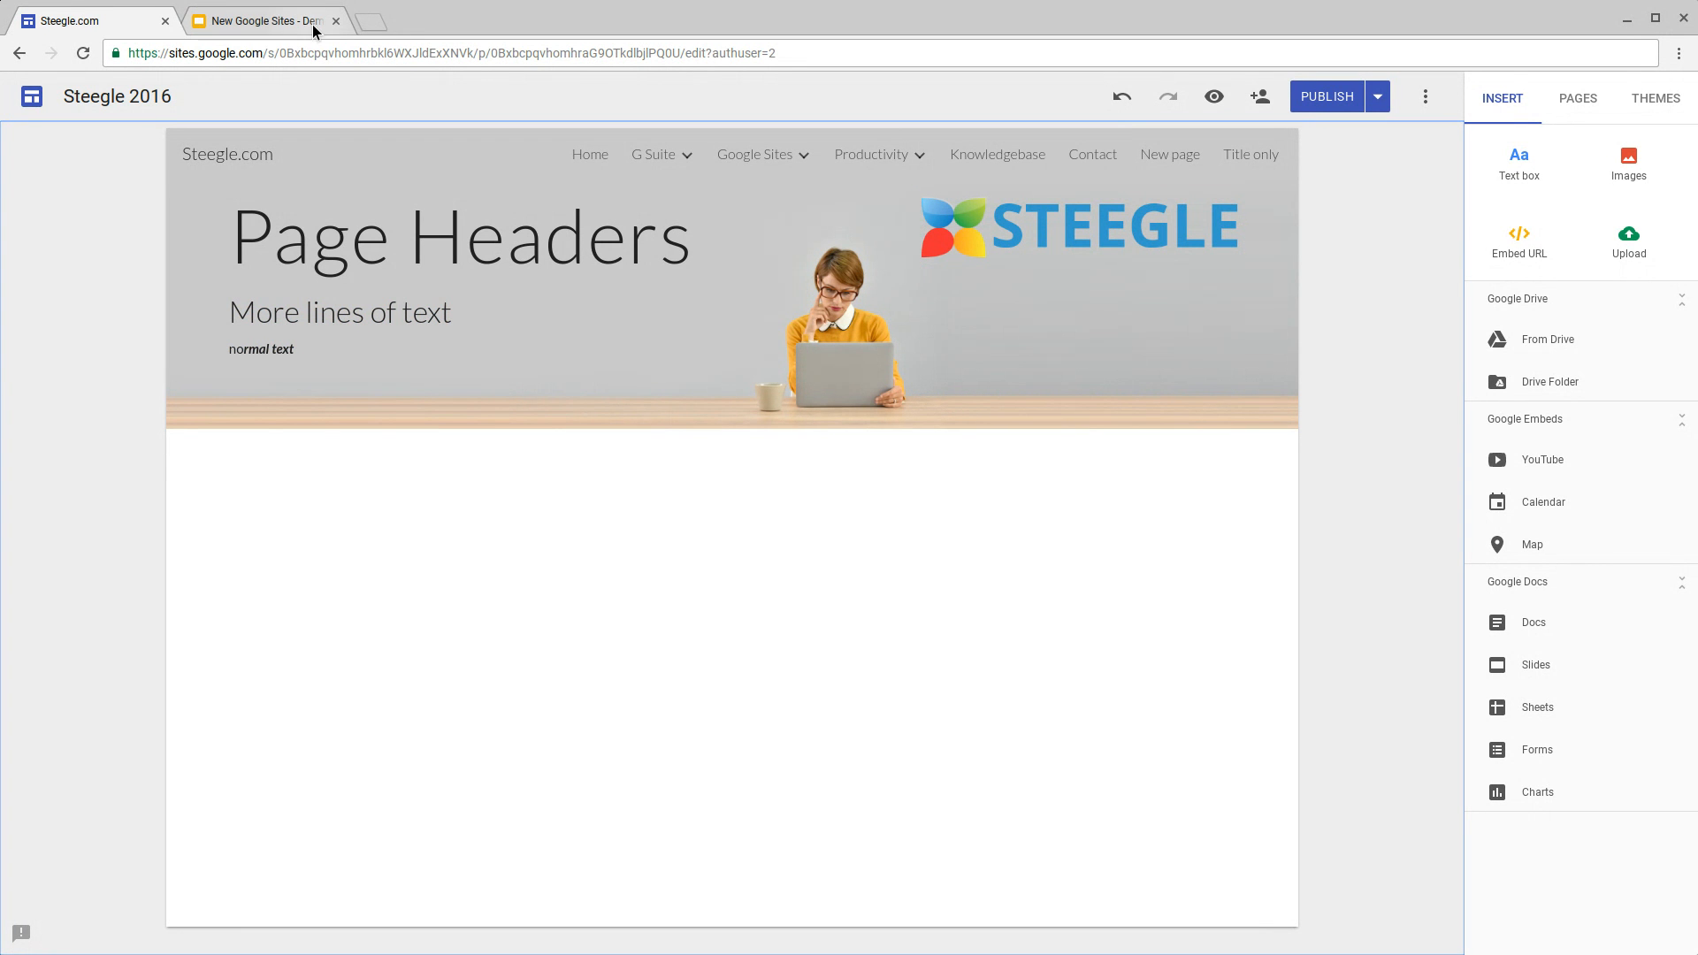
pyautogui.click(1080, 227)
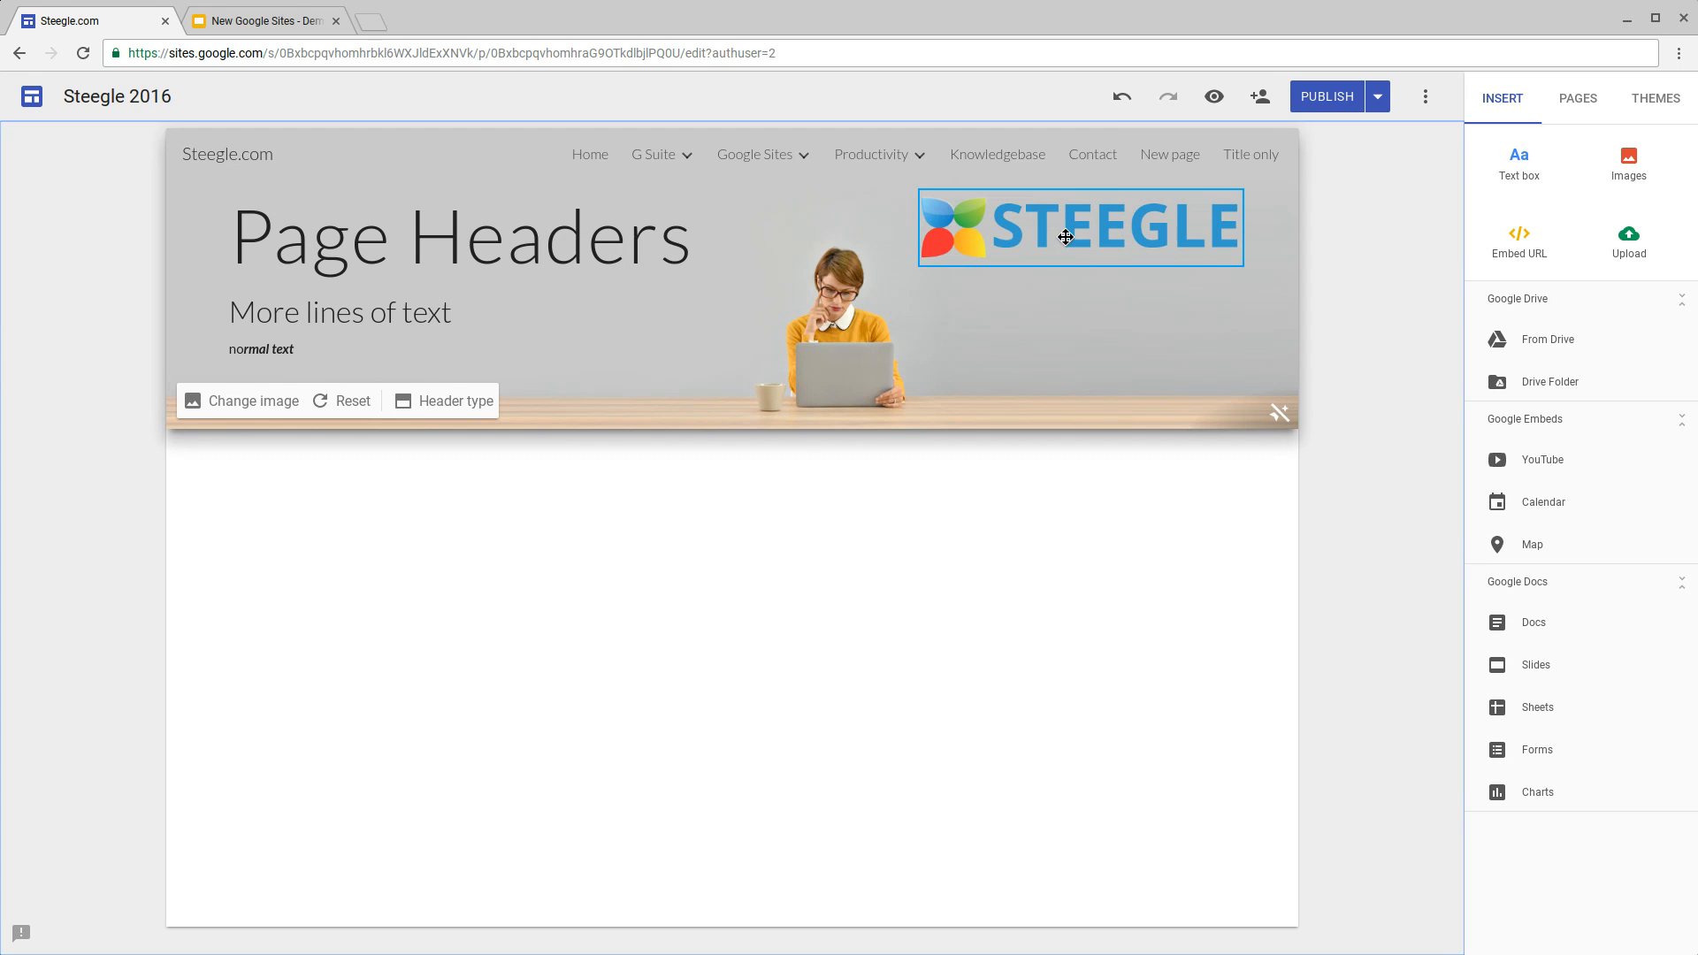
# Step: Swap the logo for the padded 530x530 Steegle logo from Drive's Logos folder
pyautogui.click(1079, 226)
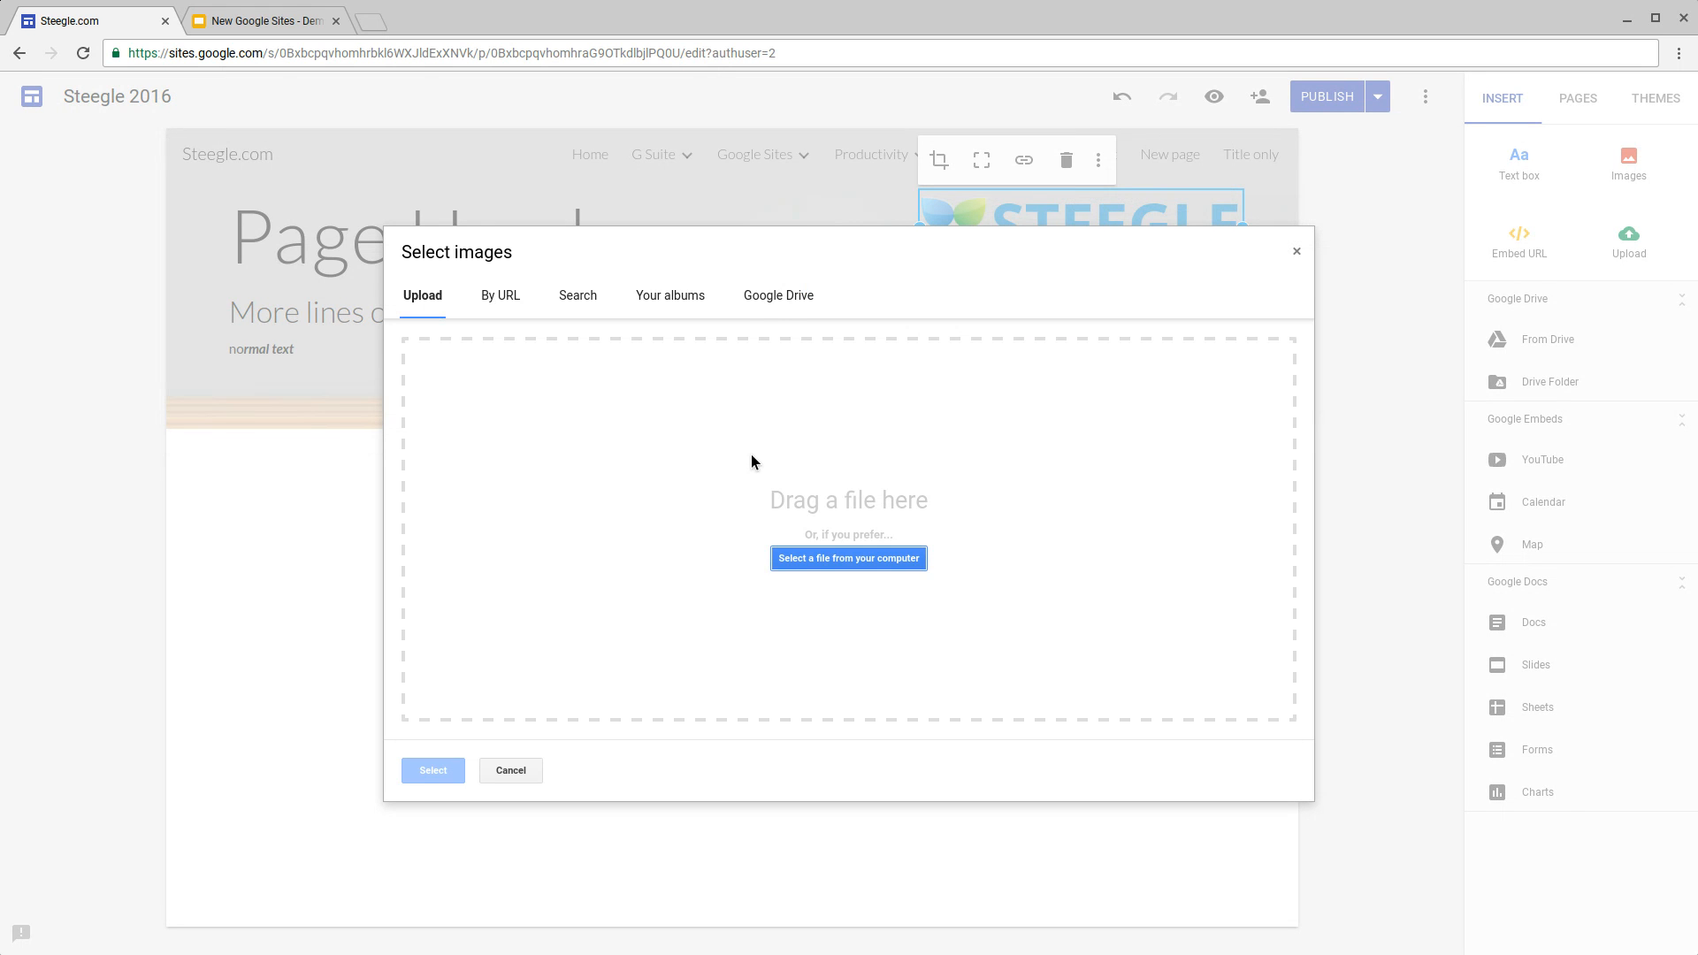
pyautogui.click(777, 294)
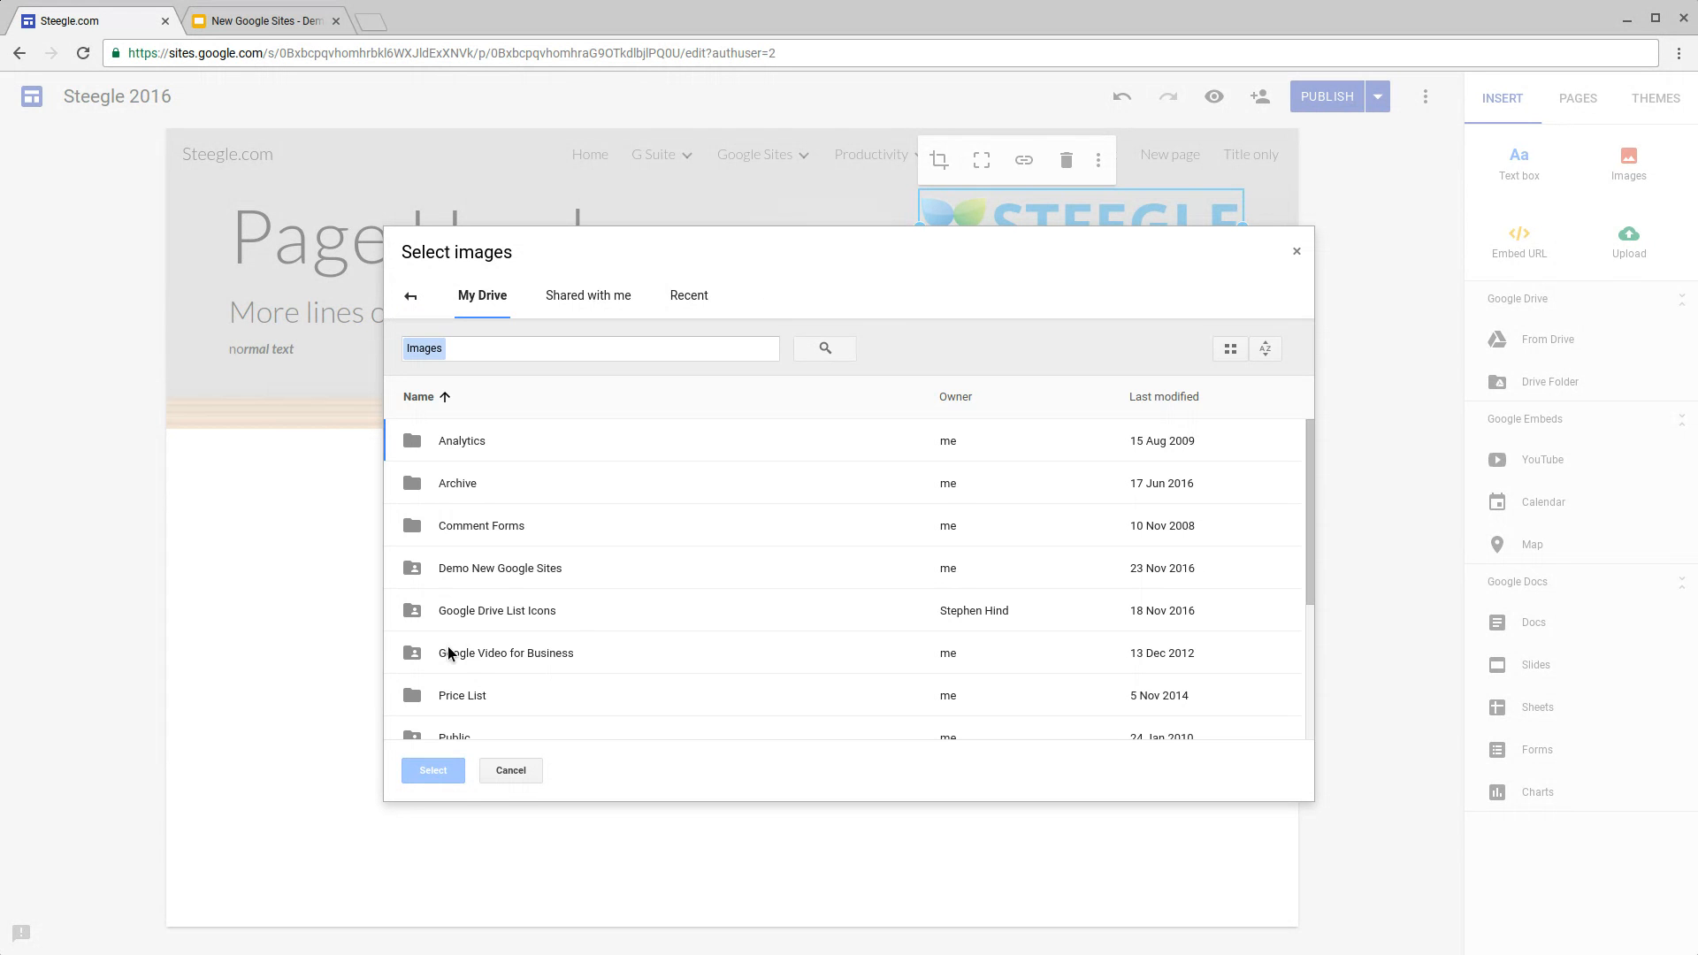
pyautogui.doubleClick(499, 567)
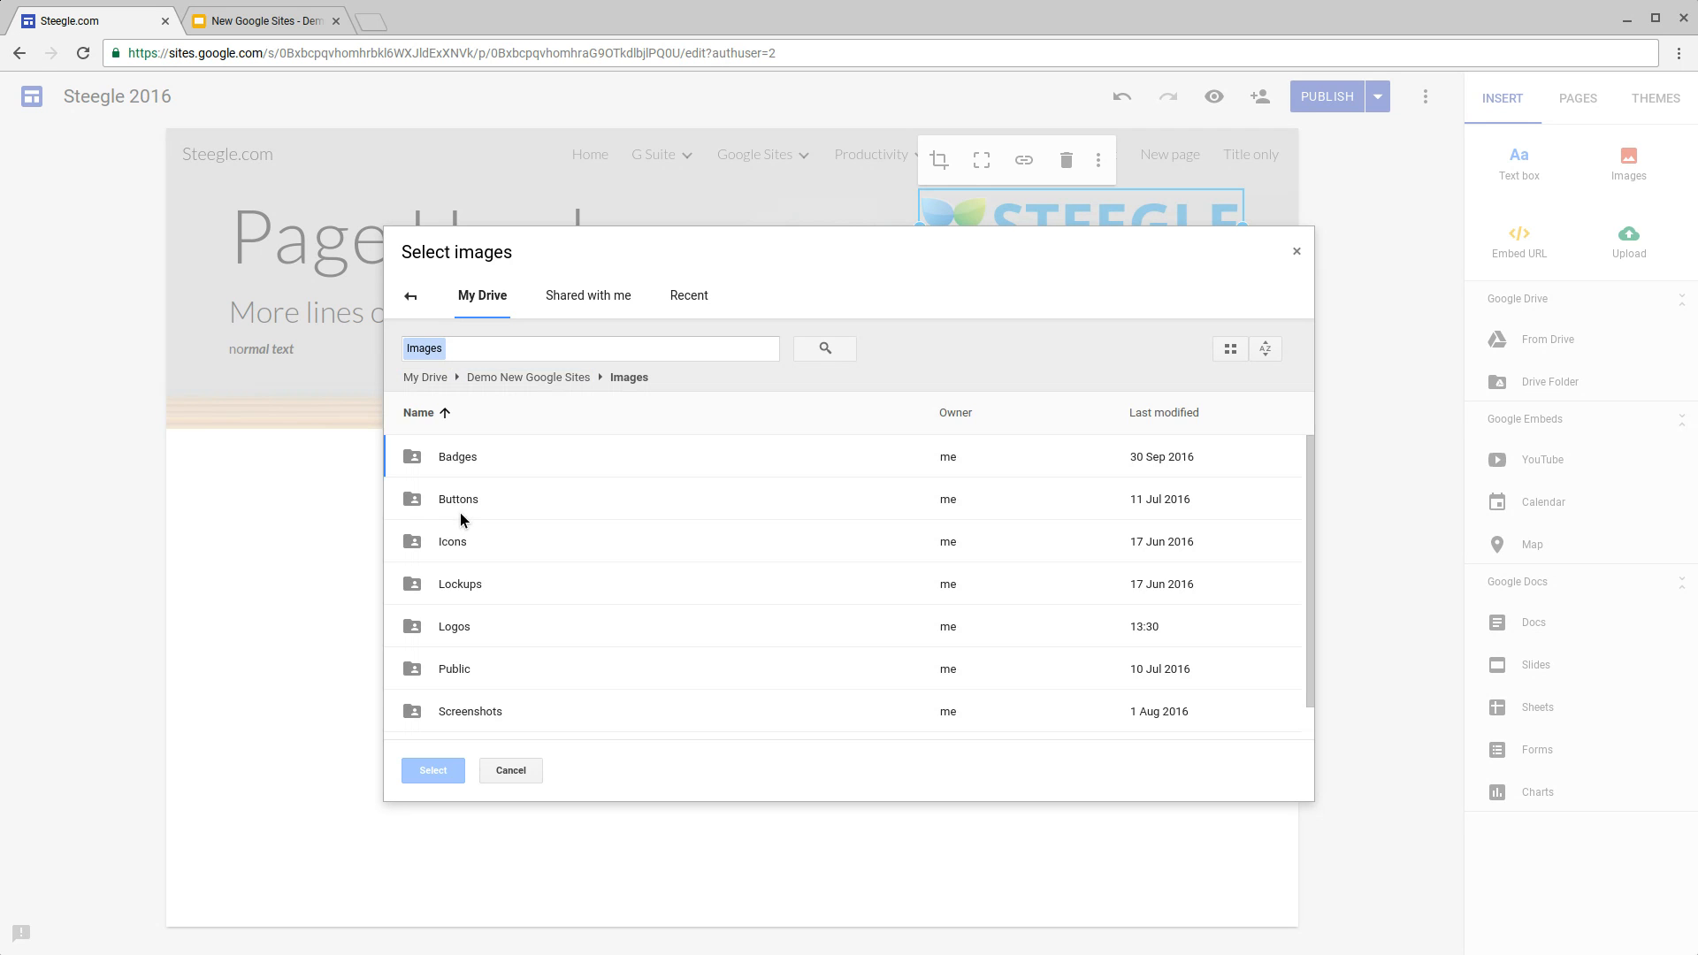
pyautogui.doubleClick(454, 626)
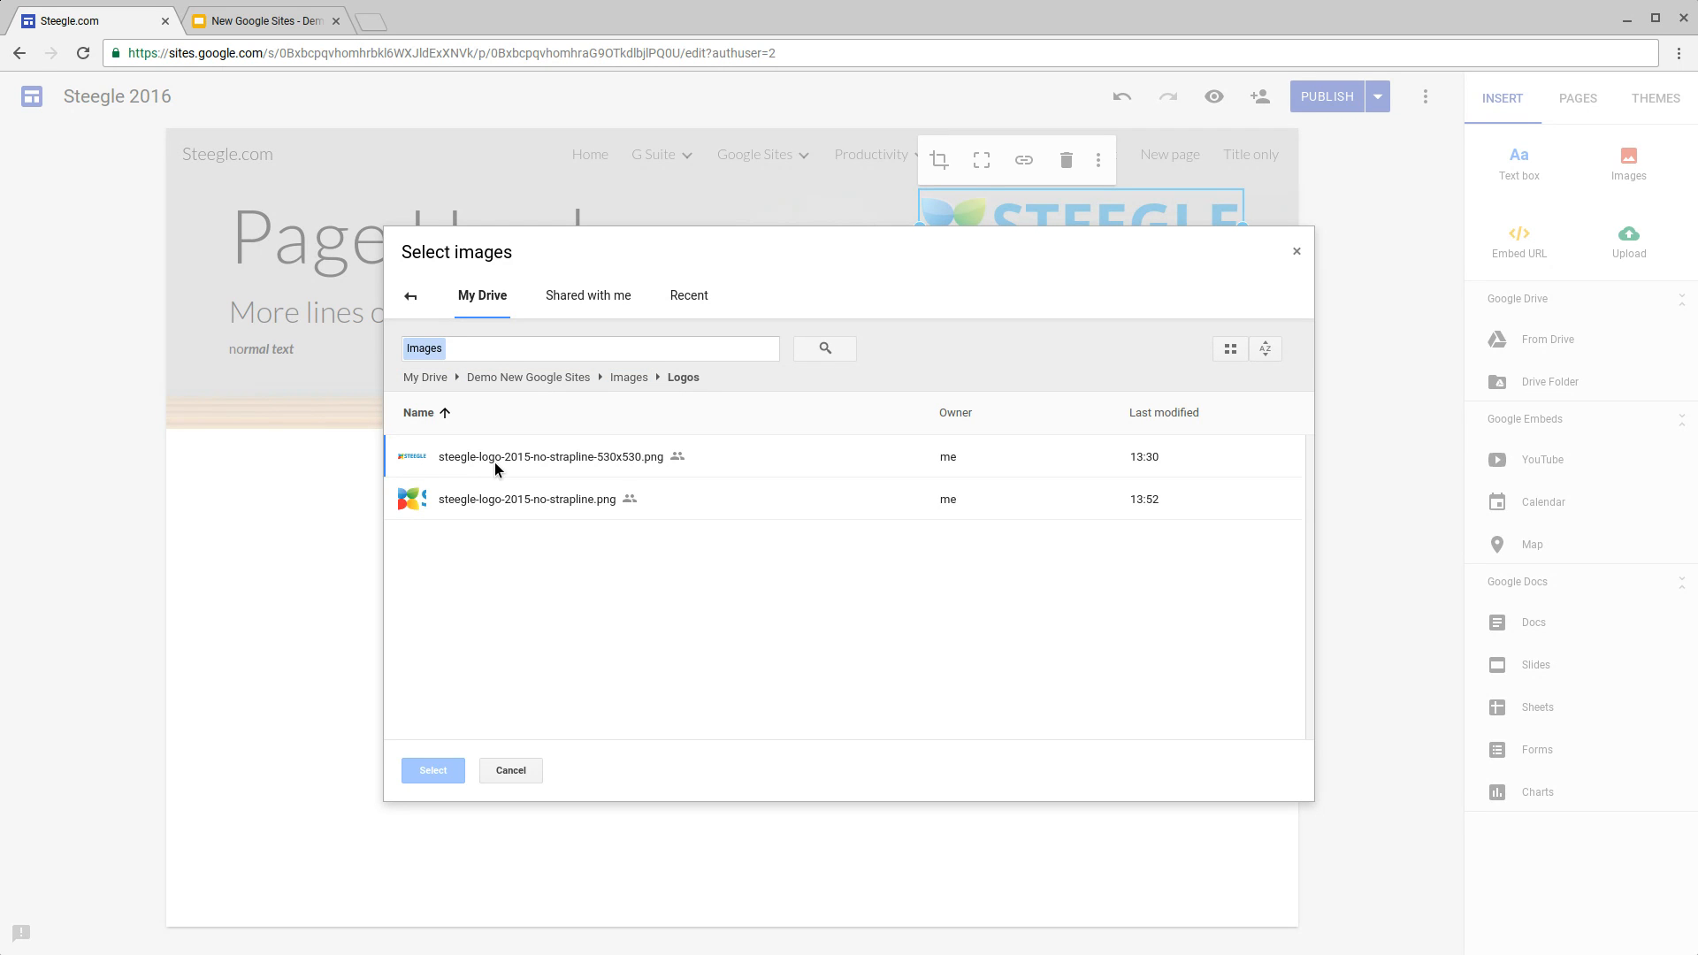
pyautogui.click(431, 770)
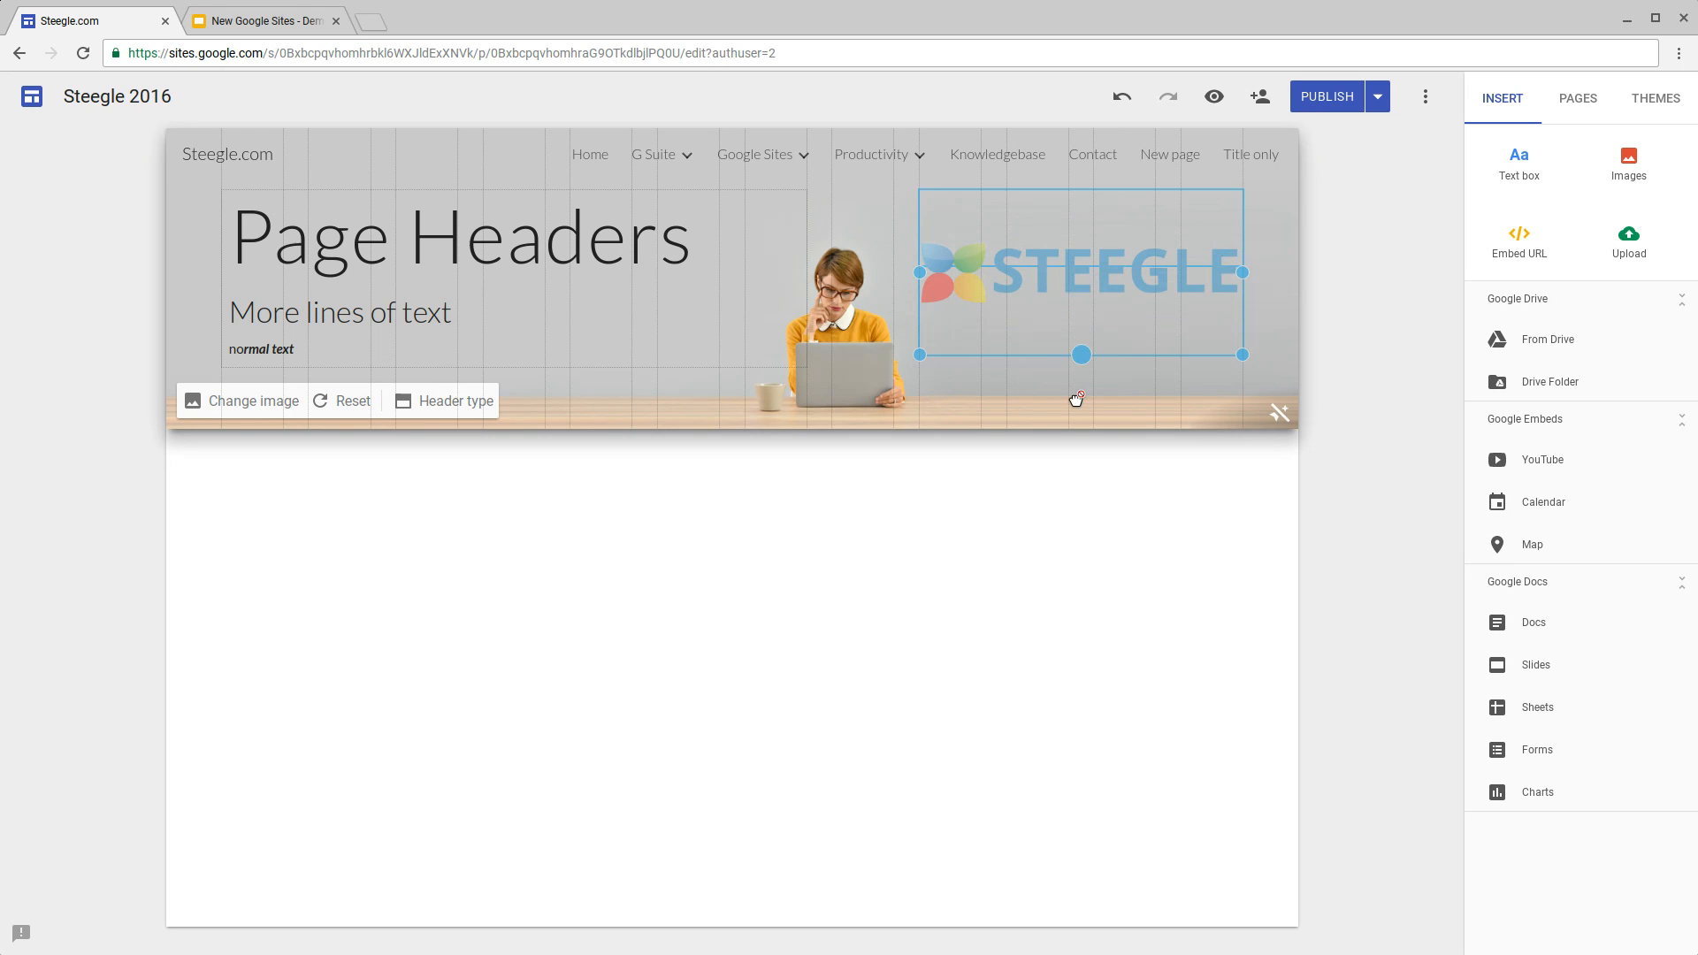
# Step: Crop the padded logo and shorten its height in the banner
pyautogui.click(1080, 276)
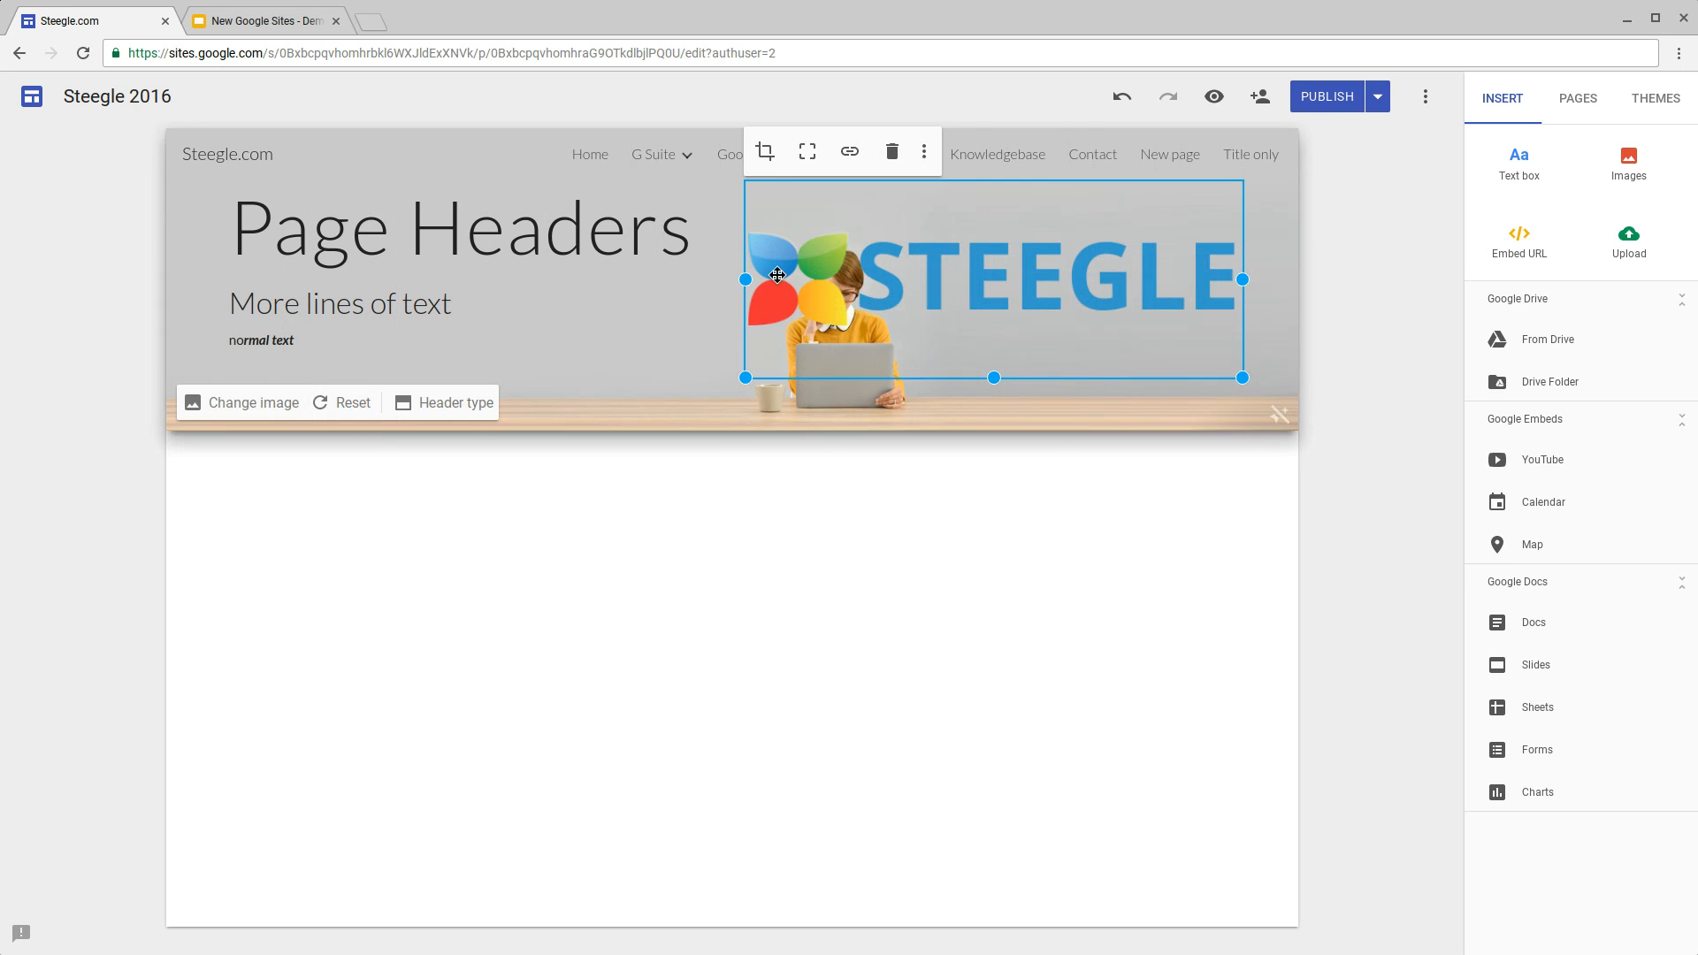
pyautogui.moveTo(764, 152)
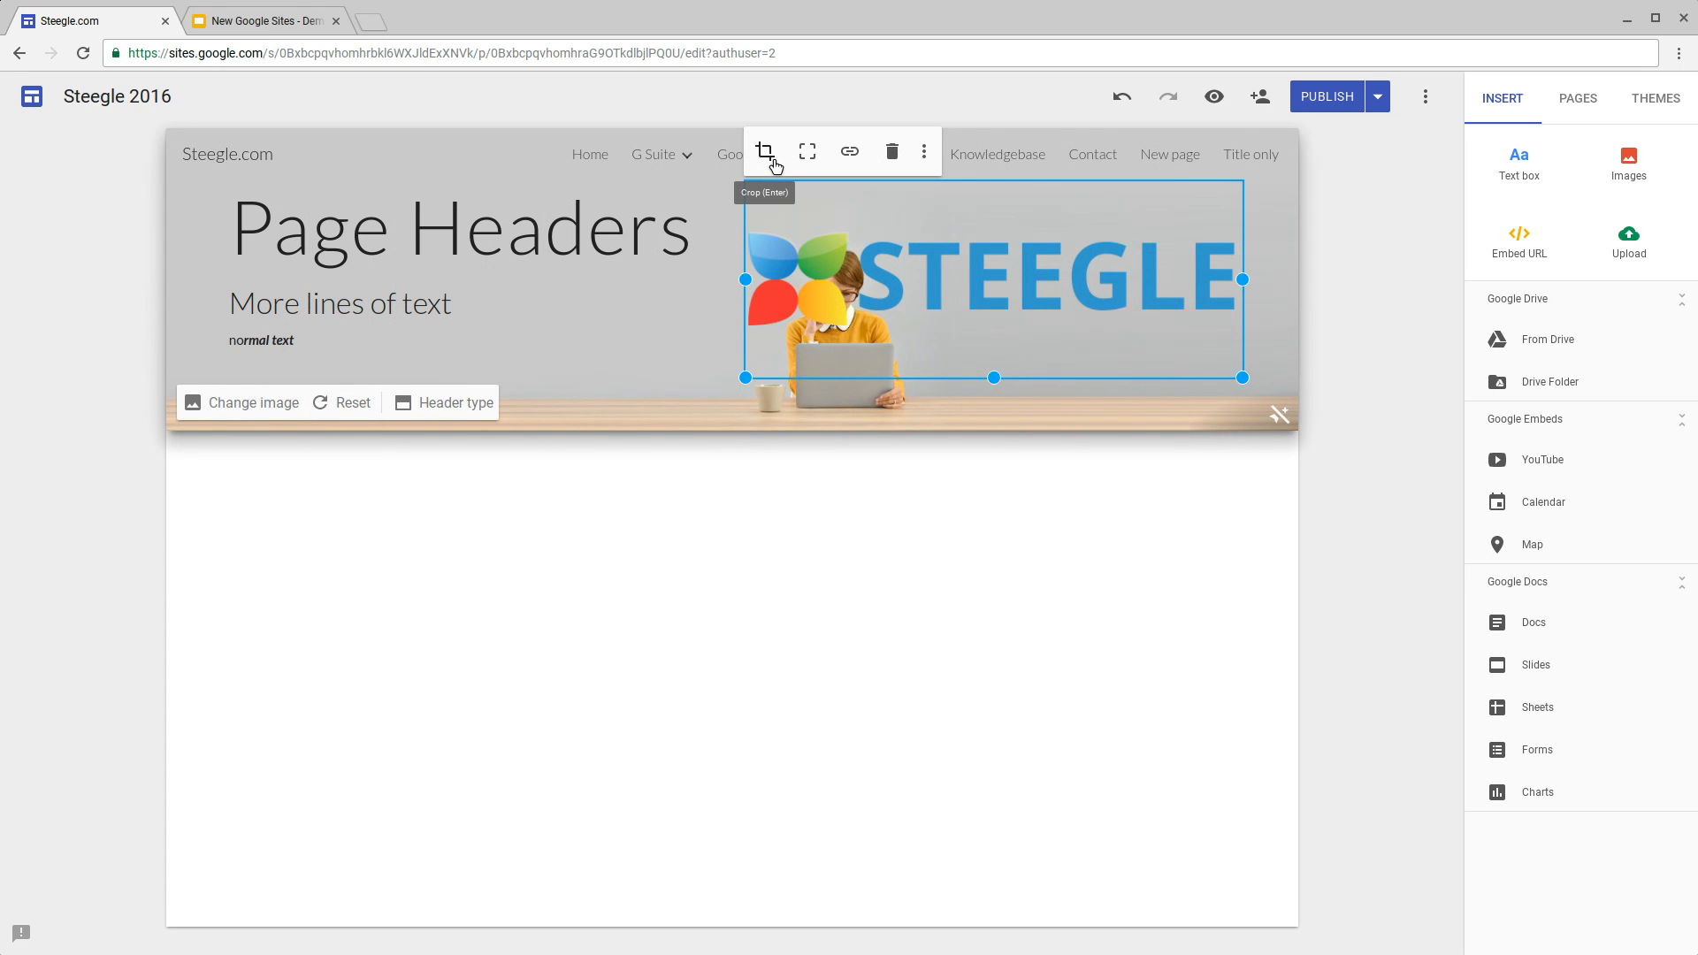
pyautogui.click(764, 150)
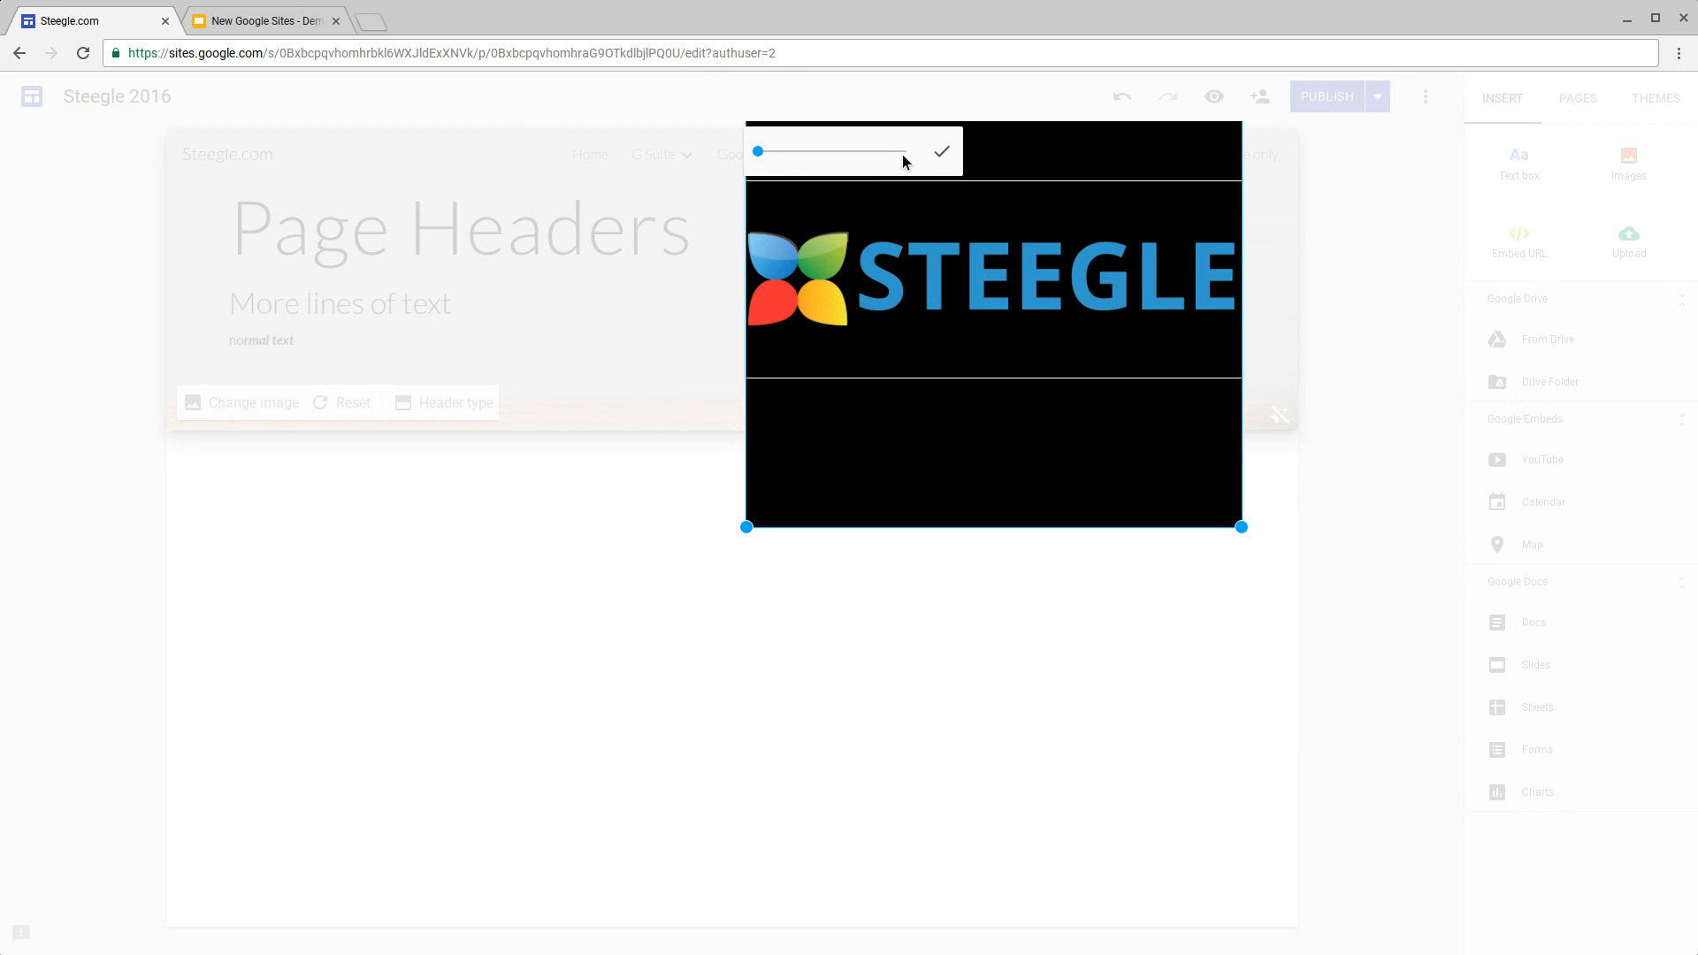
pyautogui.click(940, 151)
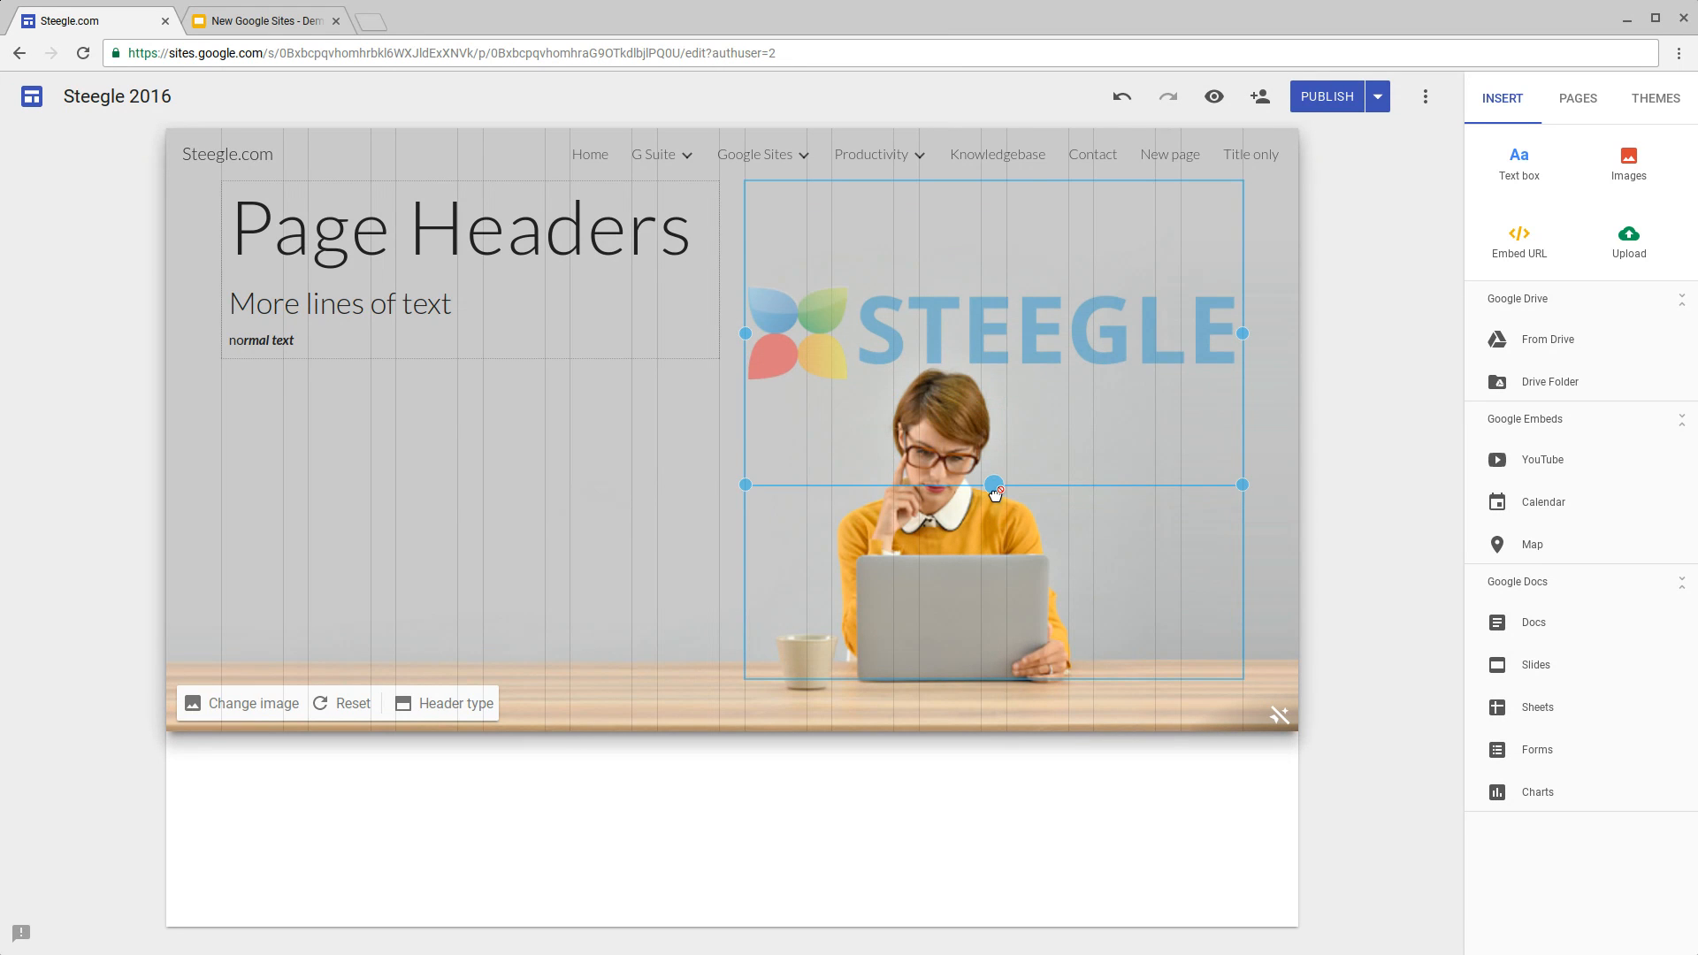
pyautogui.moveTo(993, 484); pyautogui.dragTo(993, 456)
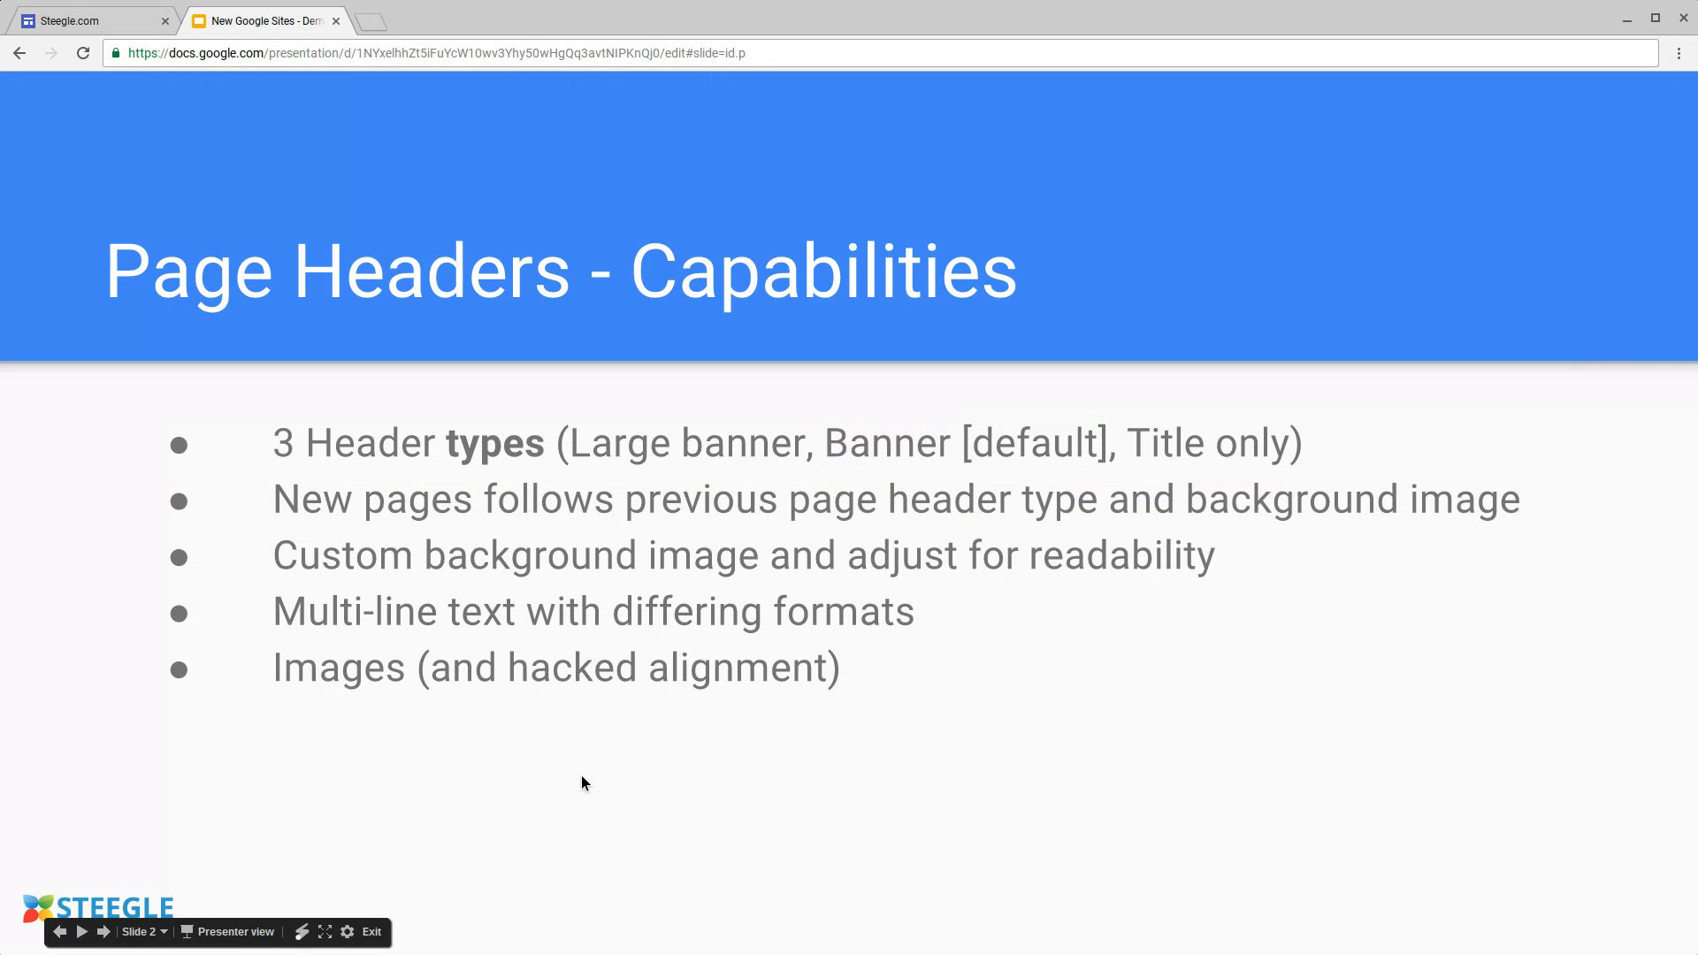
# Step: Advance to the Page Headers - Limitations slide and return to the site editor
pyautogui.click(82, 931)
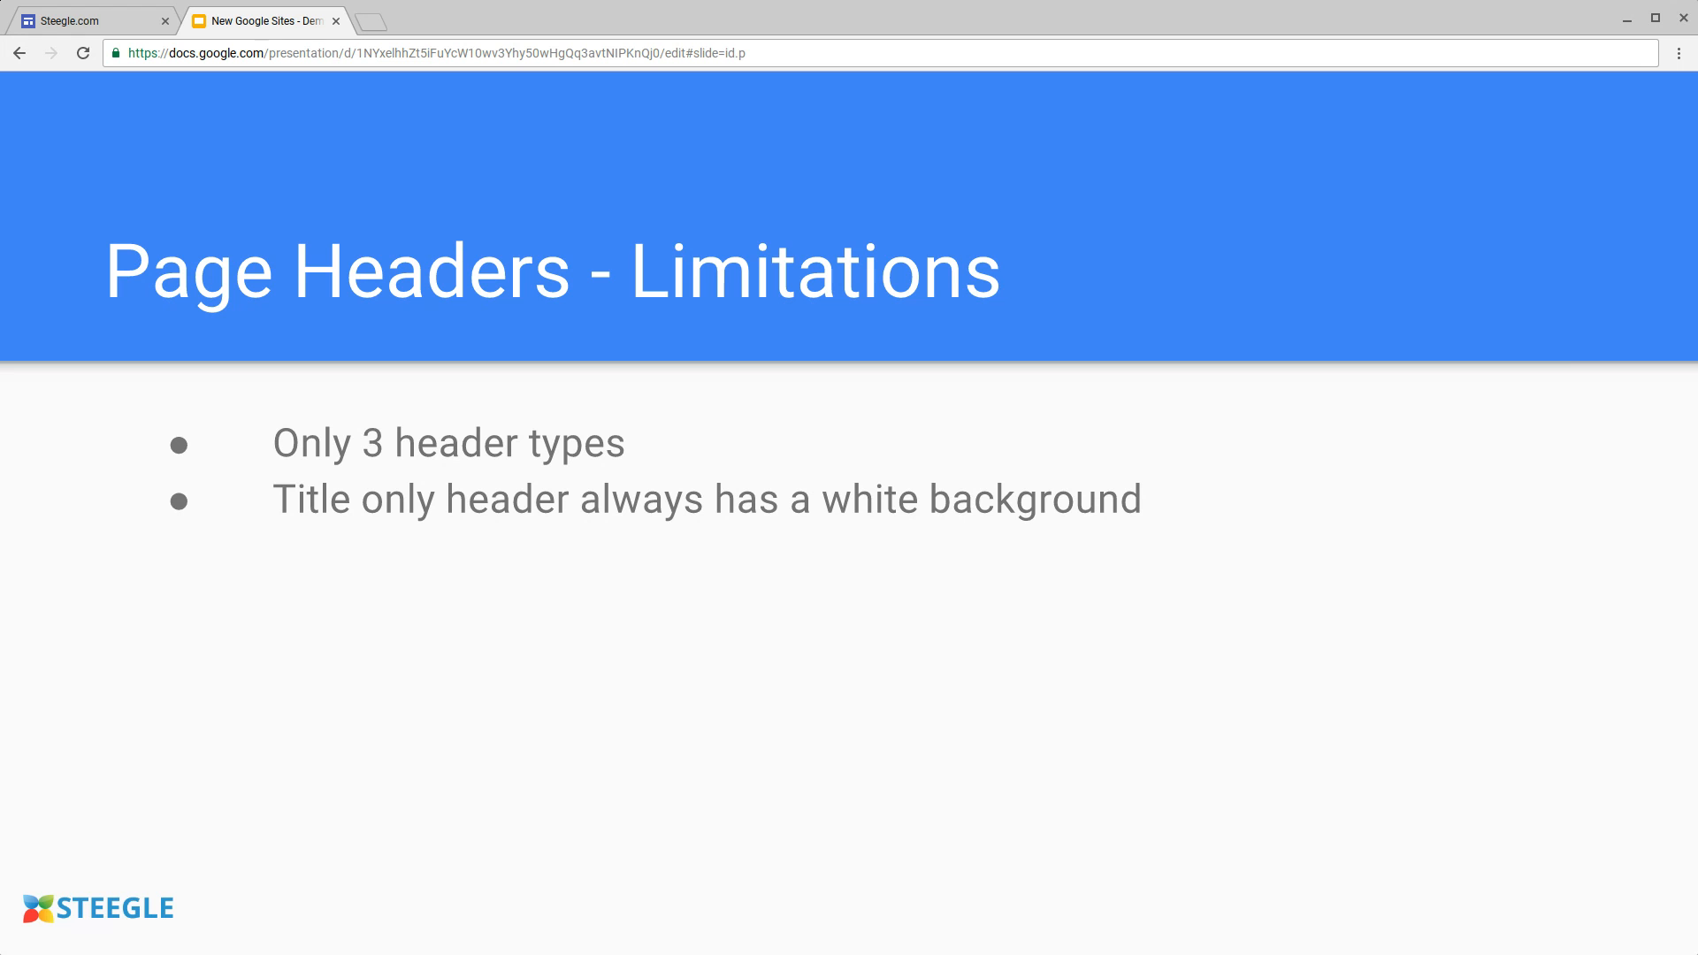
pyautogui.click(92, 20)
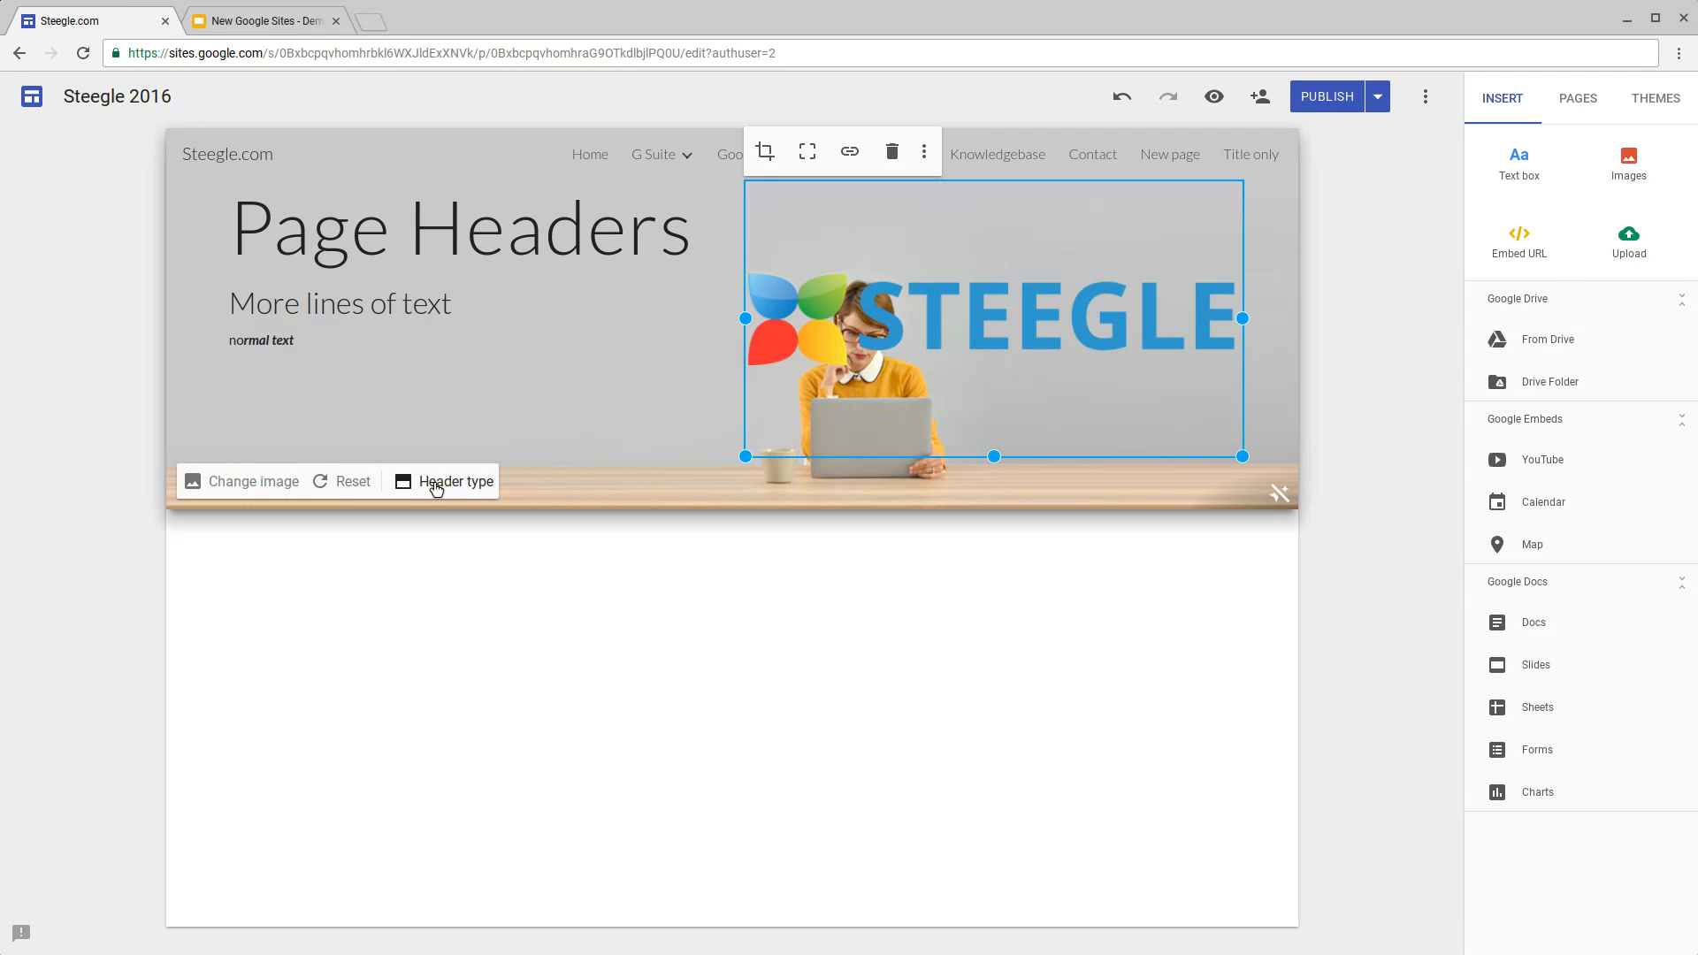
# Step: Try the Title only header type, then set the header back to Banner
pyautogui.click(454, 481)
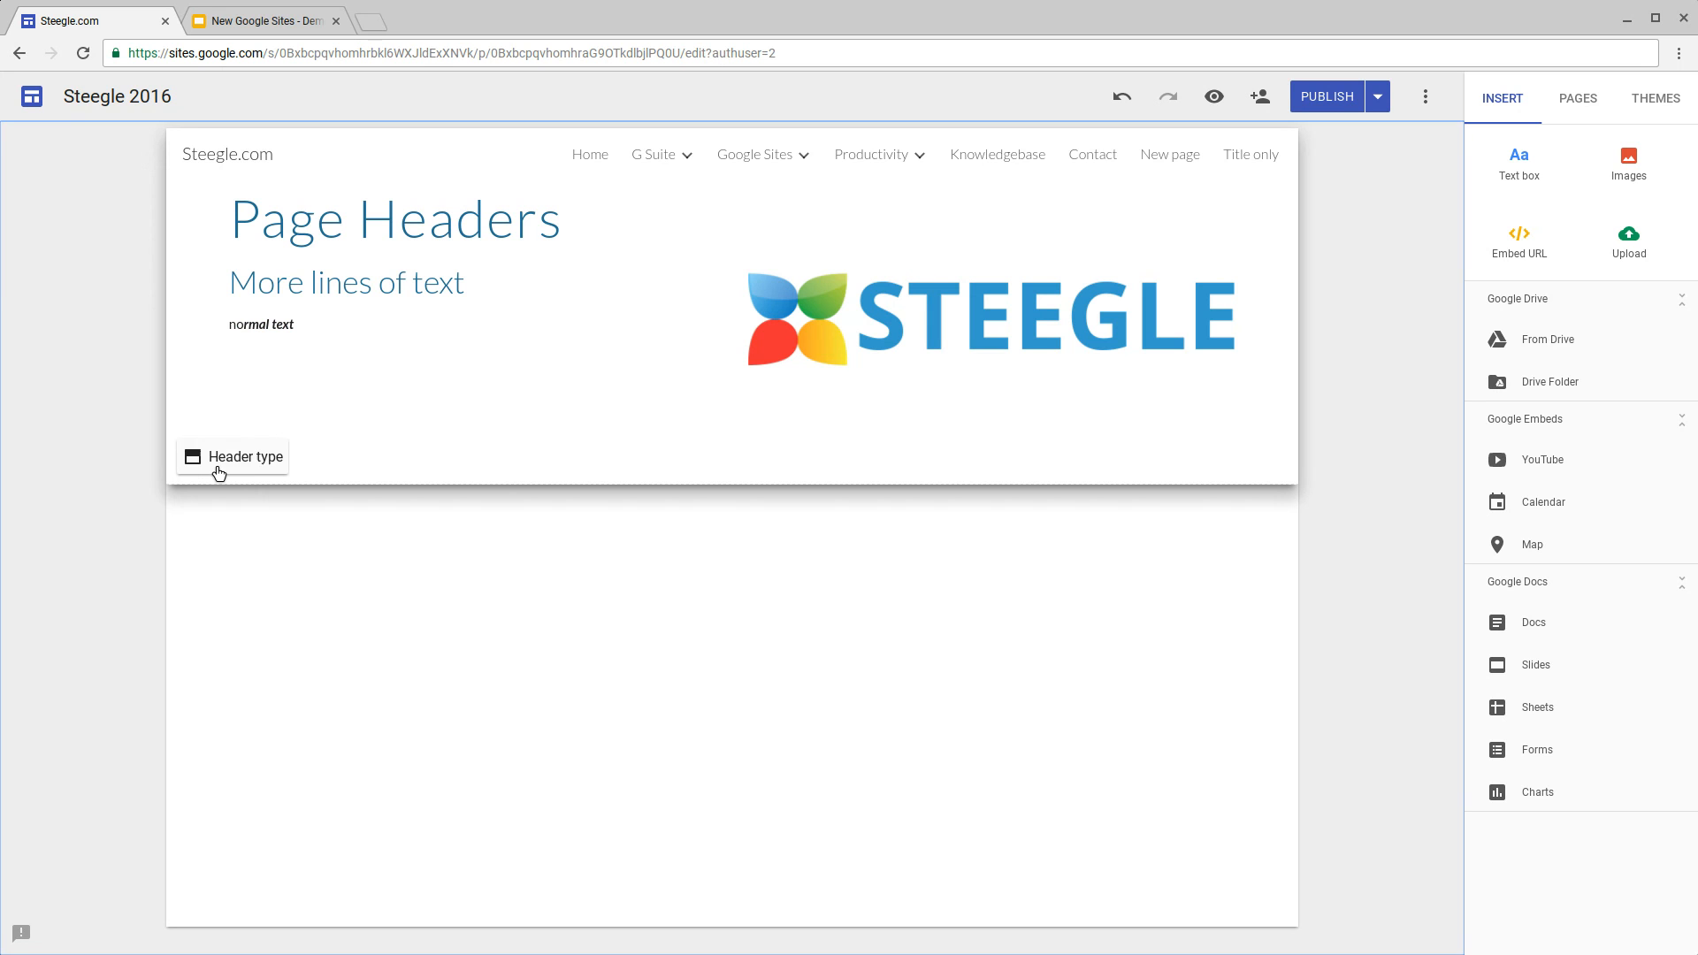
pyautogui.click(232, 456)
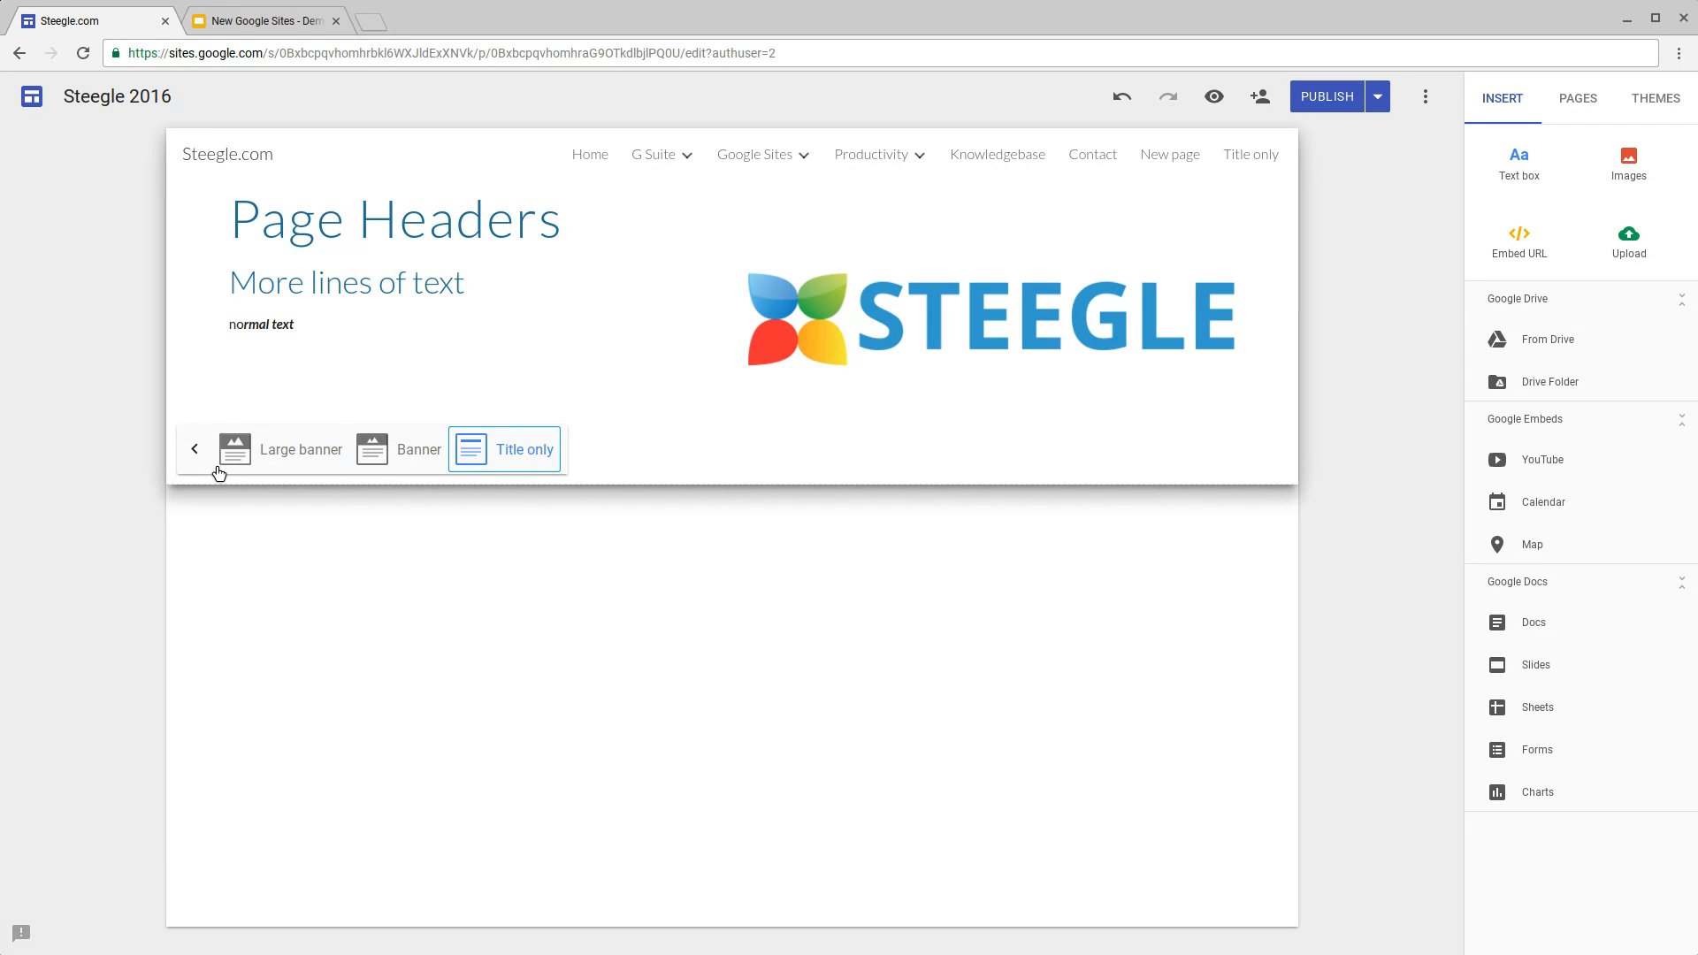
pyautogui.click(418, 450)
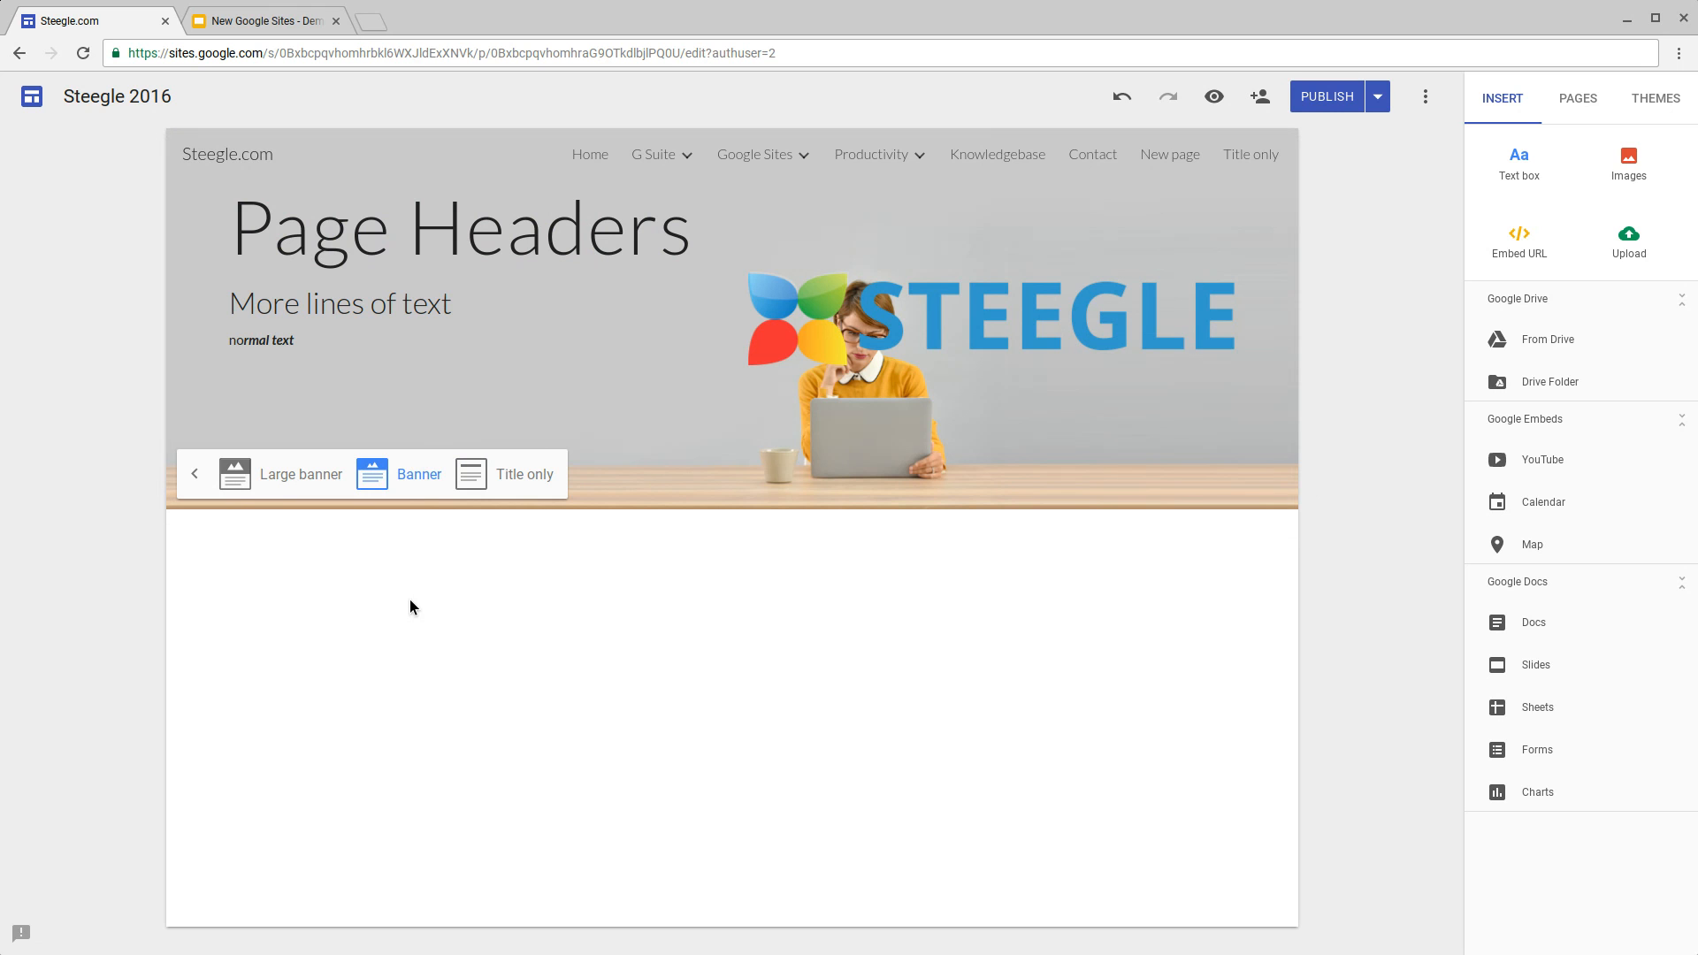
pyautogui.moveTo(529, 542)
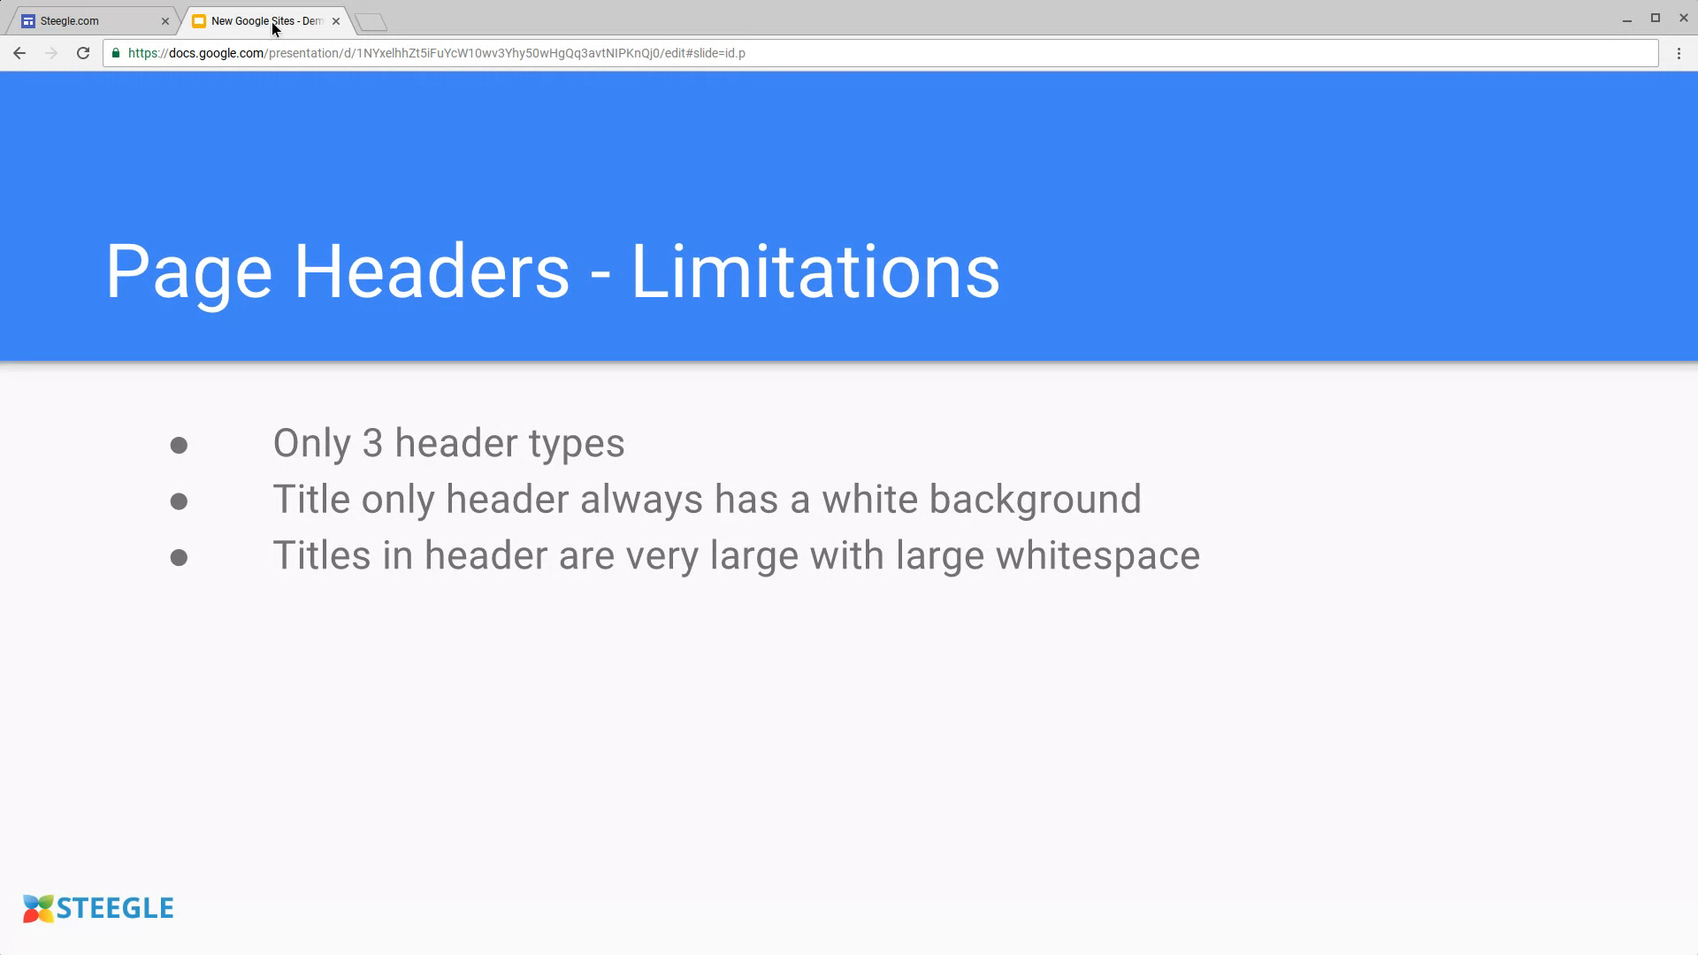
pyautogui.click(92, 20)
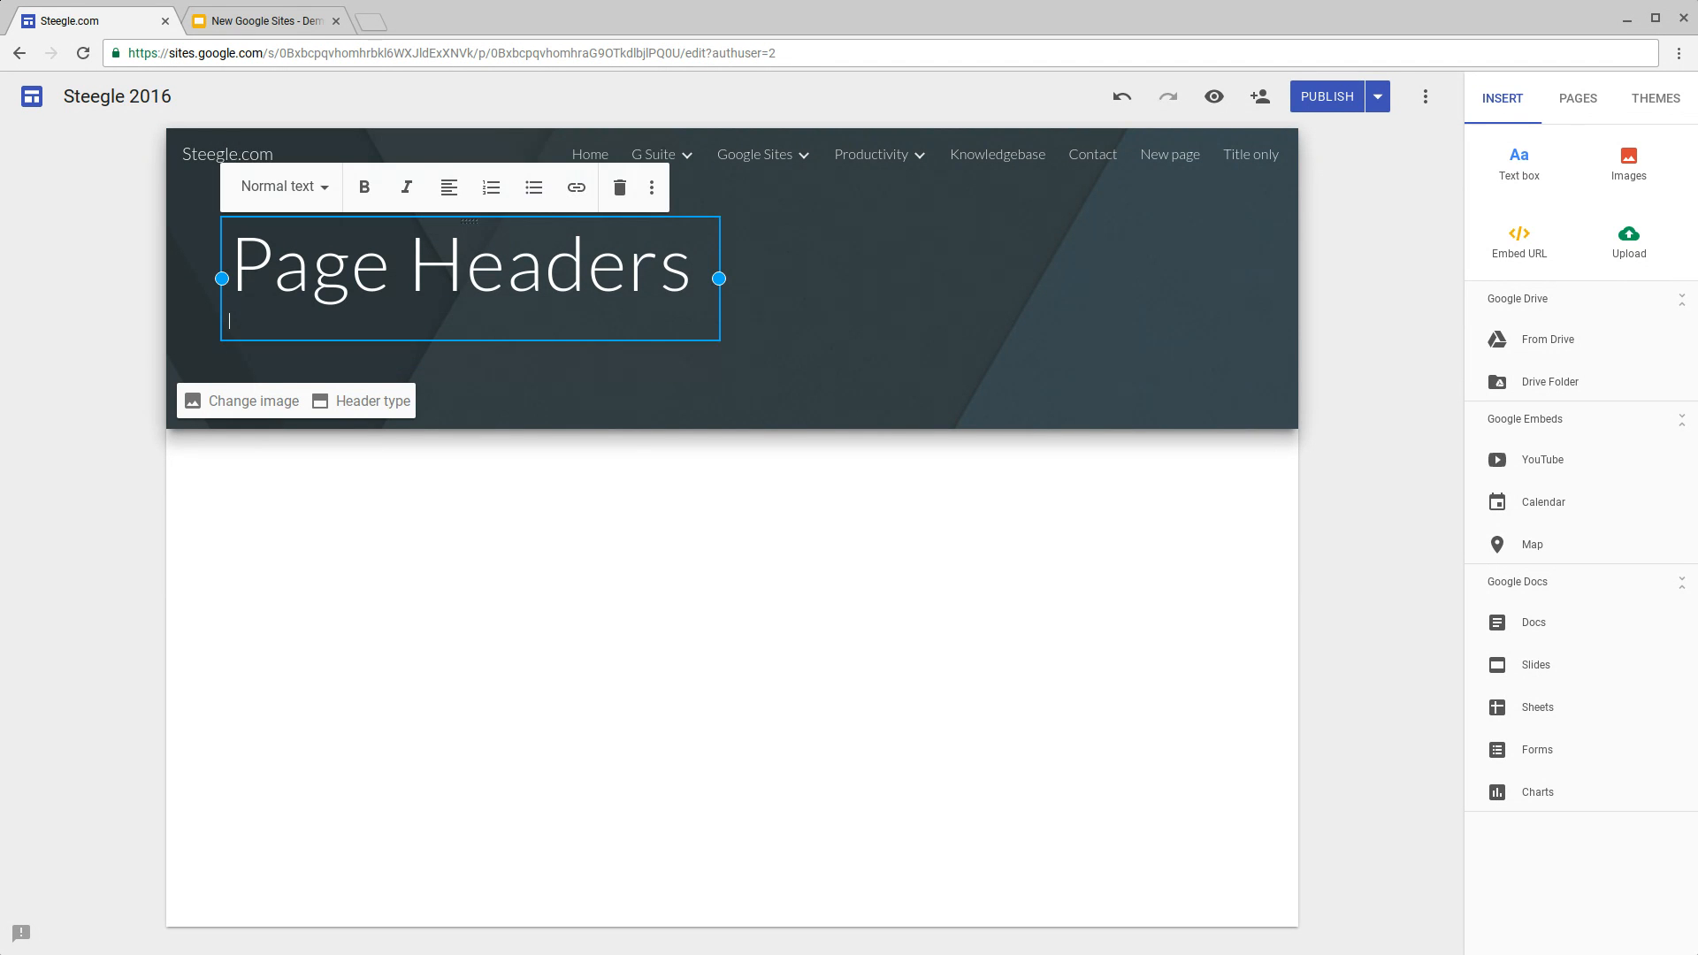
# Step: Add a text box below the dark Page Headers banner and begin typing 'Tit'
pyautogui.click(426, 513)
pyautogui.write('Tit')
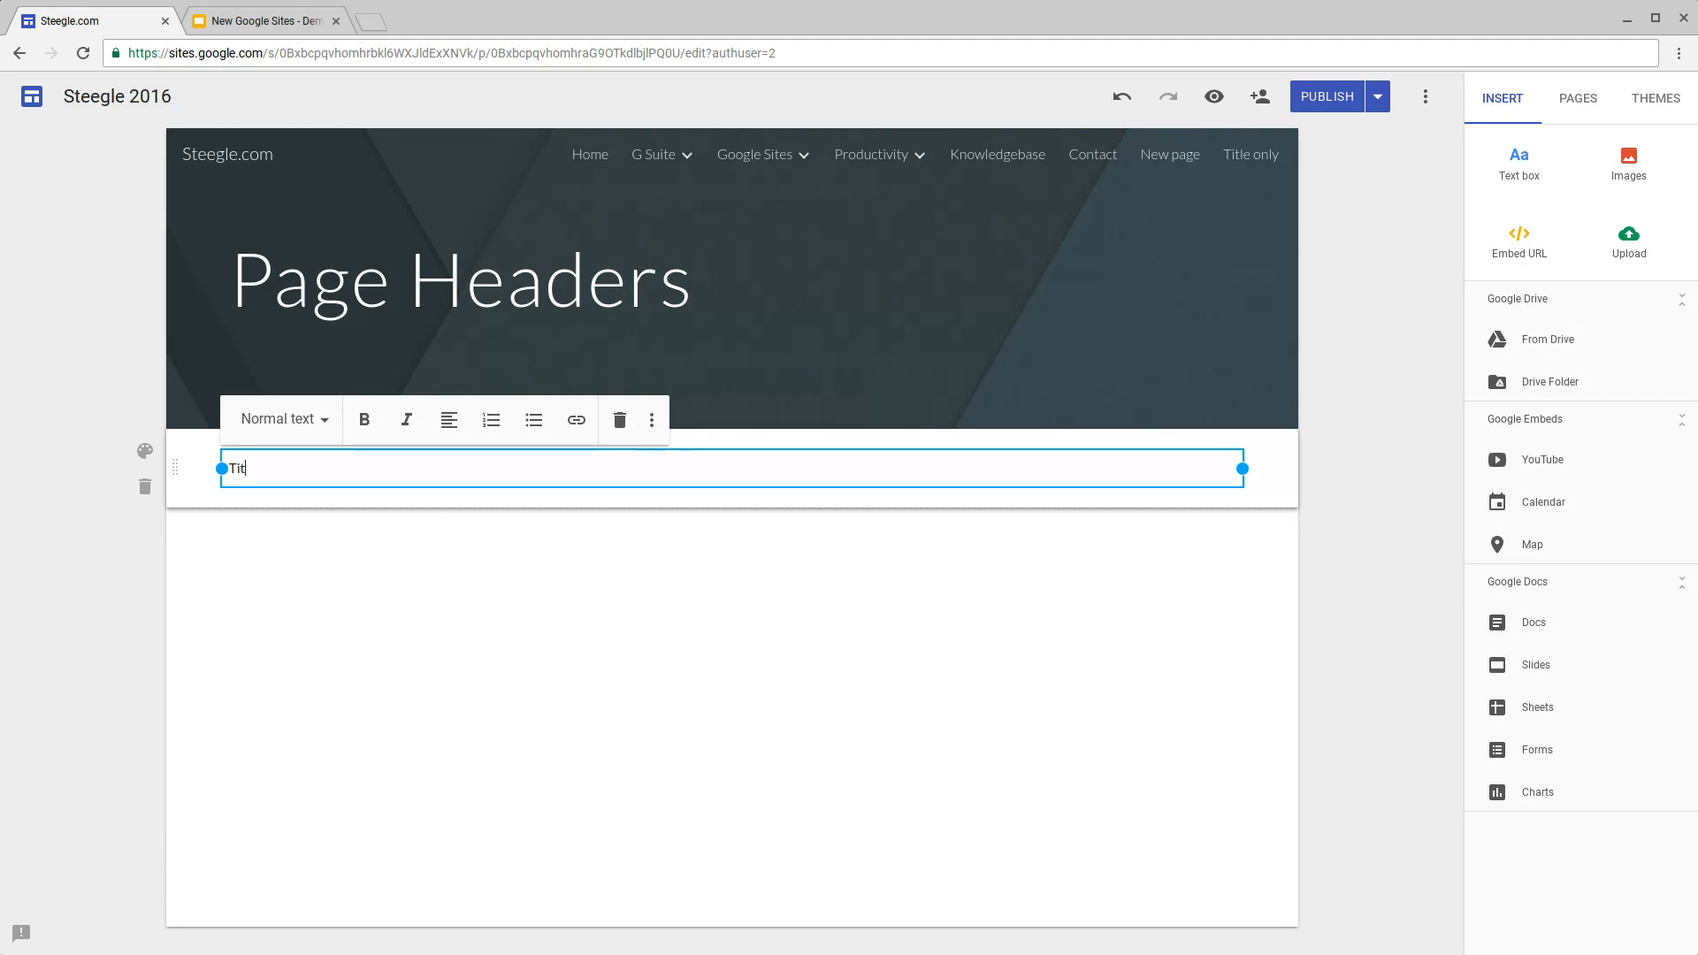
# Step: Apply the Title style to the new text, make the header Title only, and select its text
pyautogui.click(279, 419)
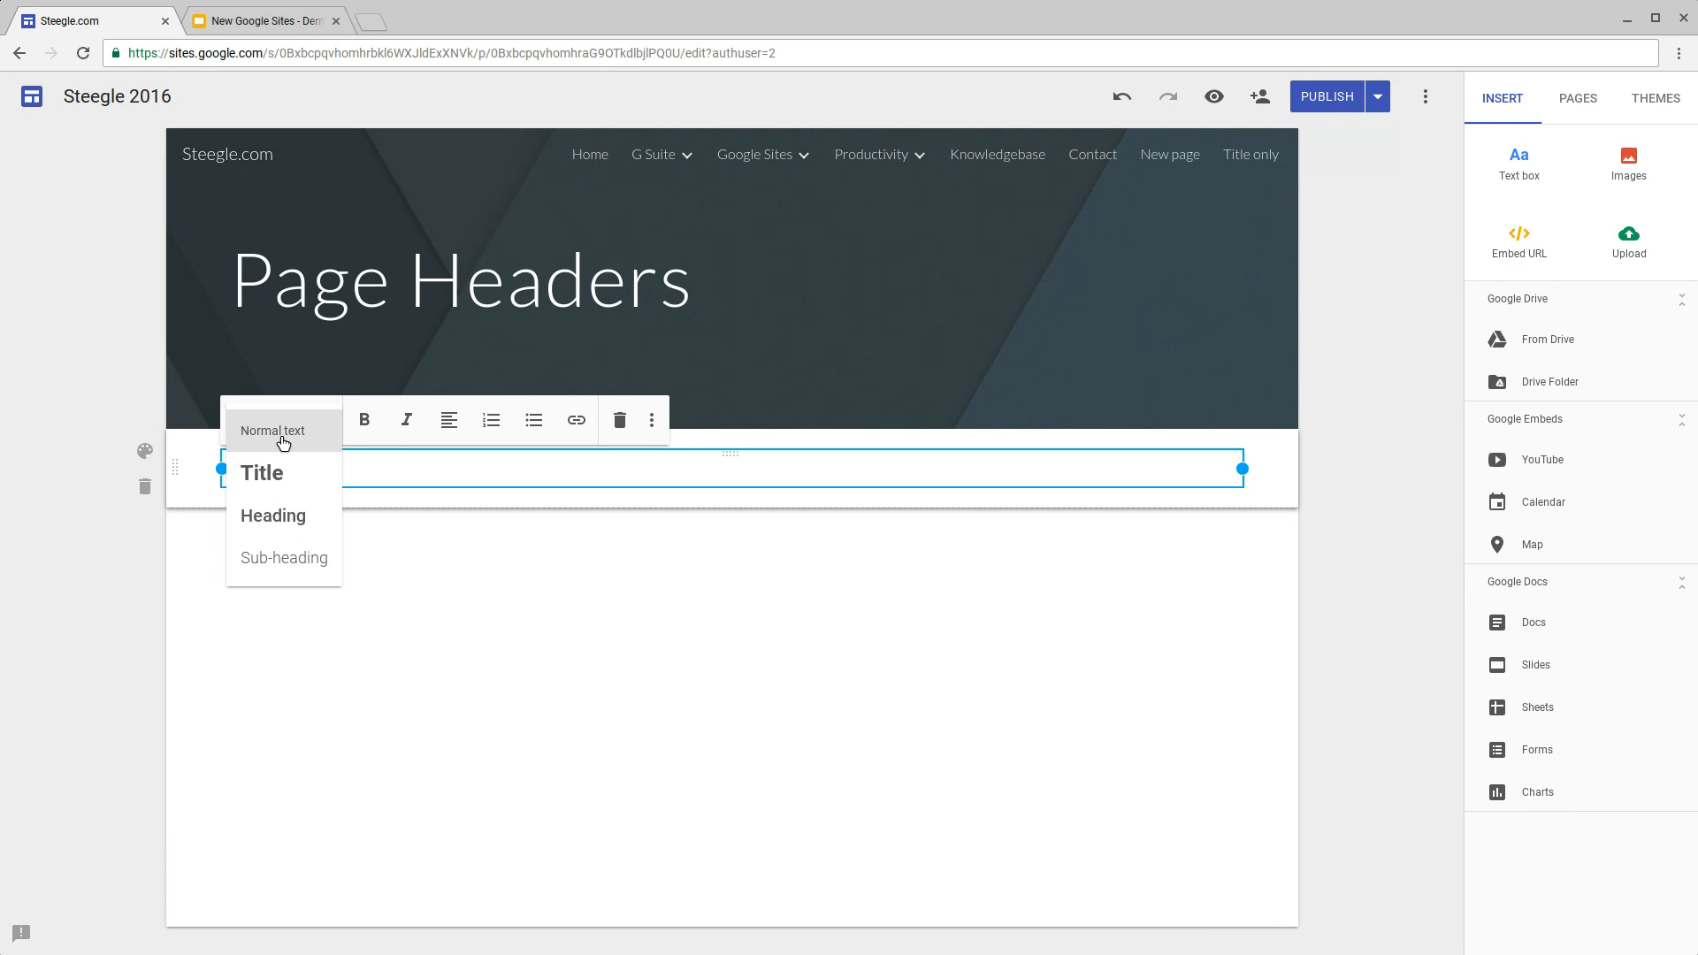
pyautogui.click(261, 472)
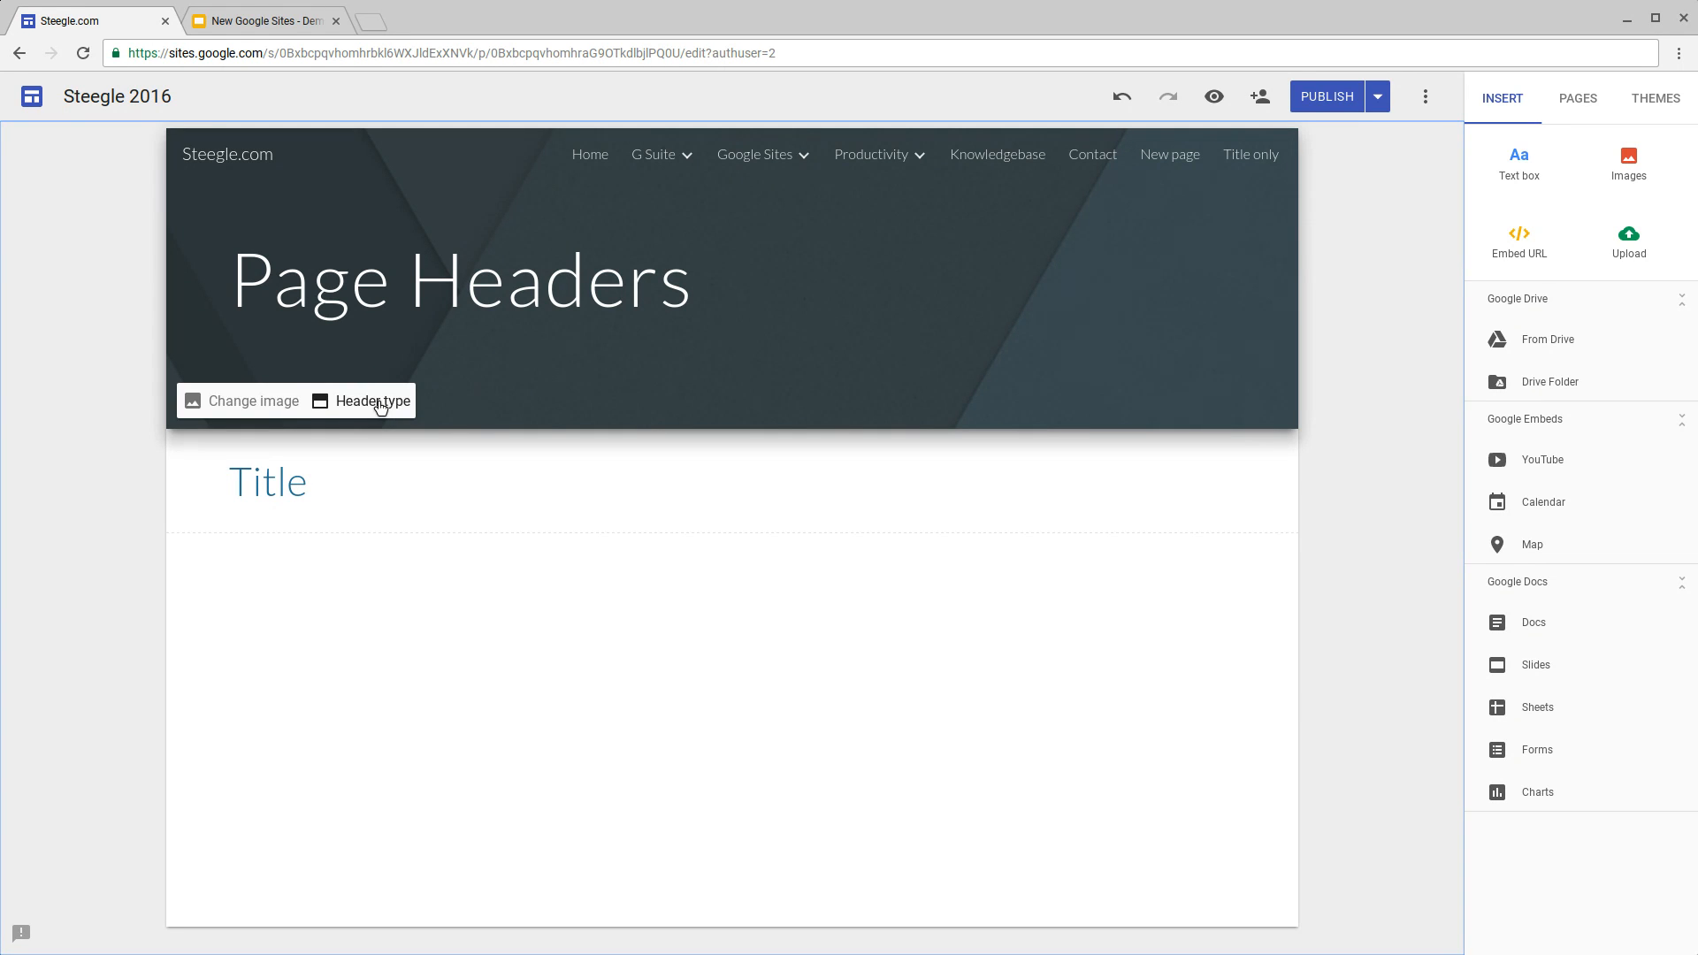
pyautogui.click(372, 401)
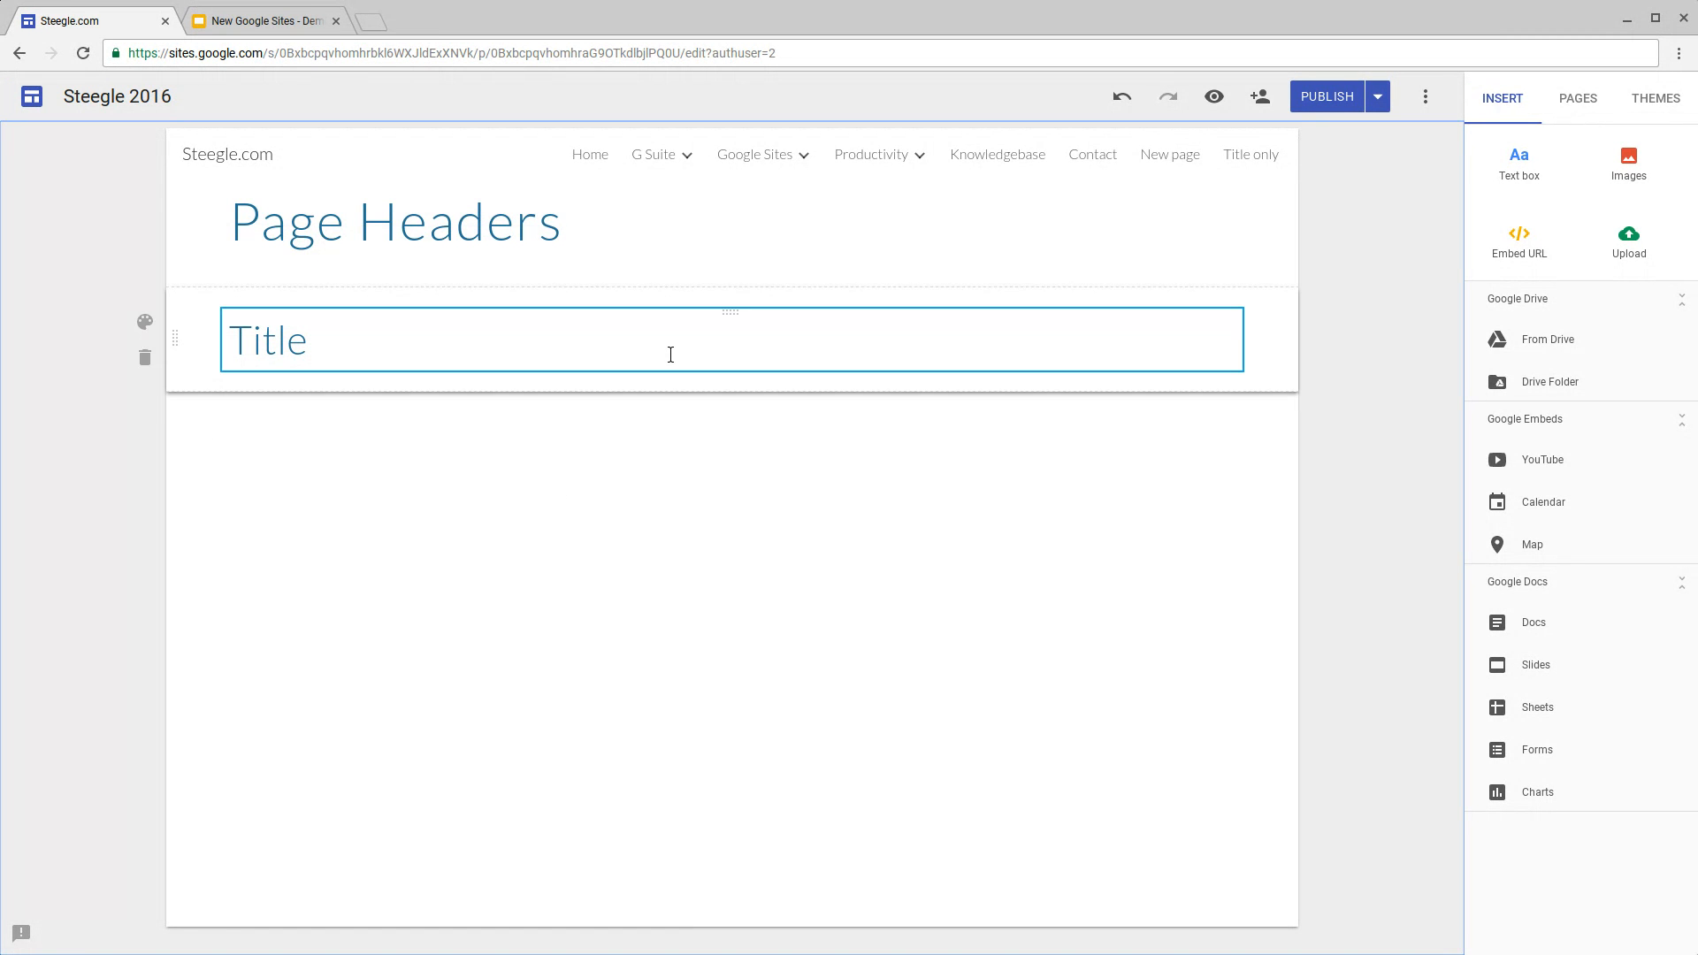
pyautogui.click(392, 222)
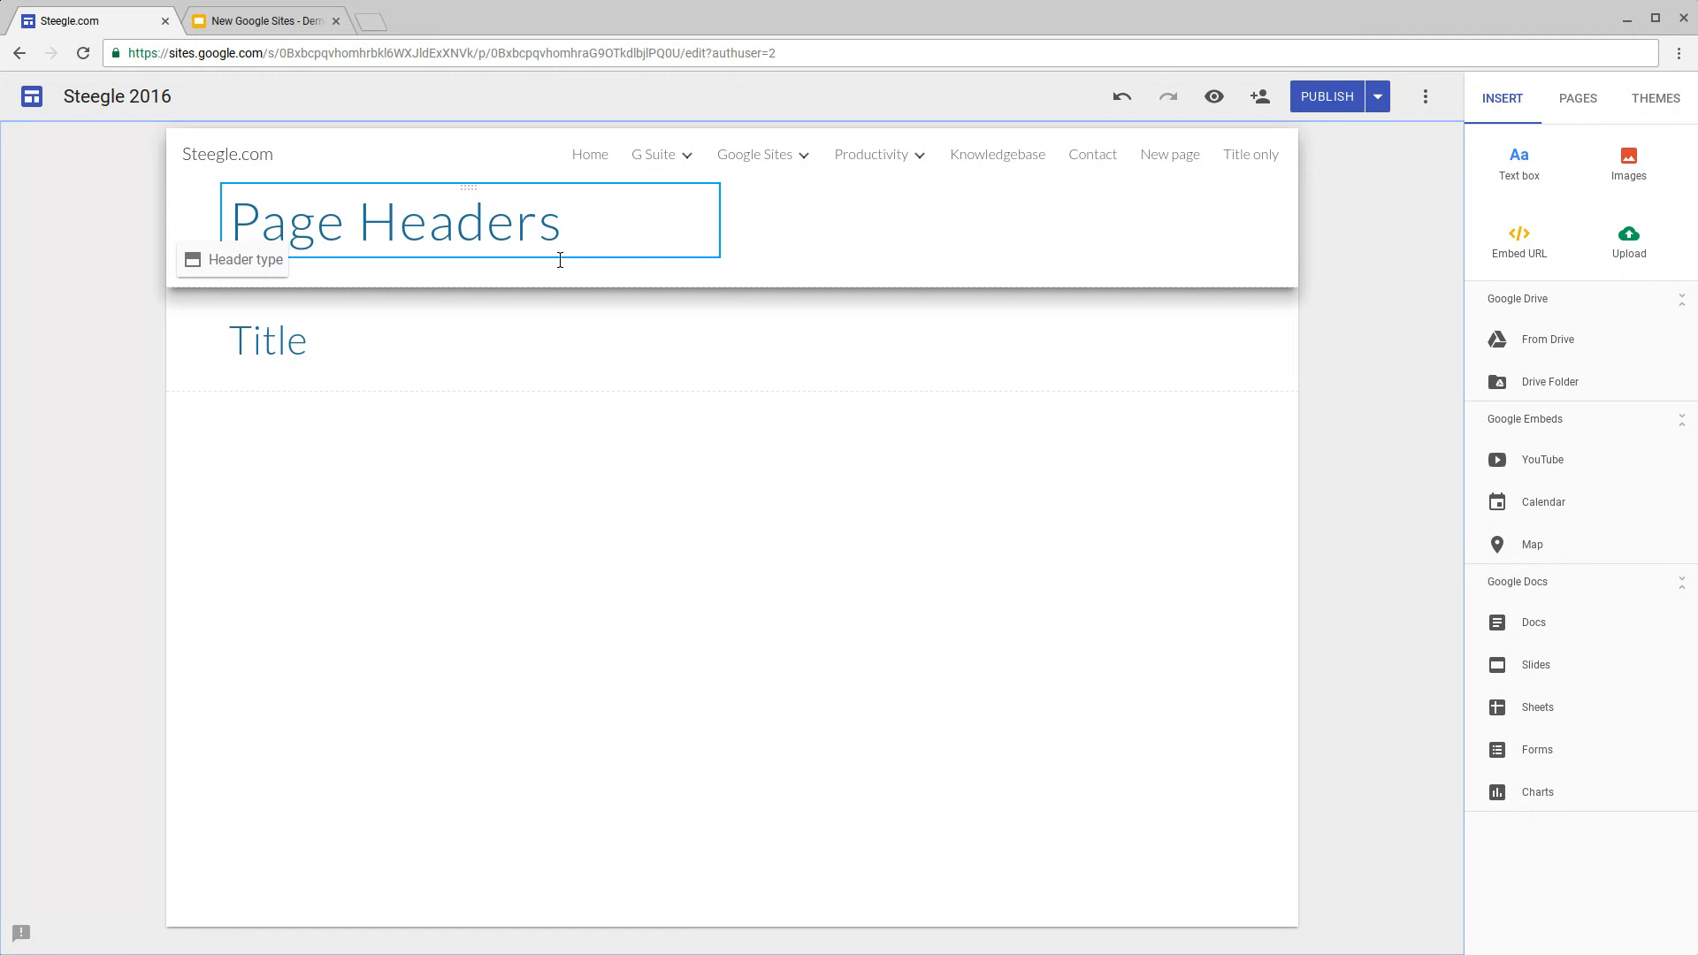